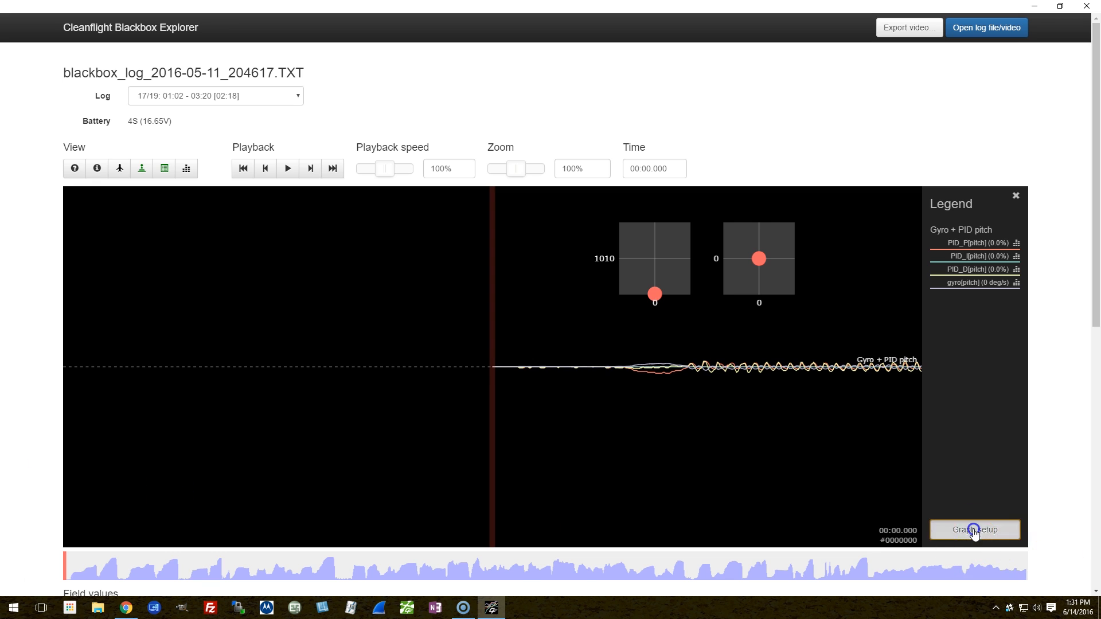
Step: Bring up Graph setup and the Add graph list to choose the Gyros preset
click(974, 530)
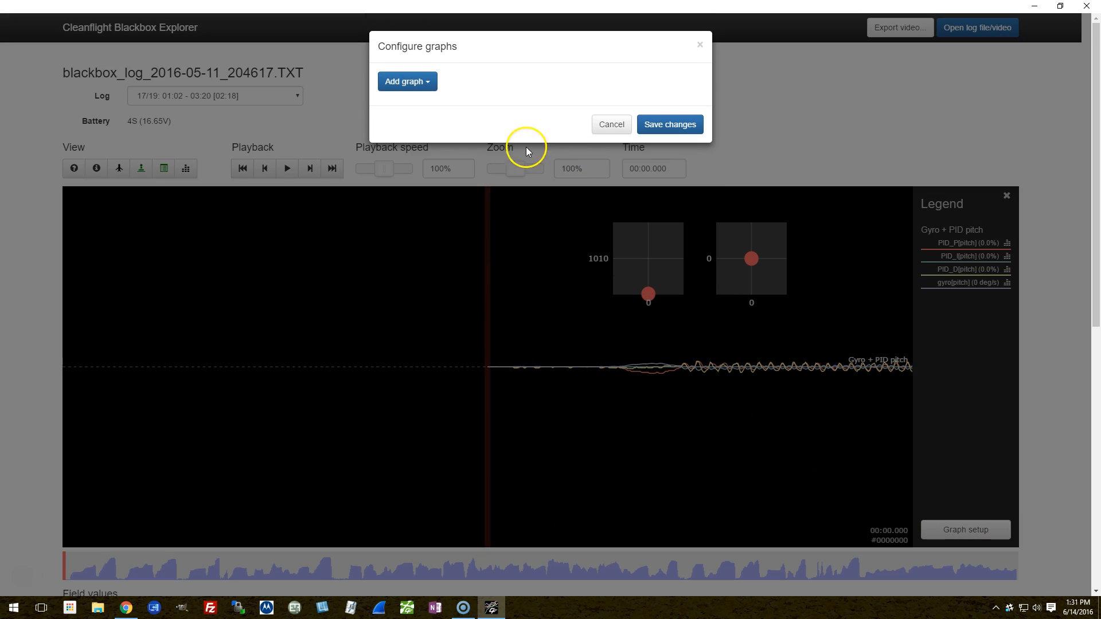
click(406, 80)
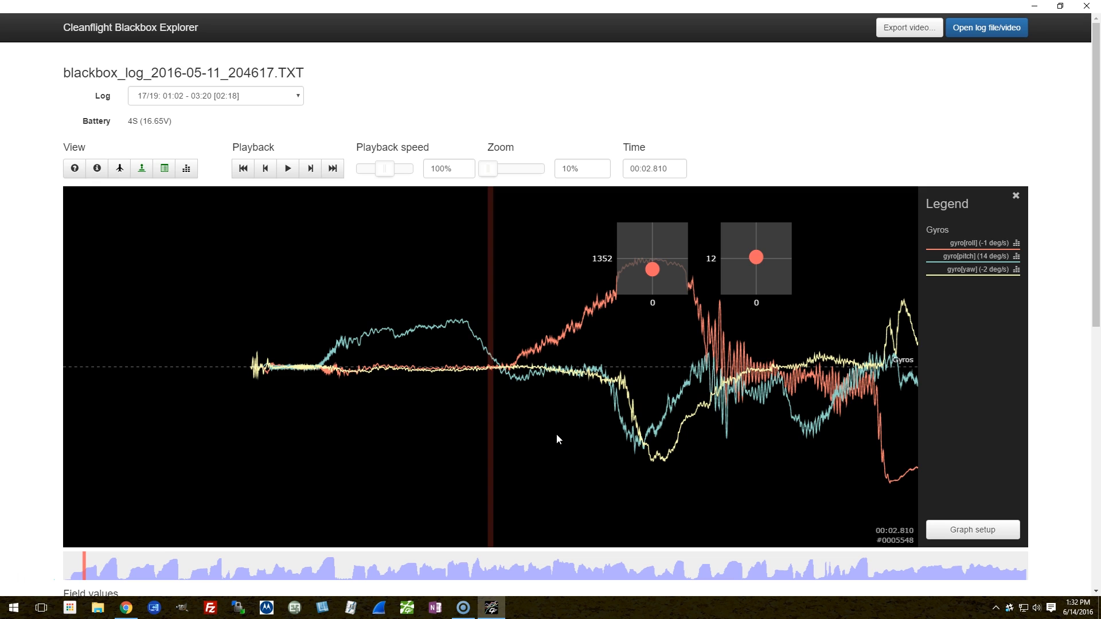
mouse_move(463, 378)
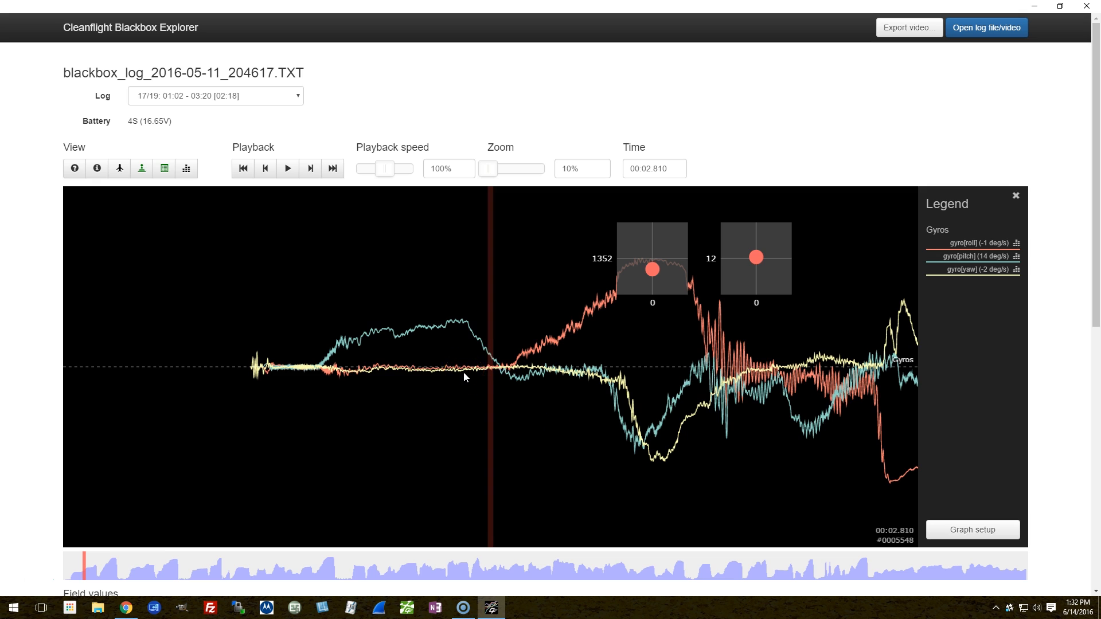
mouse_move(384, 373)
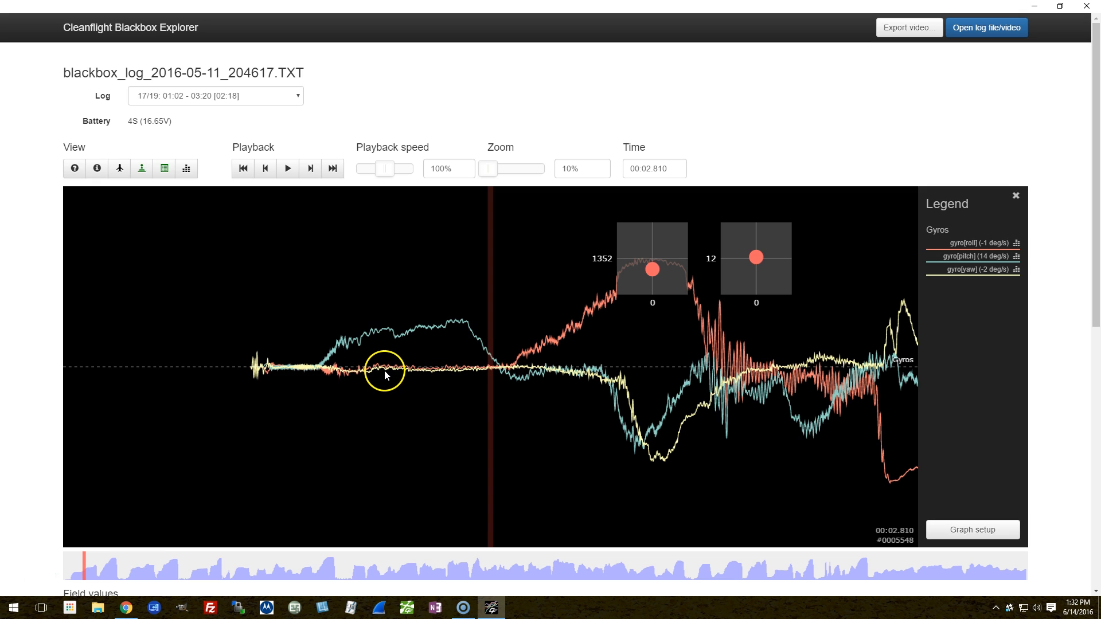
mouse_move(407, 371)
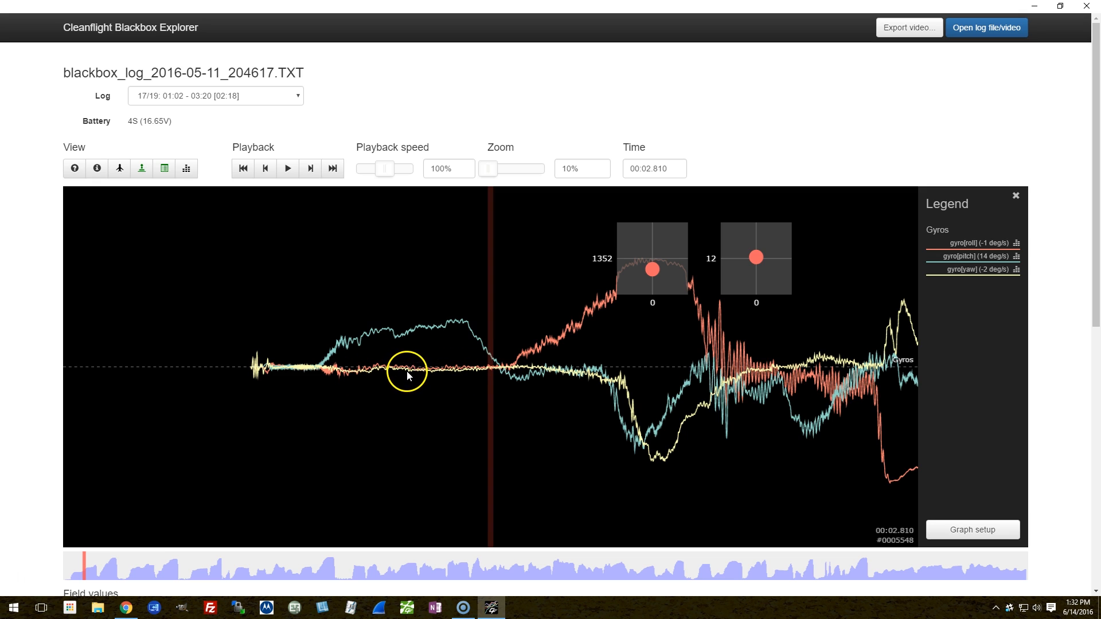
mouse_move(465, 331)
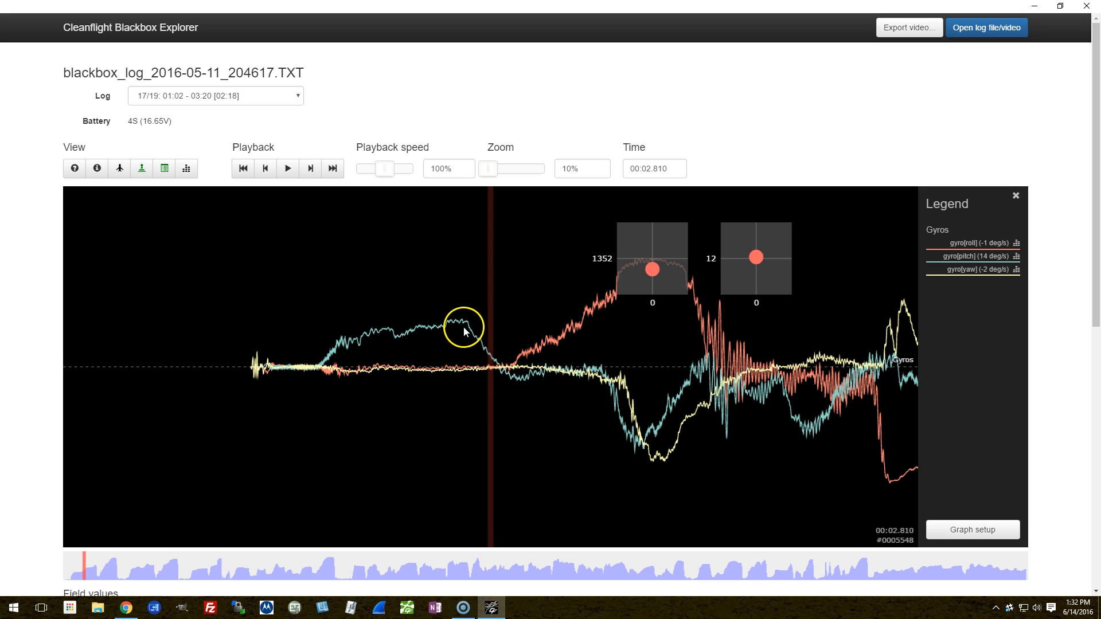
mouse_move(560, 383)
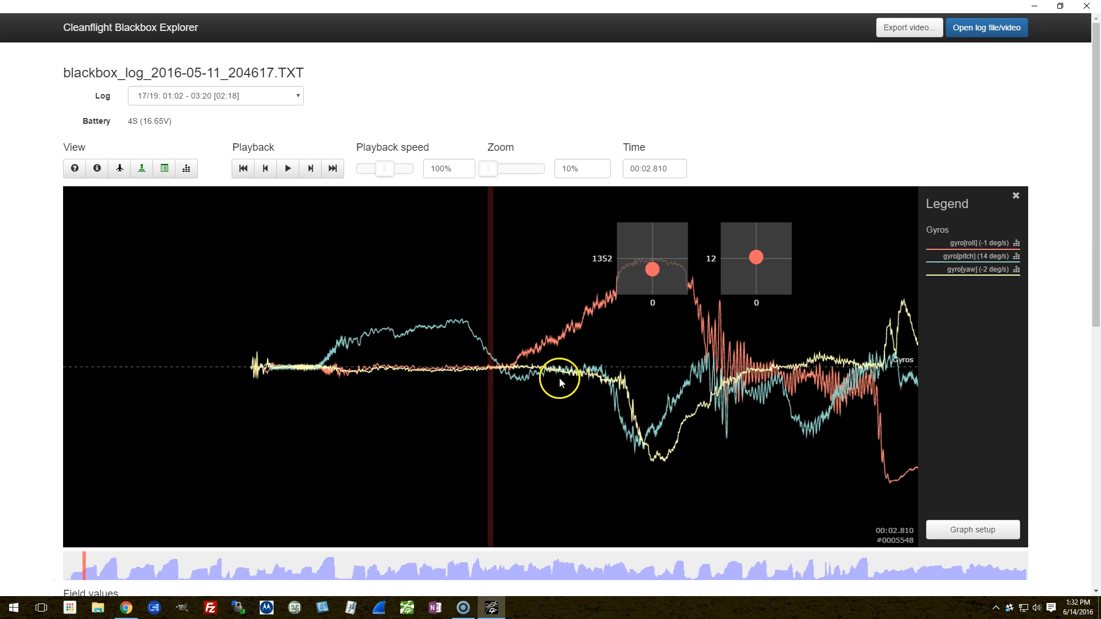
mouse_move(482, 349)
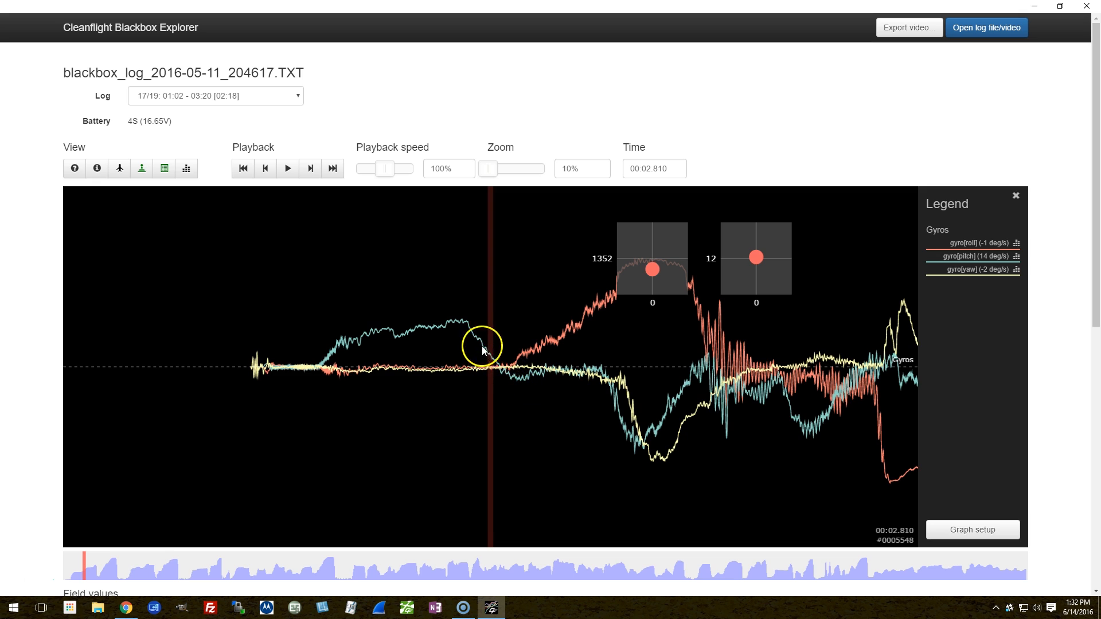
mouse_move(406, 339)
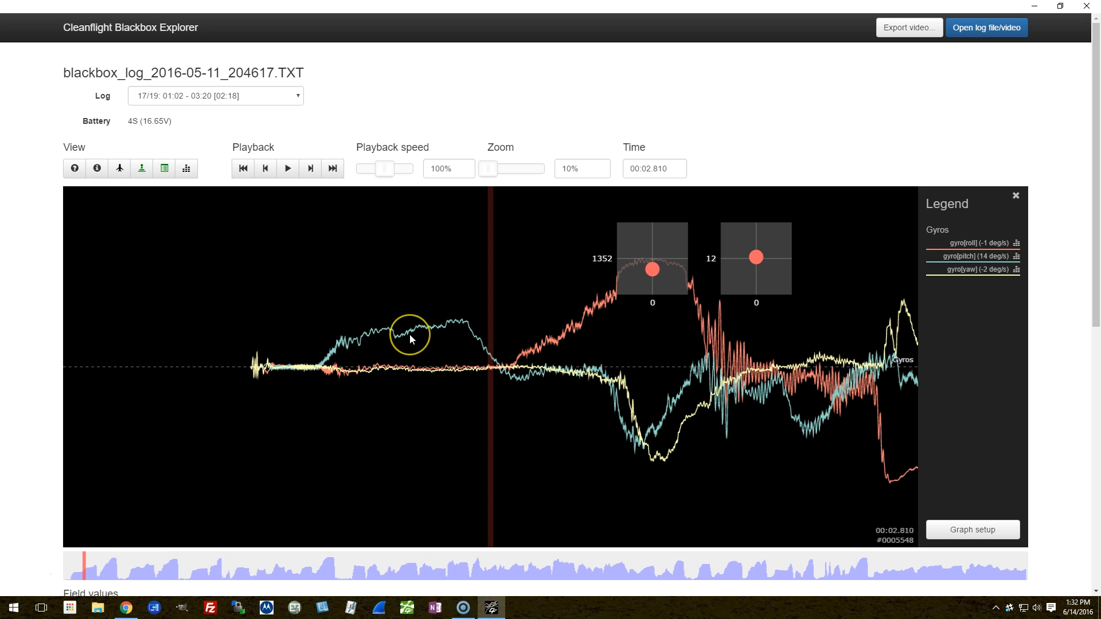
mouse_move(410, 339)
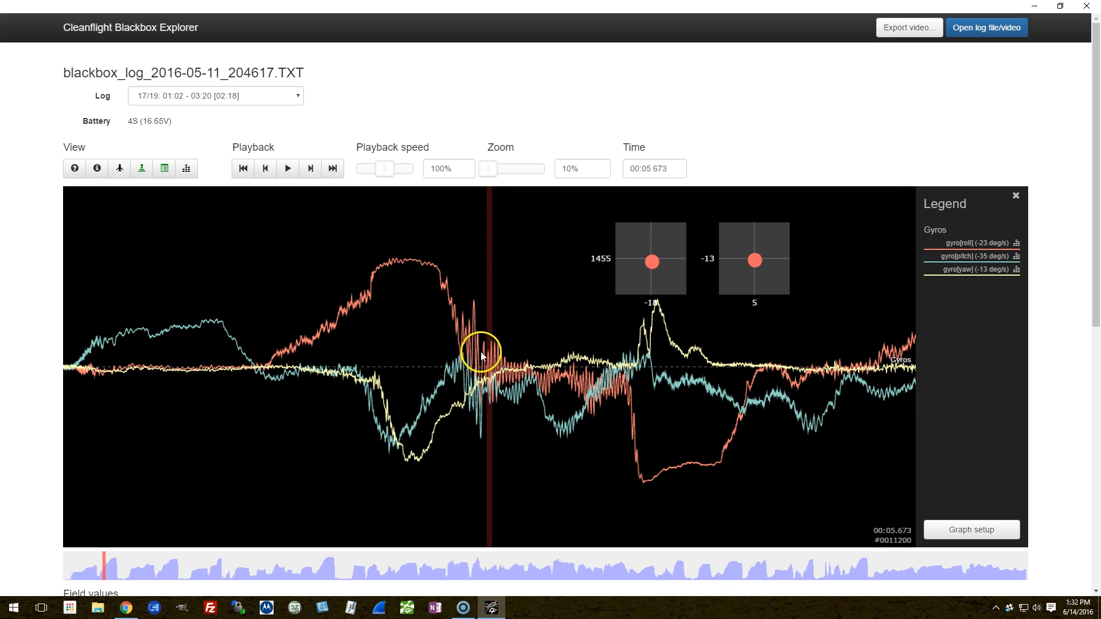
mouse_move(622, 410)
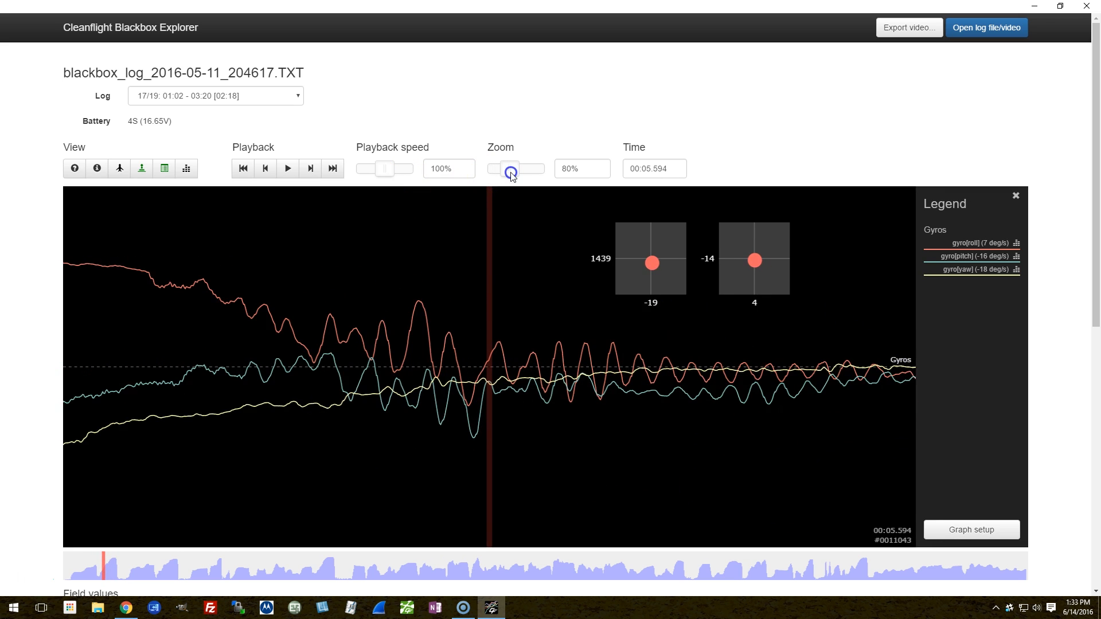
Step: Select the Gyro + PID roll graph in the plot area
click(511, 169)
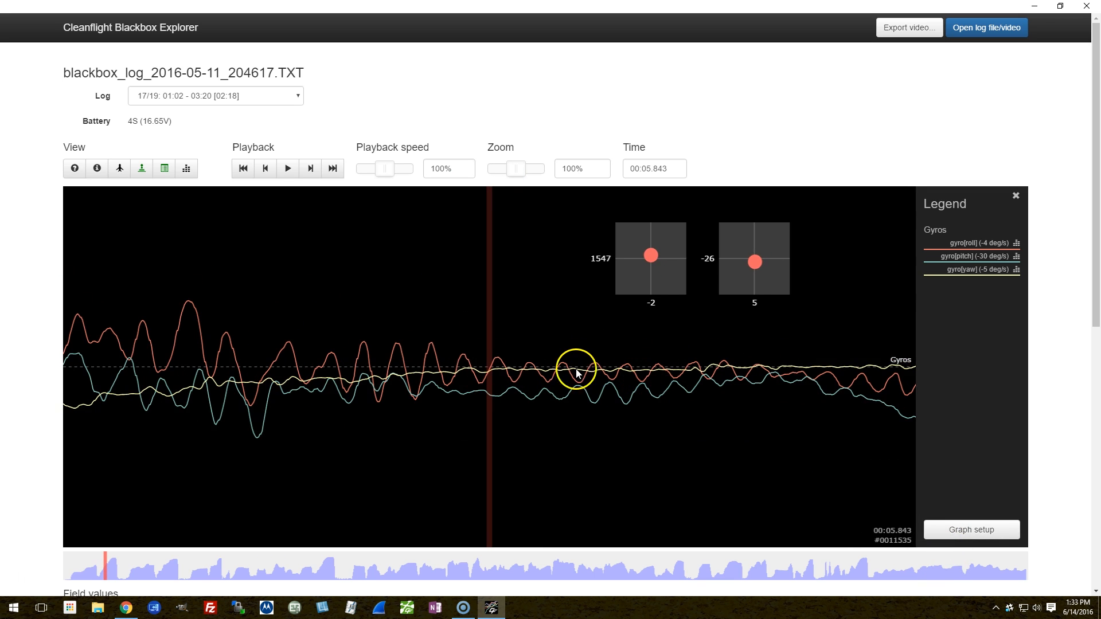
mouse_move(955, 513)
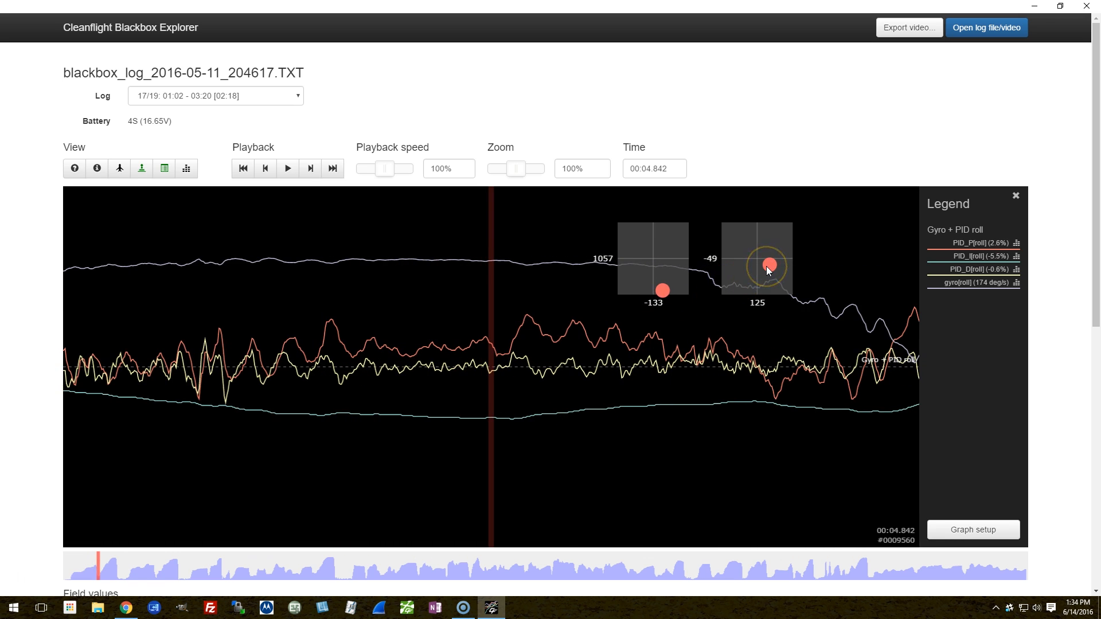
mouse_move(705, 289)
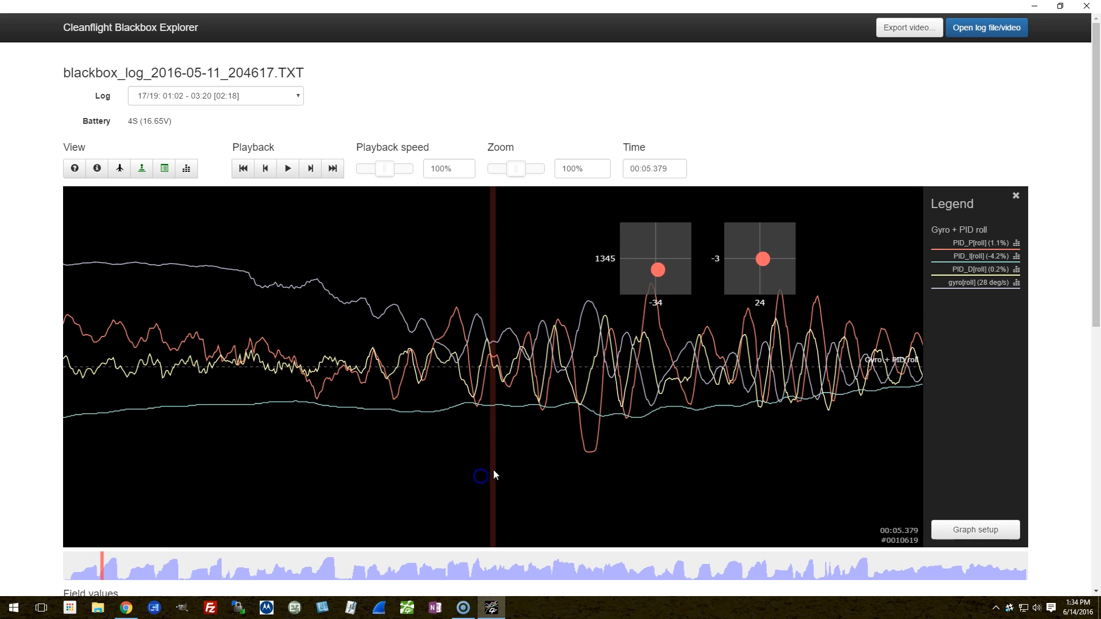
mouse_move(776, 381)
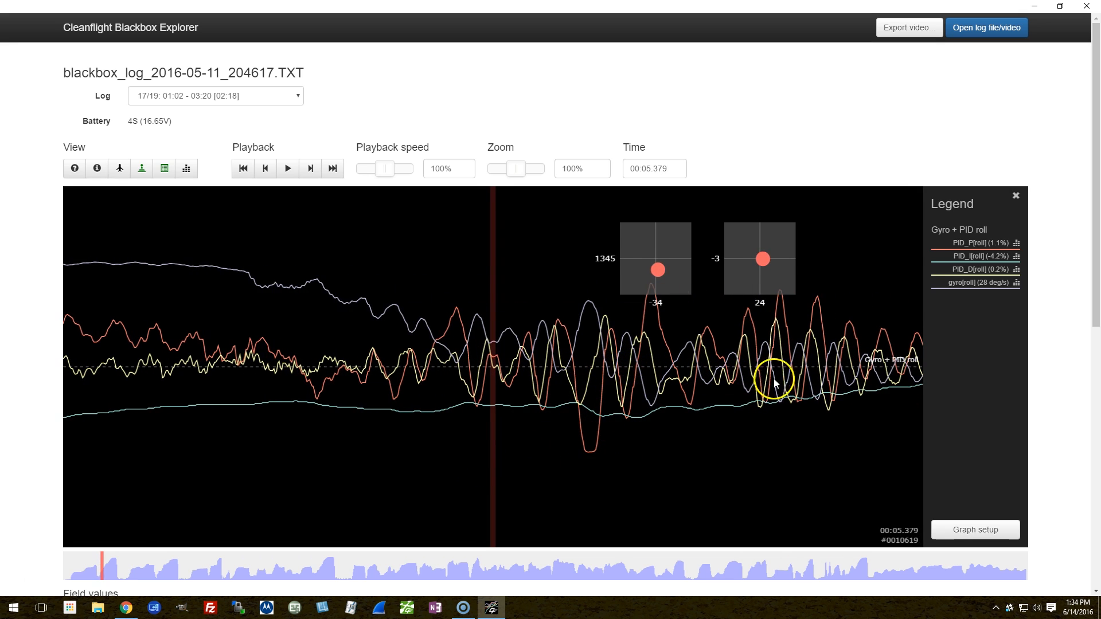
mouse_move(699, 468)
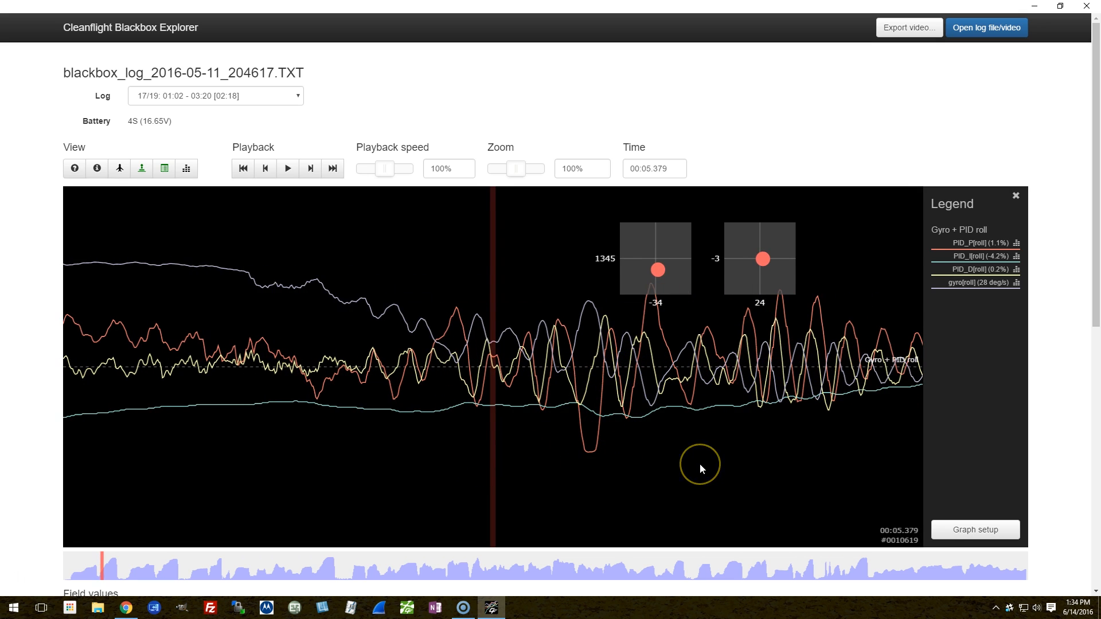
mouse_move(700, 469)
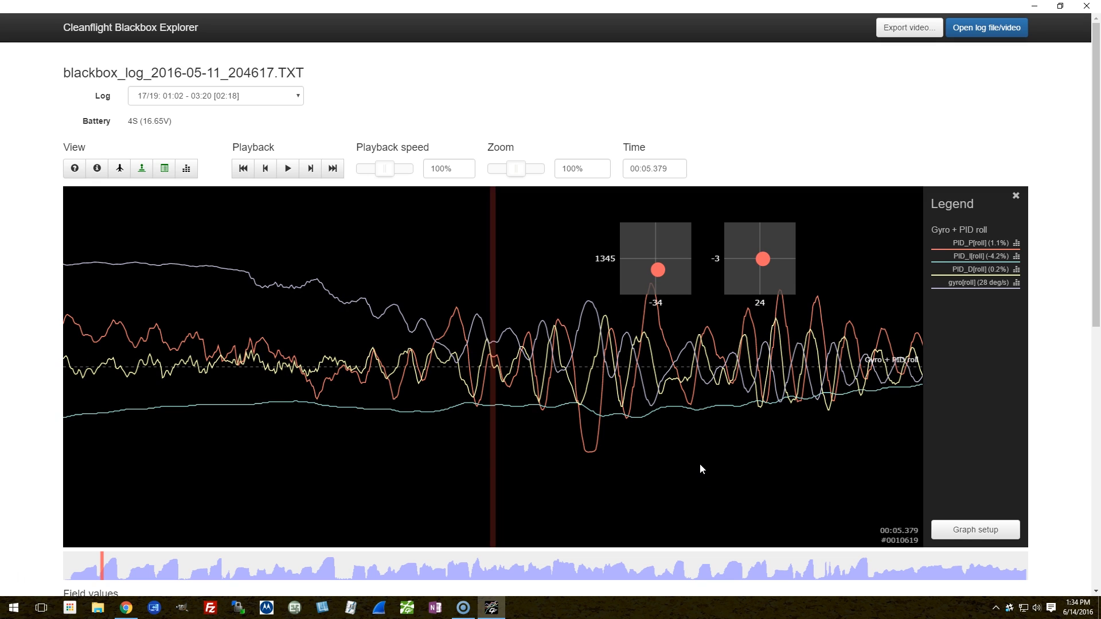
mouse_move(661, 295)
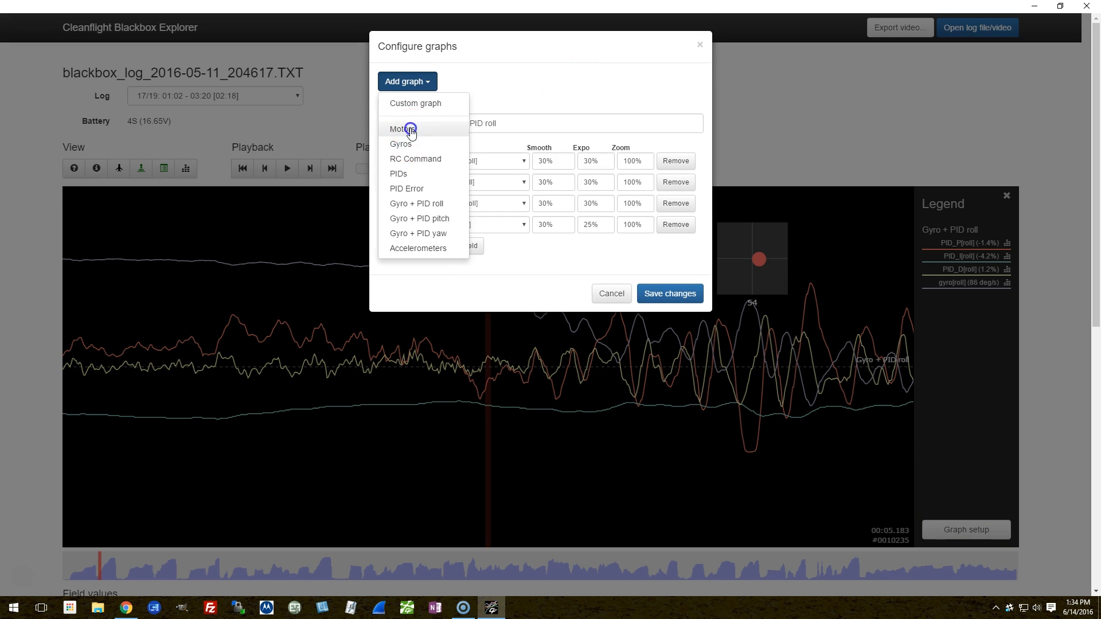
Step: Add a Motors graph beneath the roll traces and move playback to about 4.9 seconds
click(402, 130)
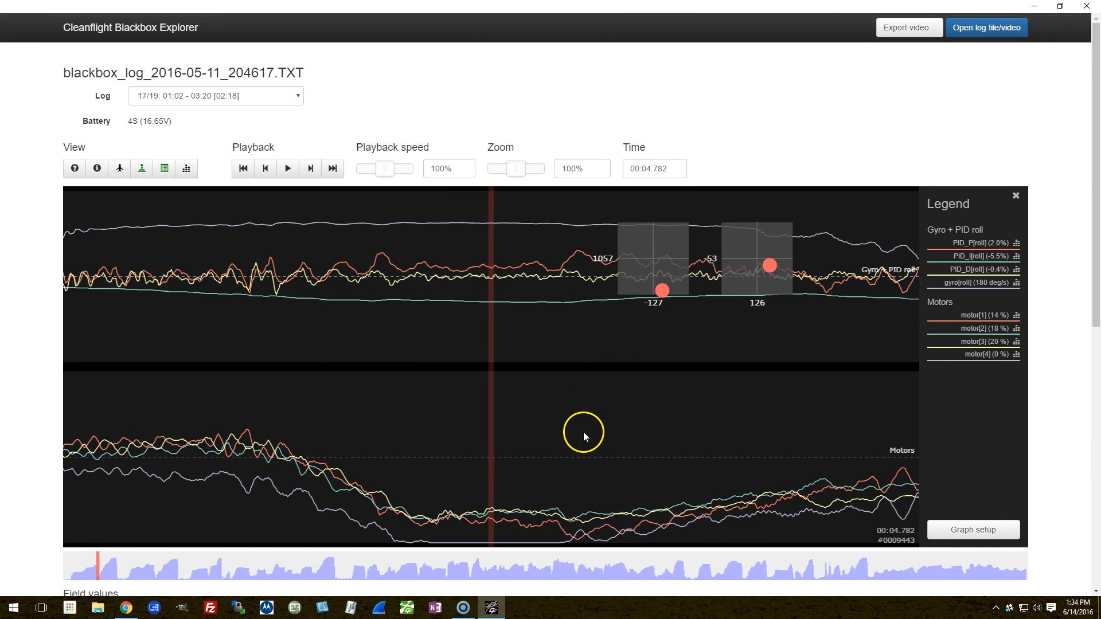
mouse_move(587, 437)
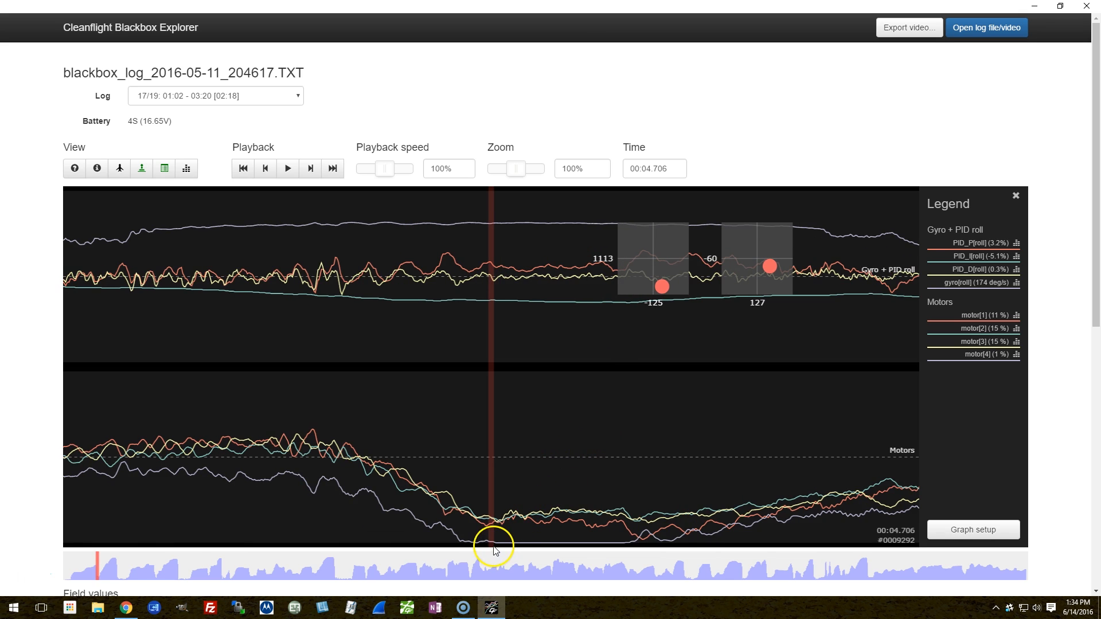
mouse_move(586, 549)
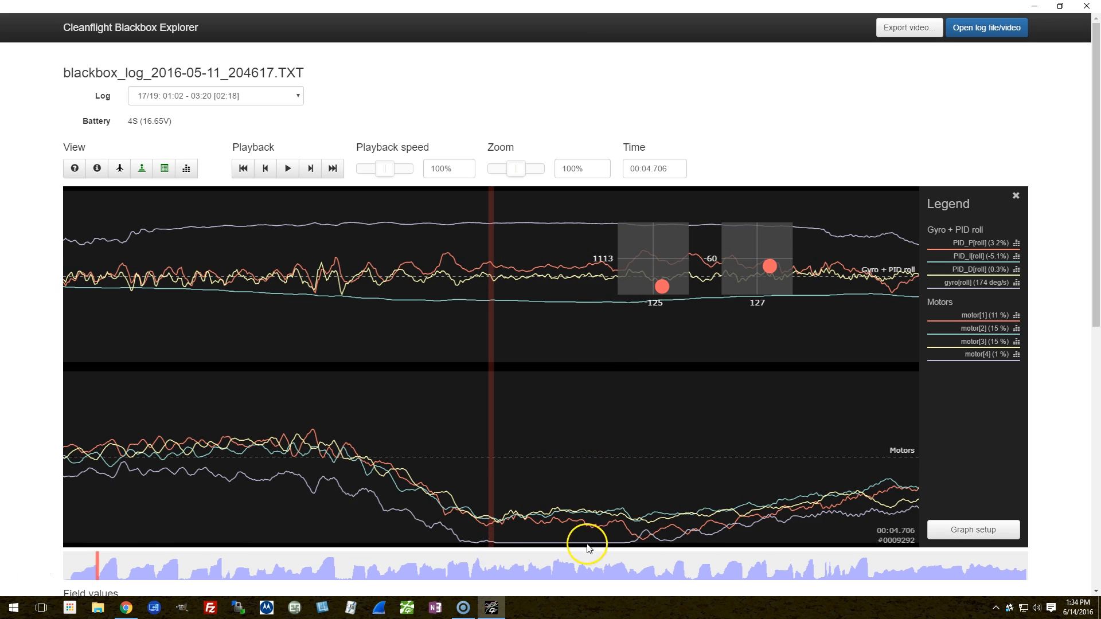
mouse_move(625, 548)
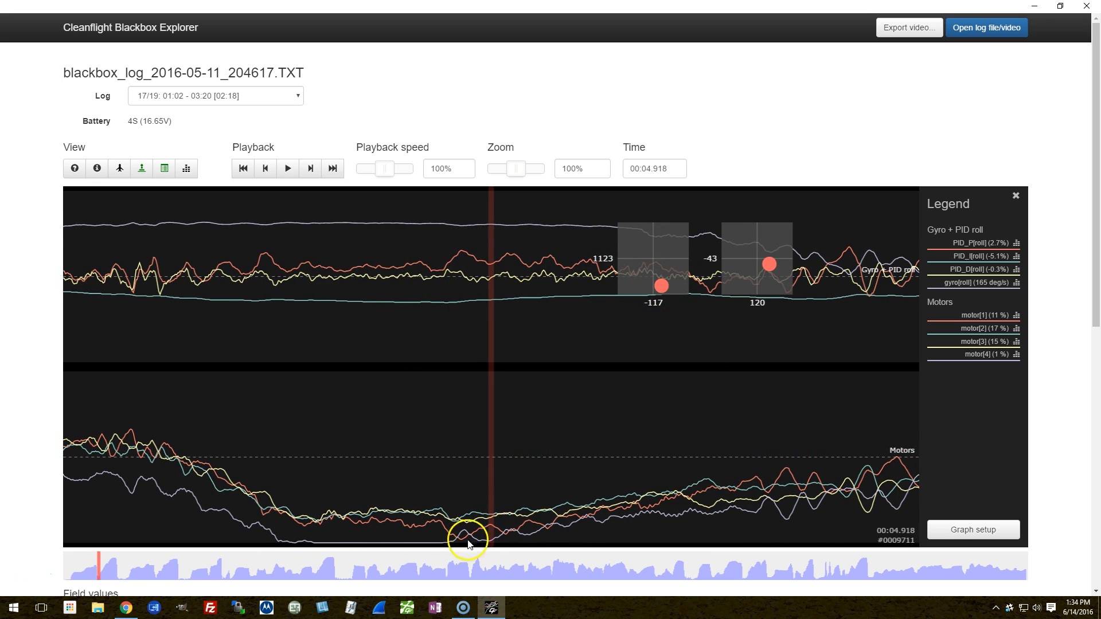
mouse_move(502, 281)
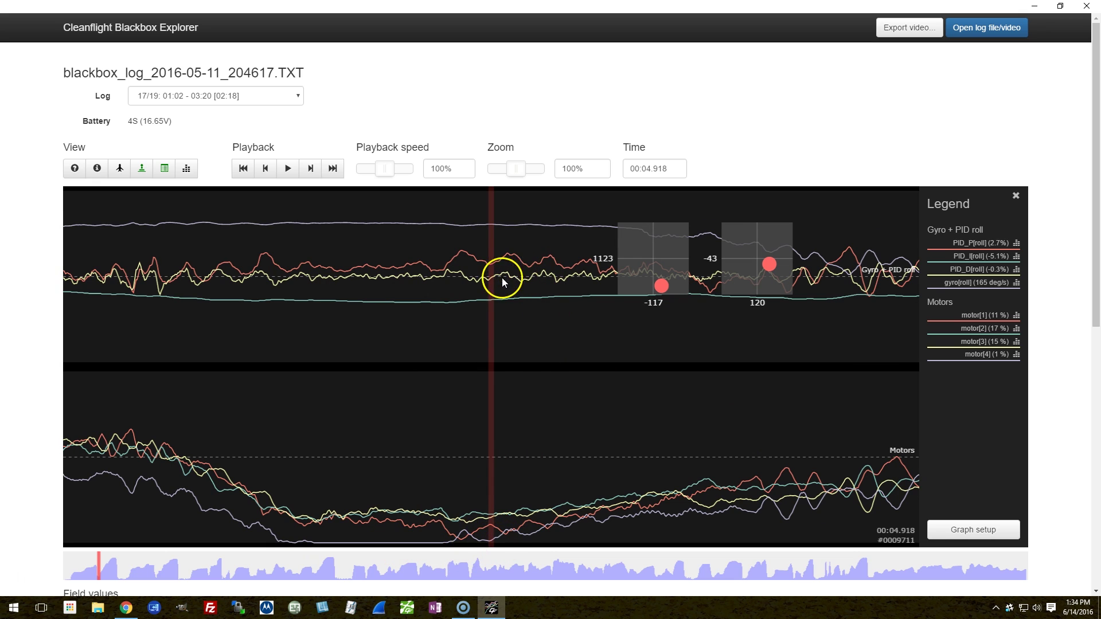
mouse_move(580, 287)
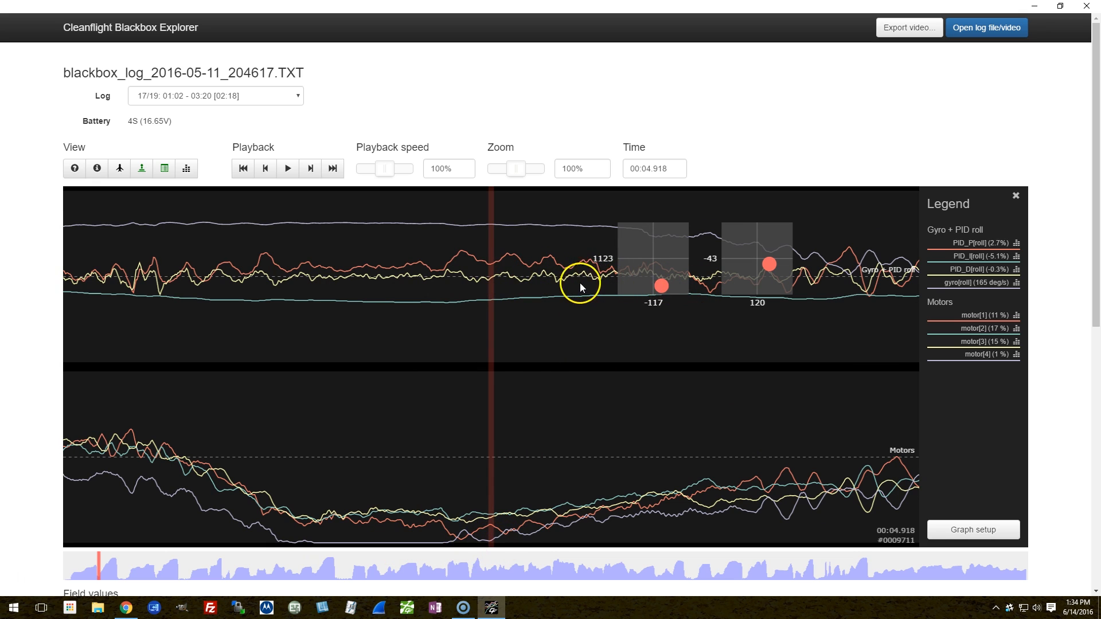
mouse_move(465, 543)
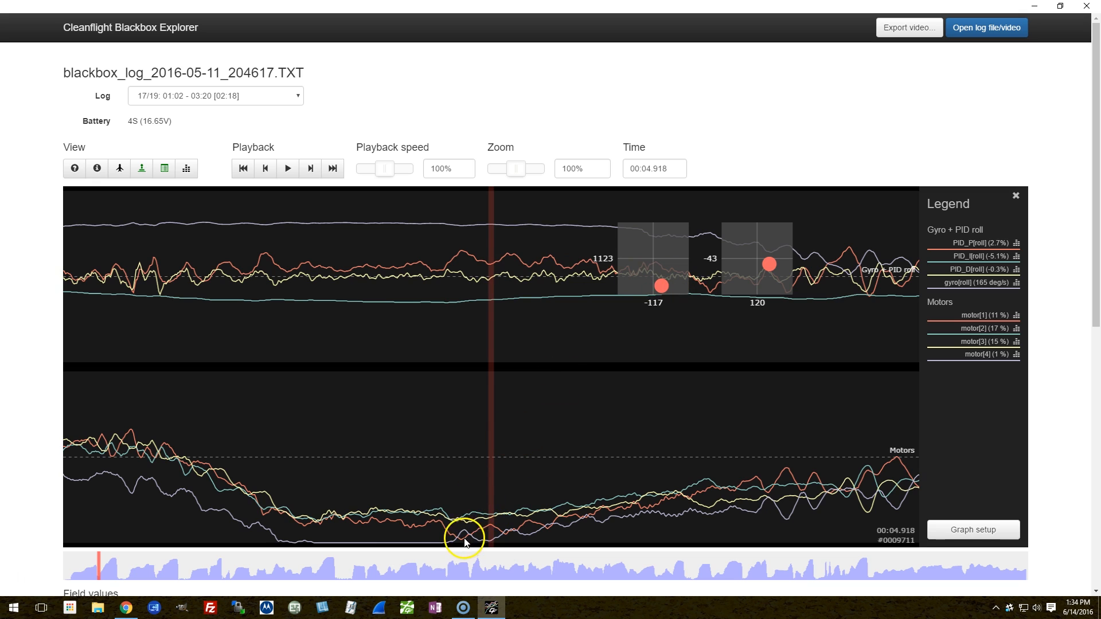
mouse_move(469, 415)
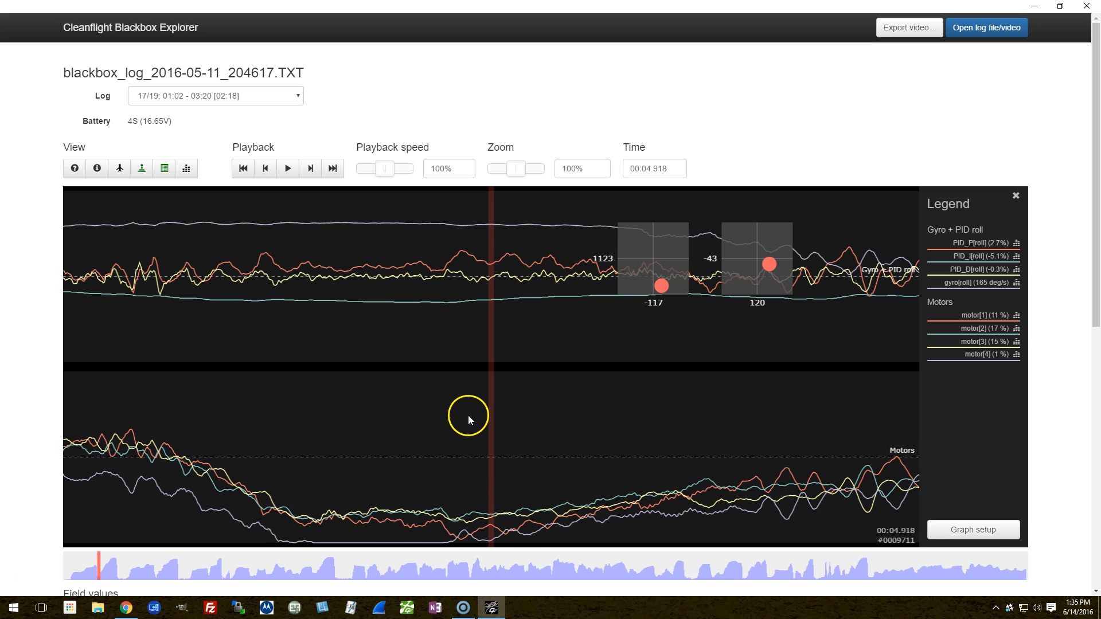
mouse_move(457, 546)
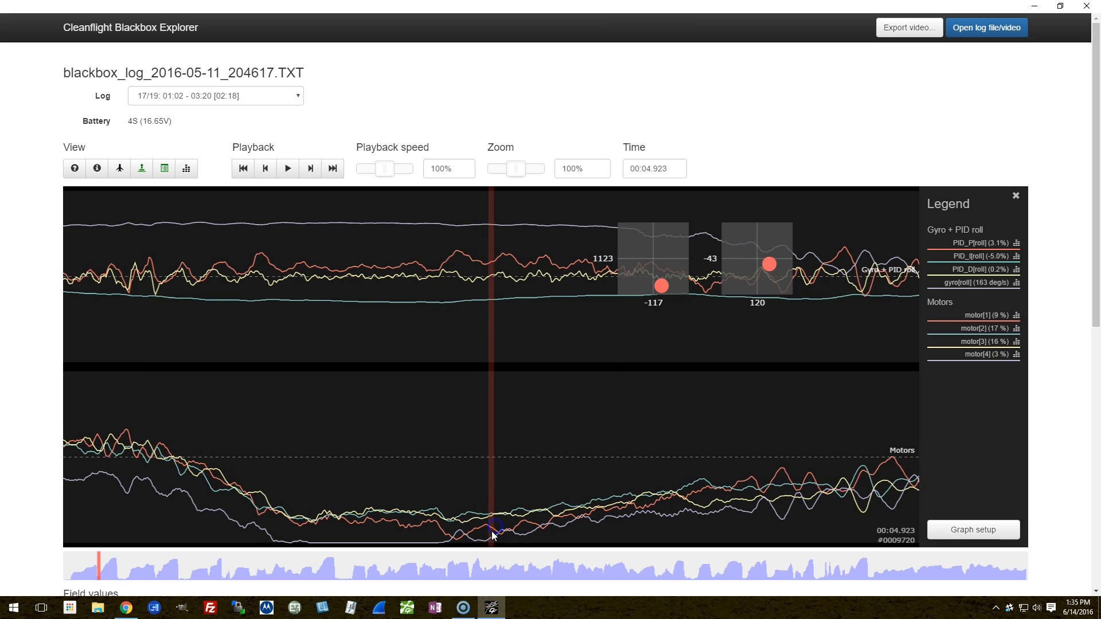
click(494, 530)
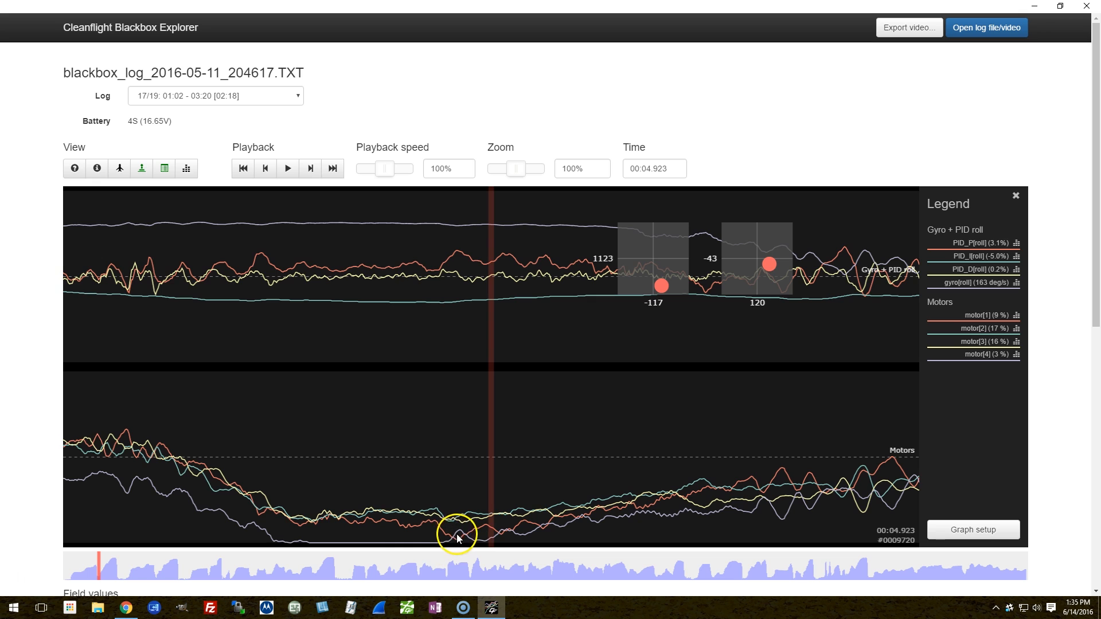
mouse_move(653, 512)
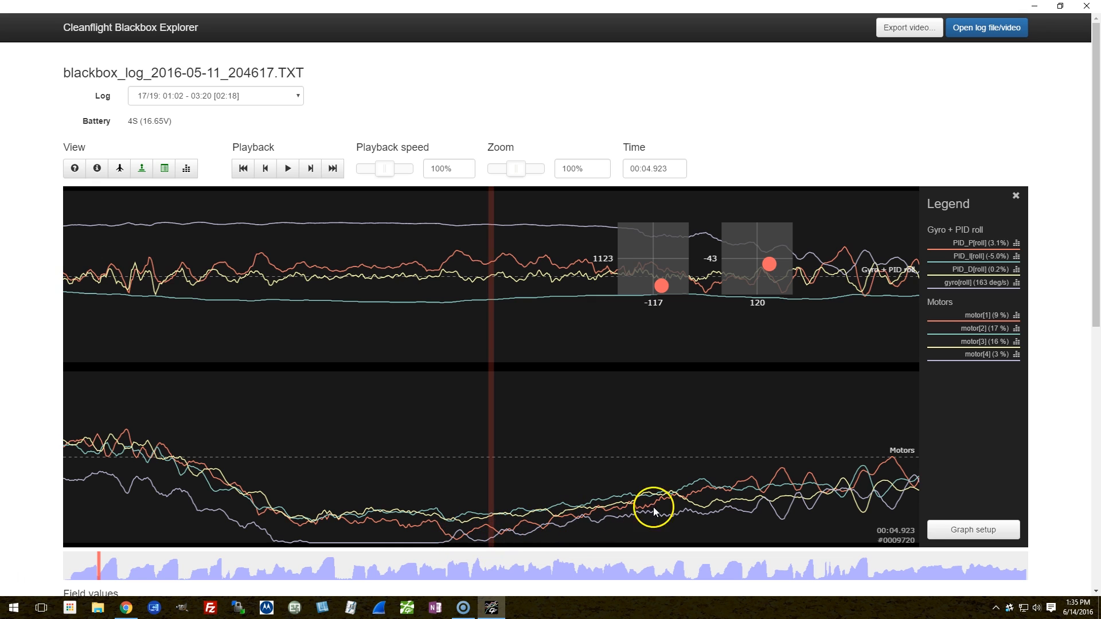
mouse_move(469, 425)
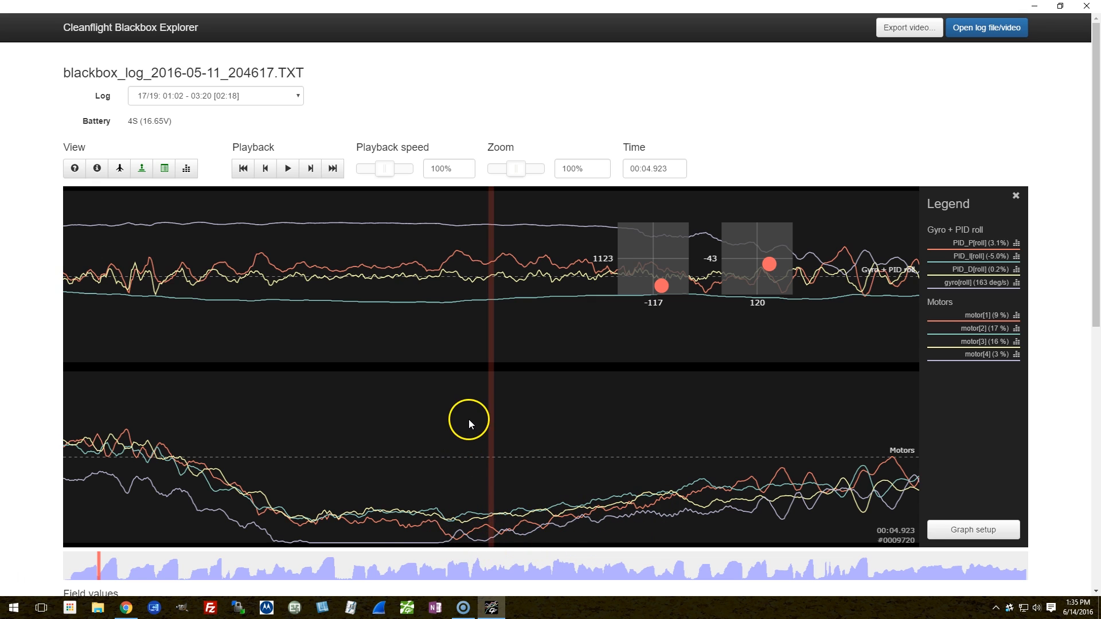
mouse_move(538, 286)
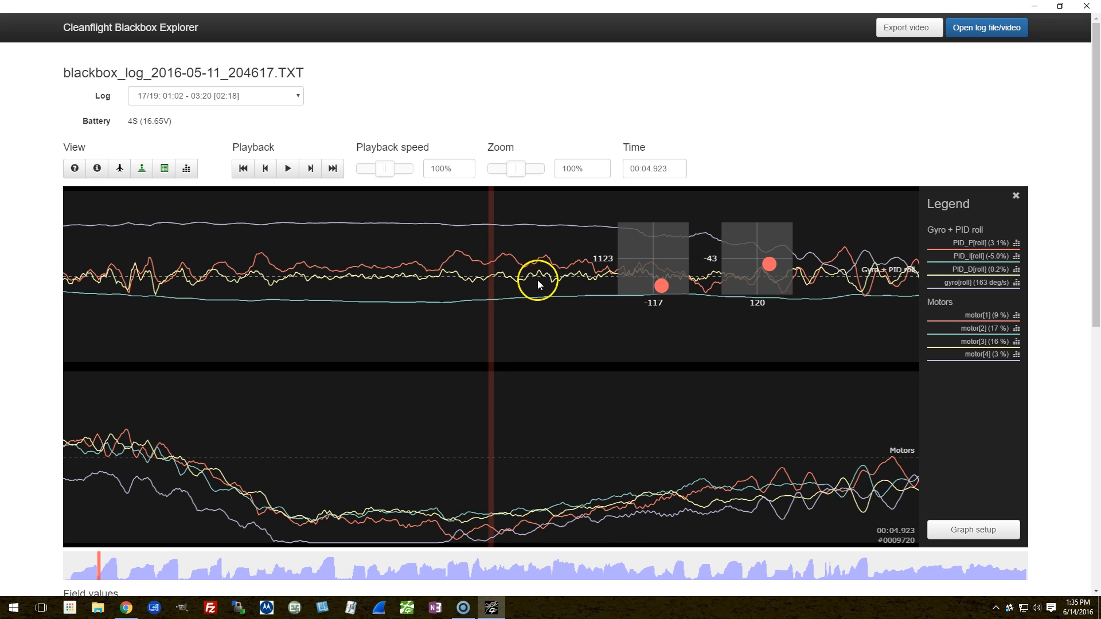
mouse_move(640, 344)
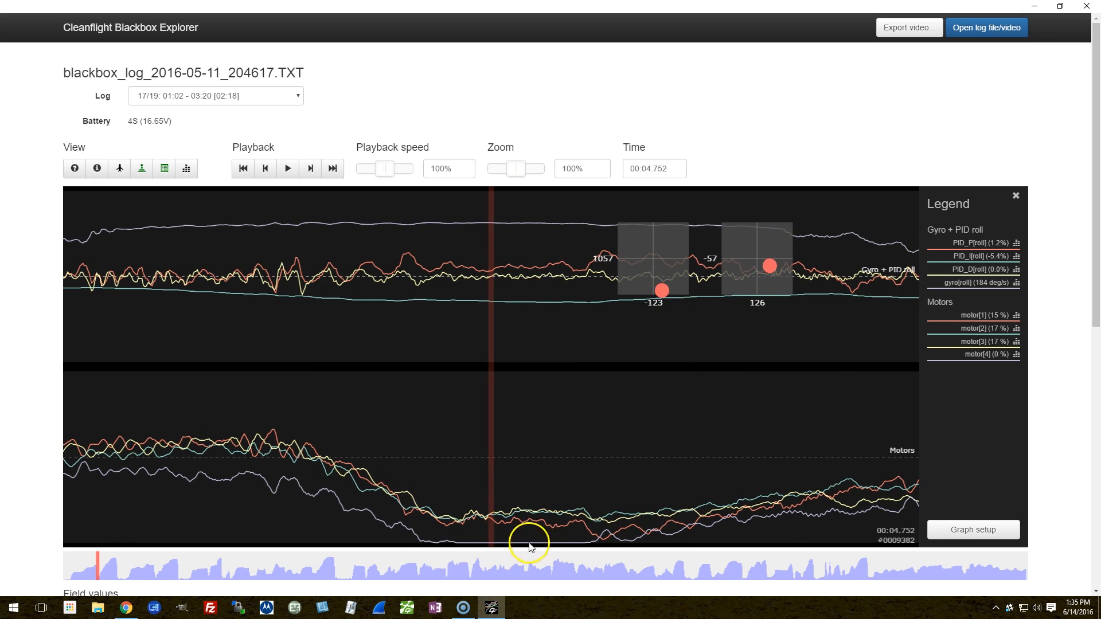
mouse_move(590, 536)
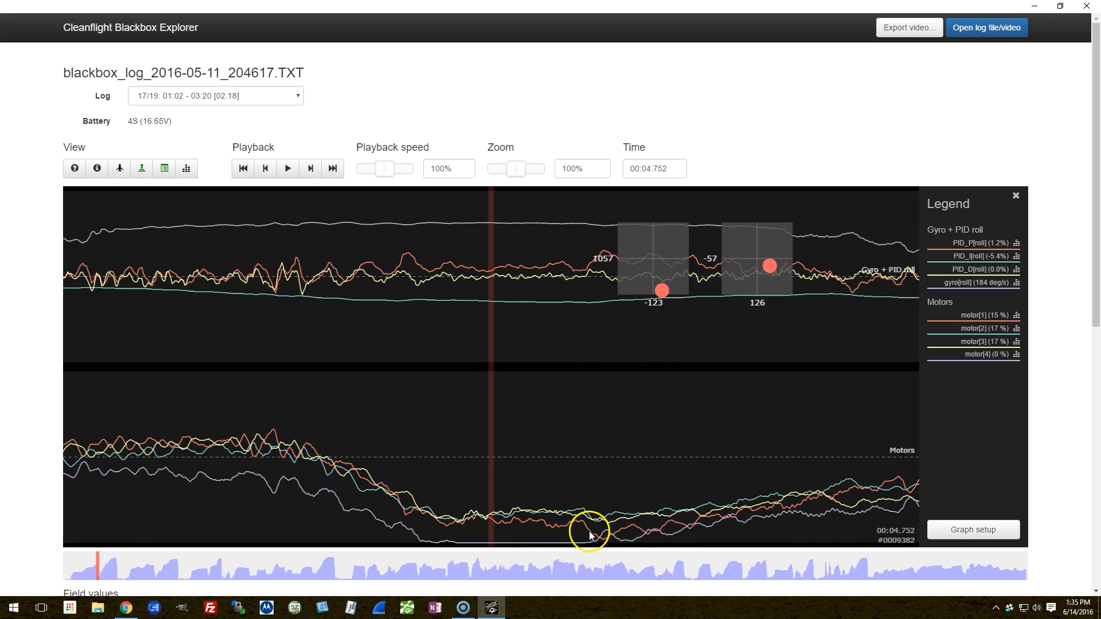
mouse_move(584, 564)
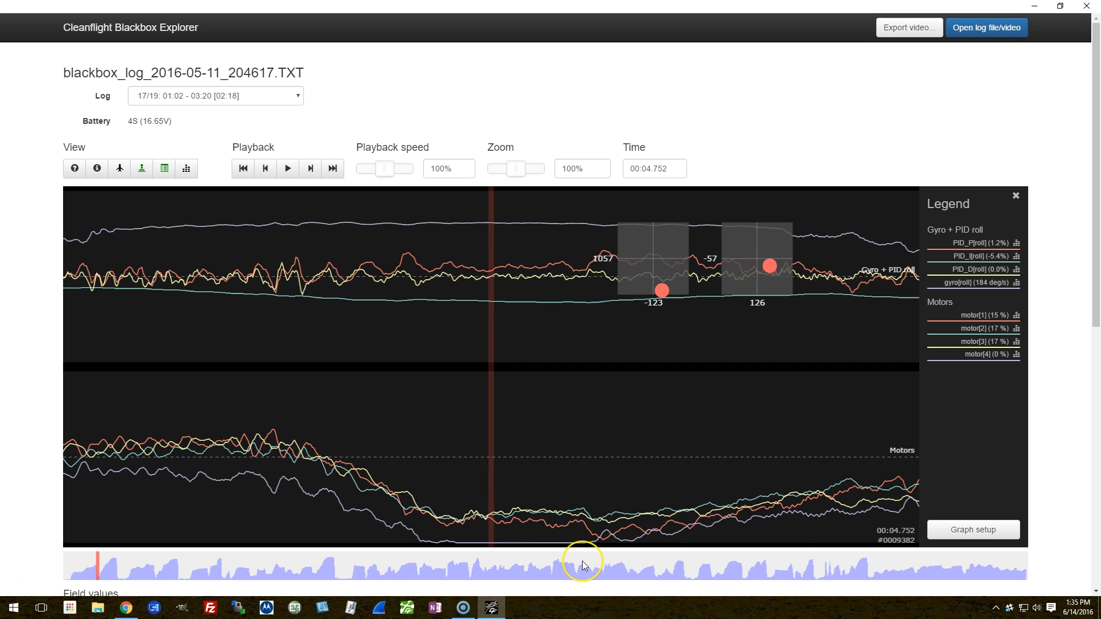
mouse_move(584, 565)
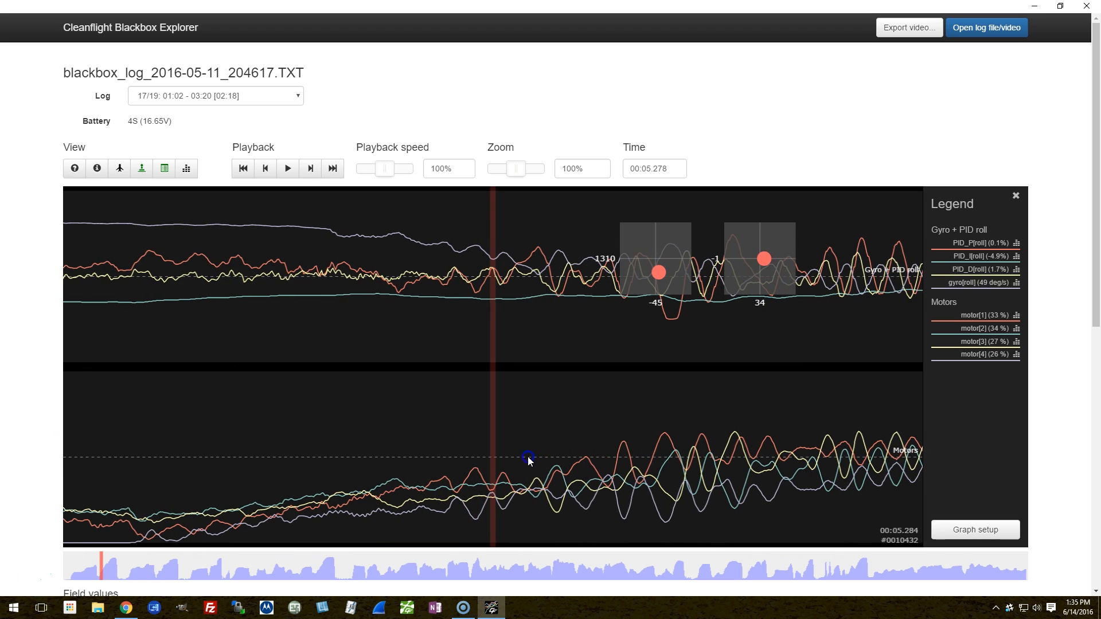
Step: Remove the motors field from Graph 2 so only the Gyro + PID roll graph remains
click(973, 530)
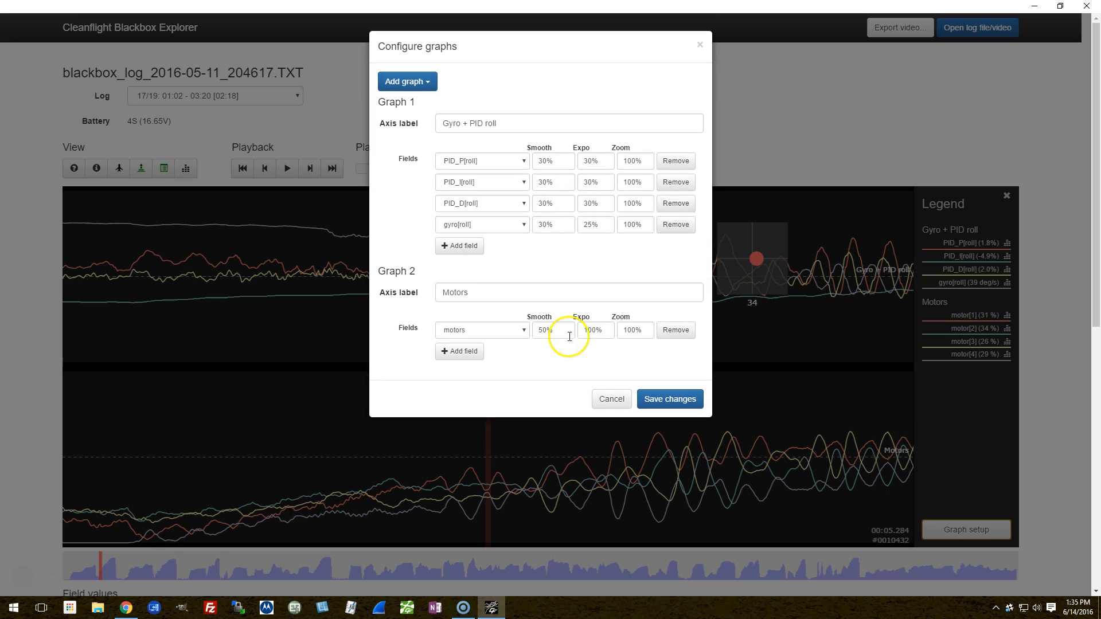
click(667, 399)
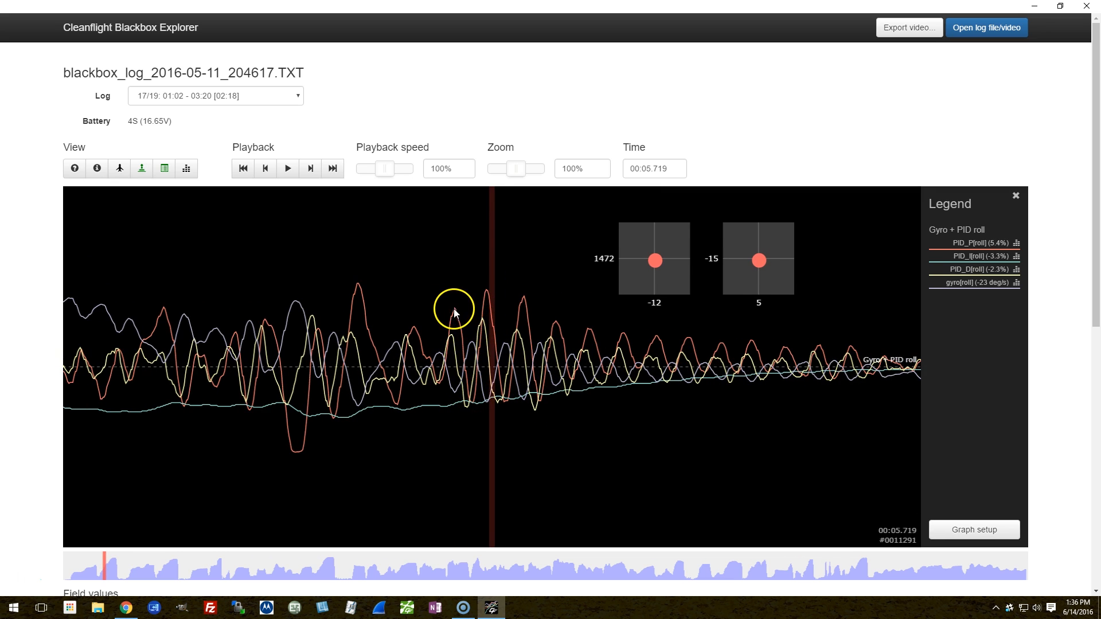
mouse_move(526, 308)
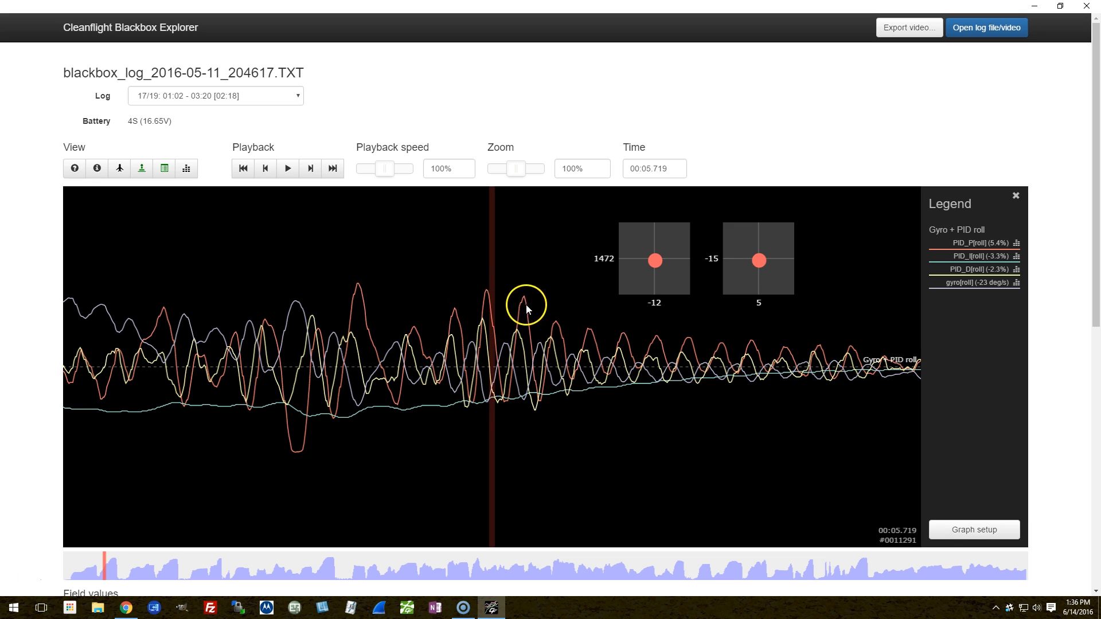
mouse_move(624, 343)
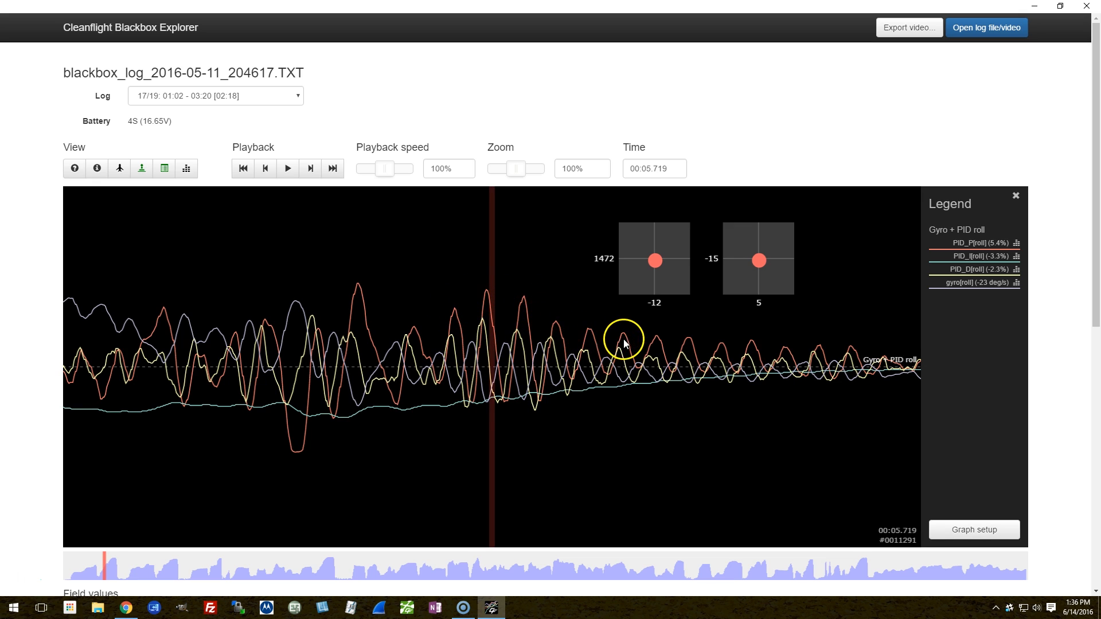
mouse_move(456, 318)
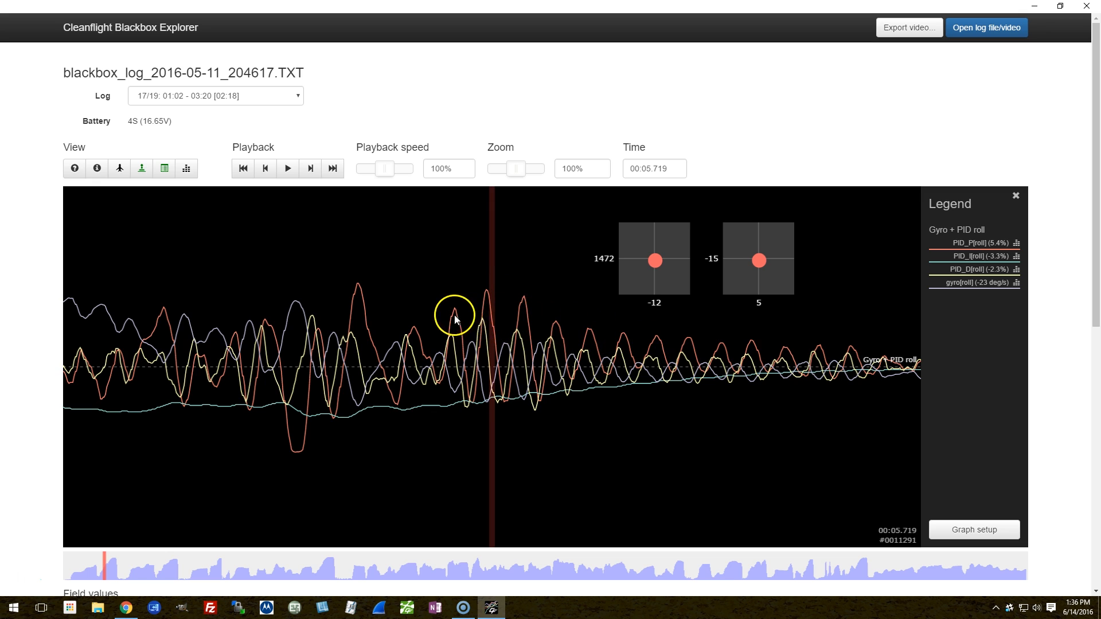
mouse_move(585, 340)
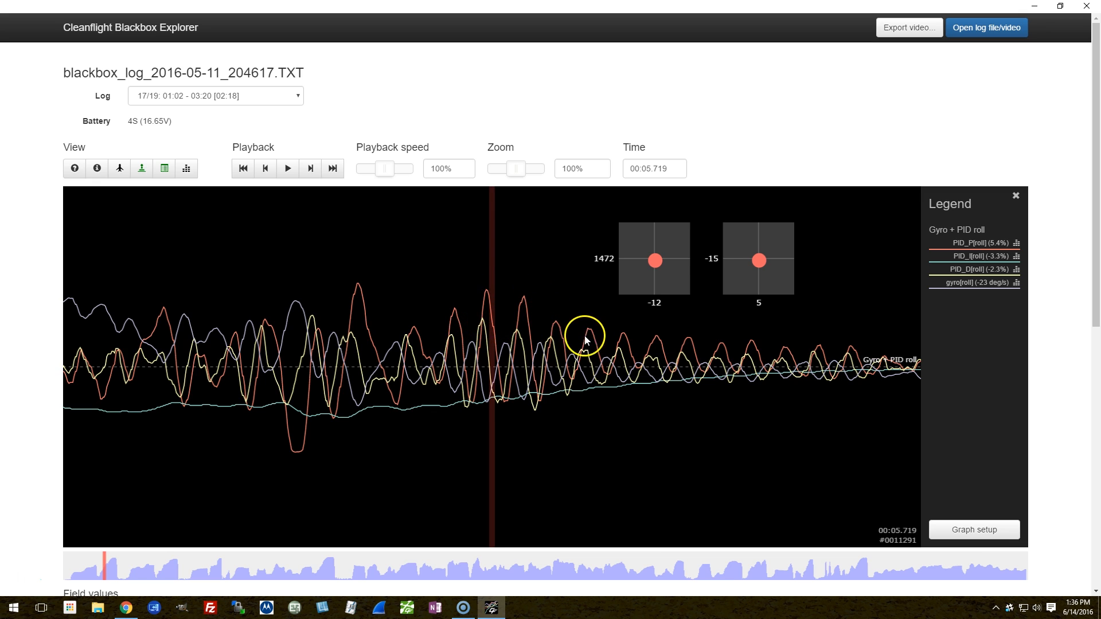
mouse_move(714, 351)
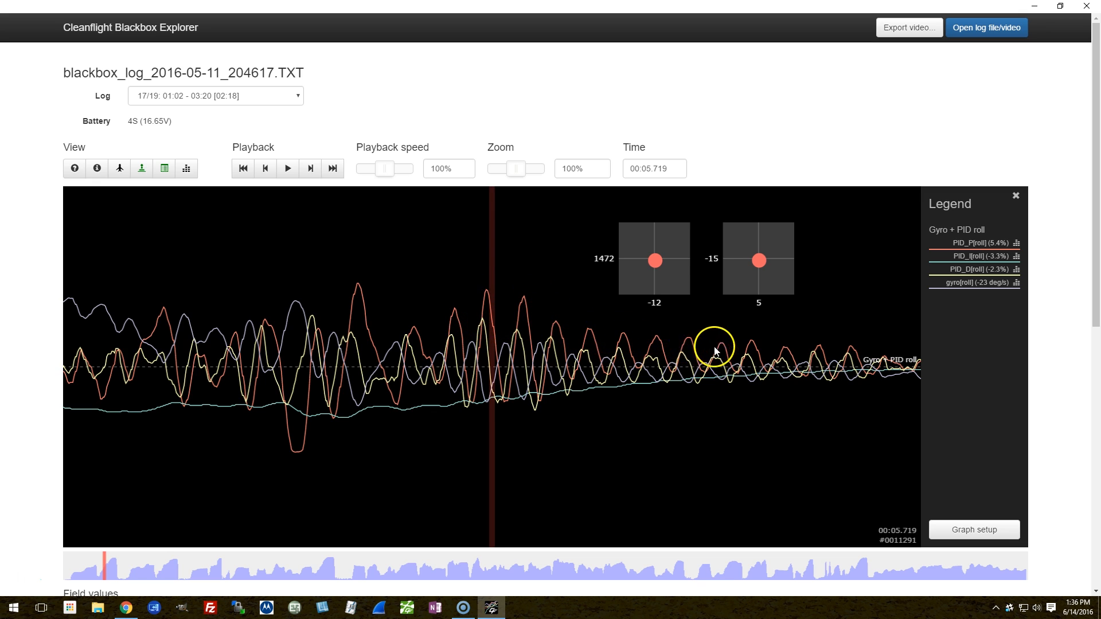
mouse_move(730, 346)
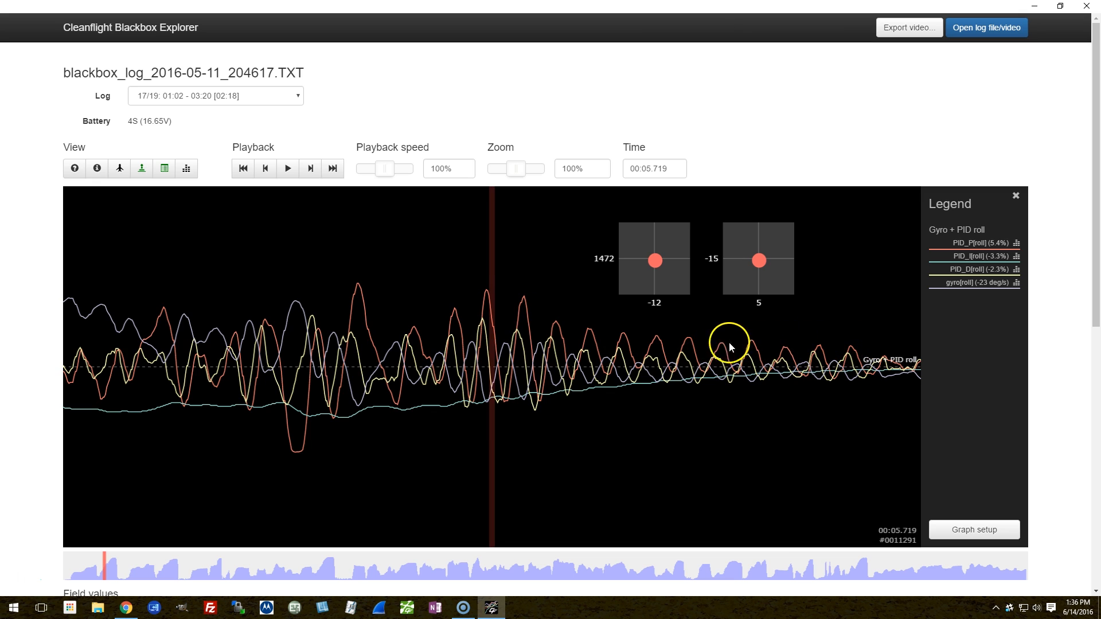
mouse_move(677, 346)
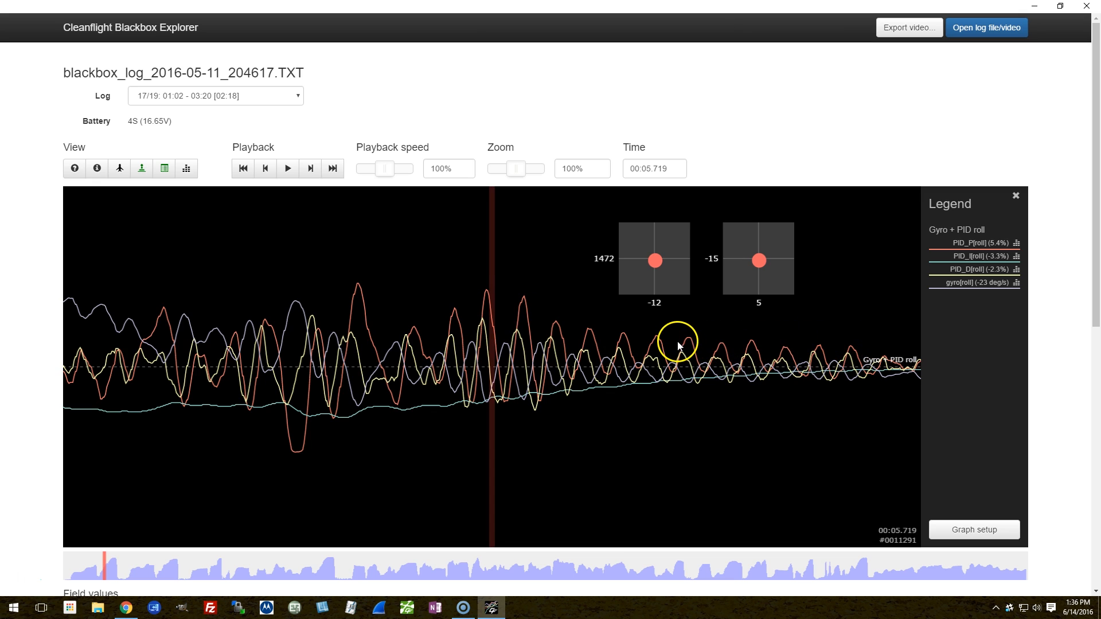
mouse_move(665, 345)
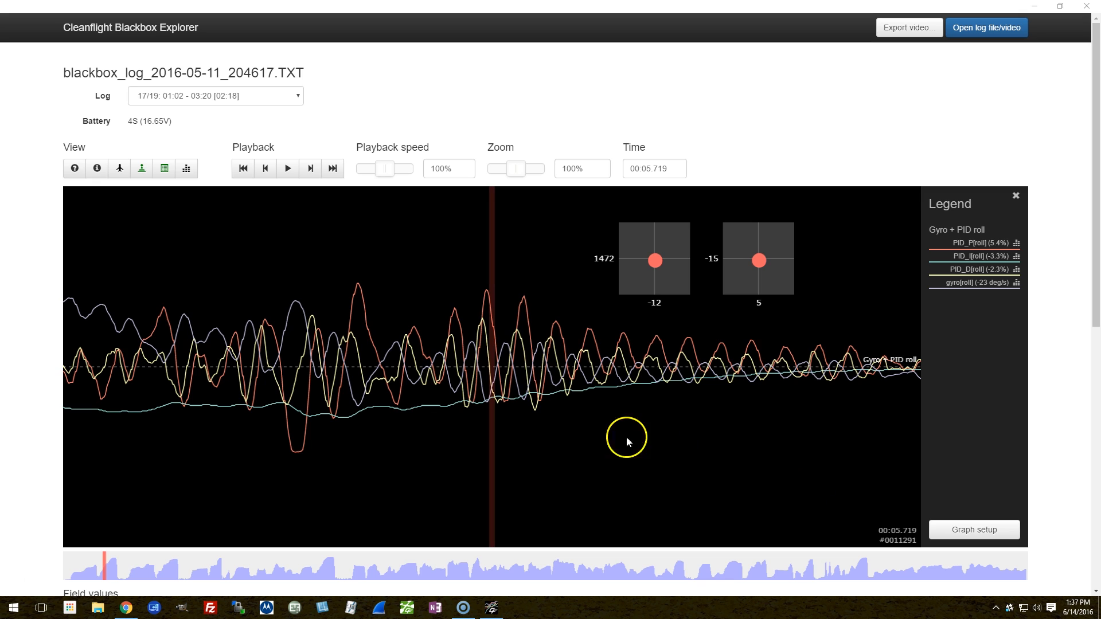
mouse_move(477, 311)
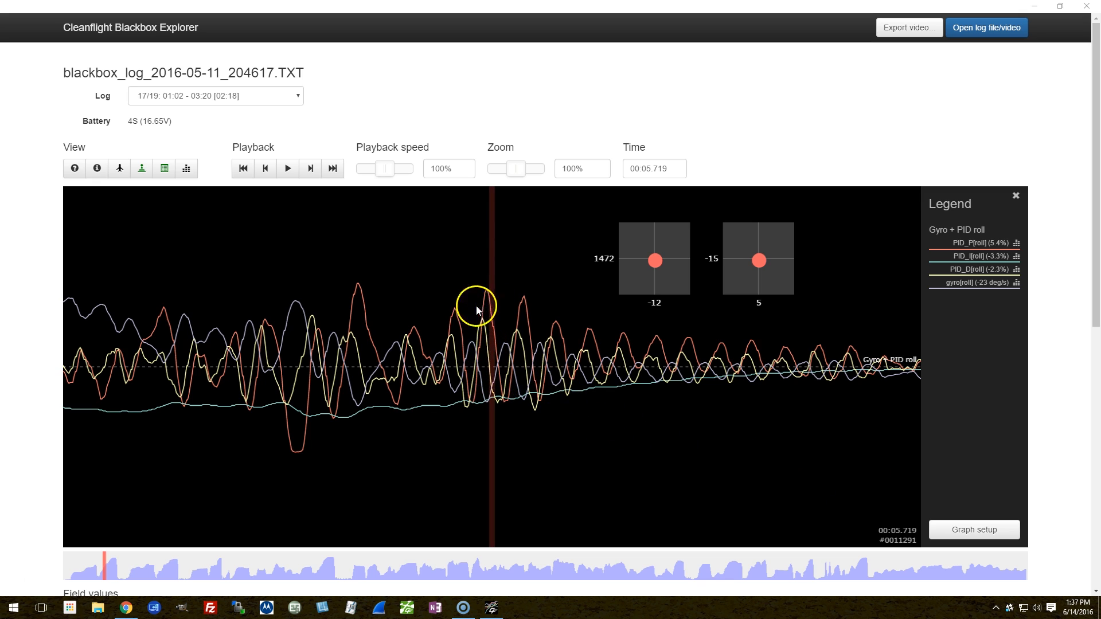
mouse_move(667, 351)
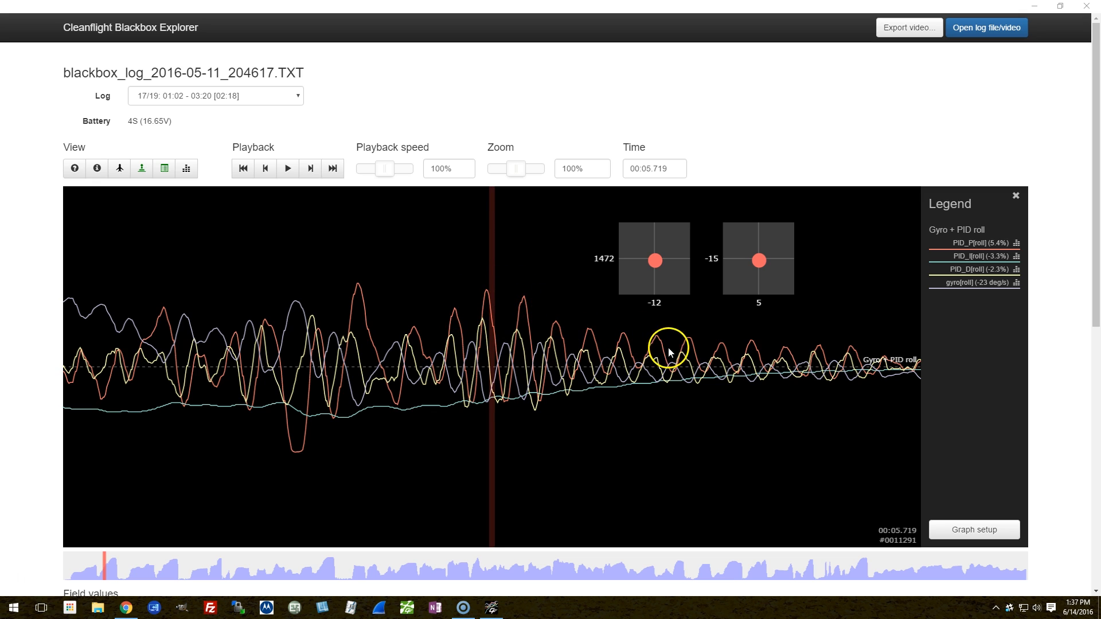
mouse_move(734, 350)
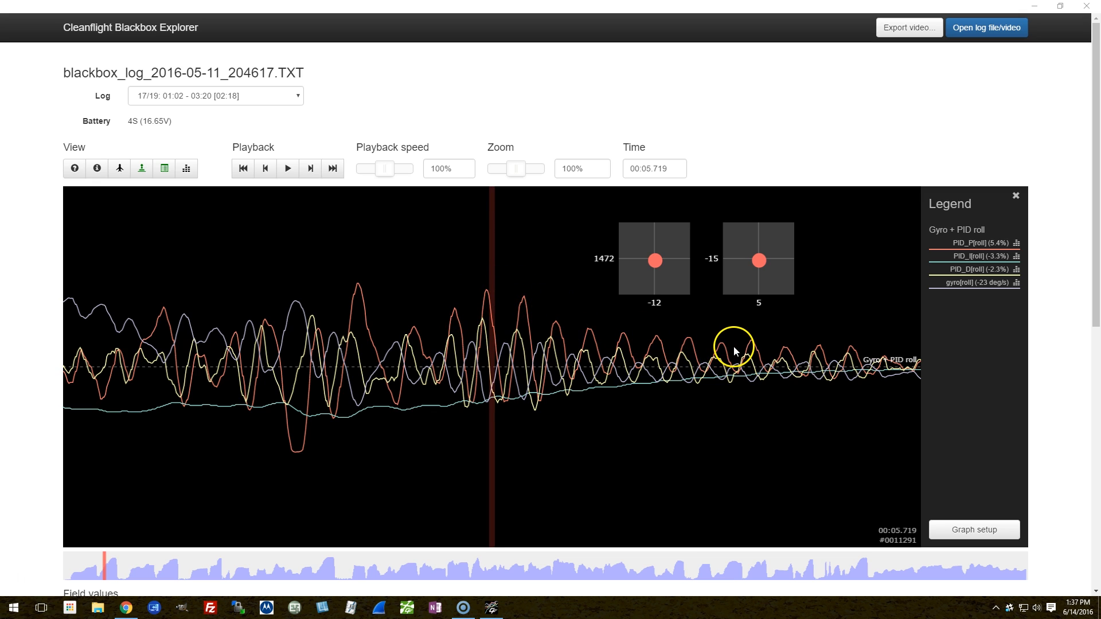
mouse_move(733, 351)
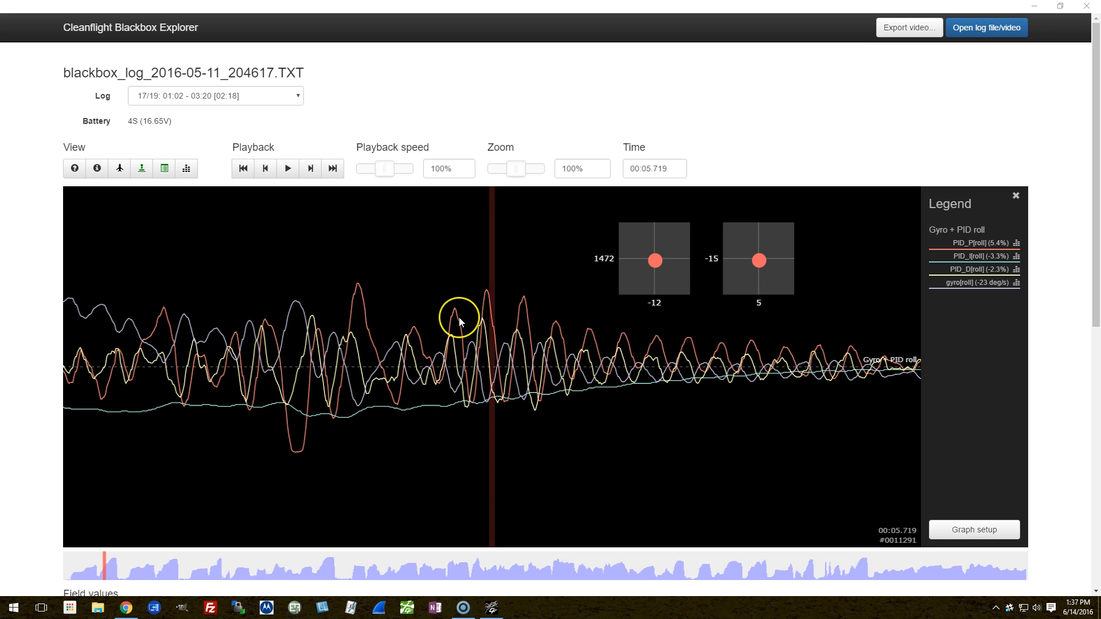
mouse_move(492, 315)
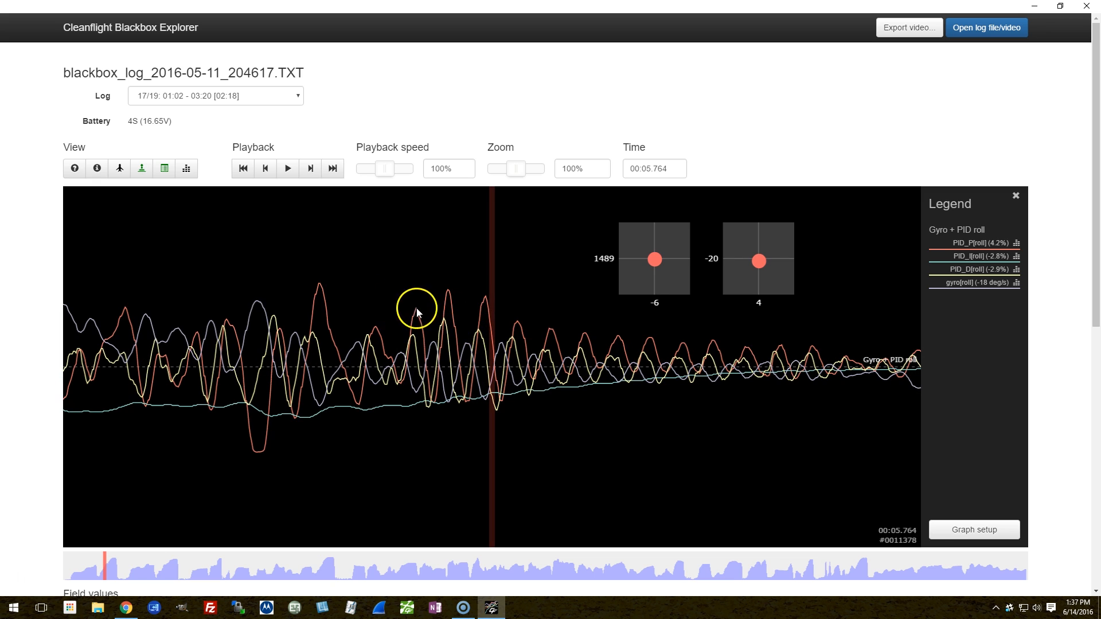
mouse_move(439, 397)
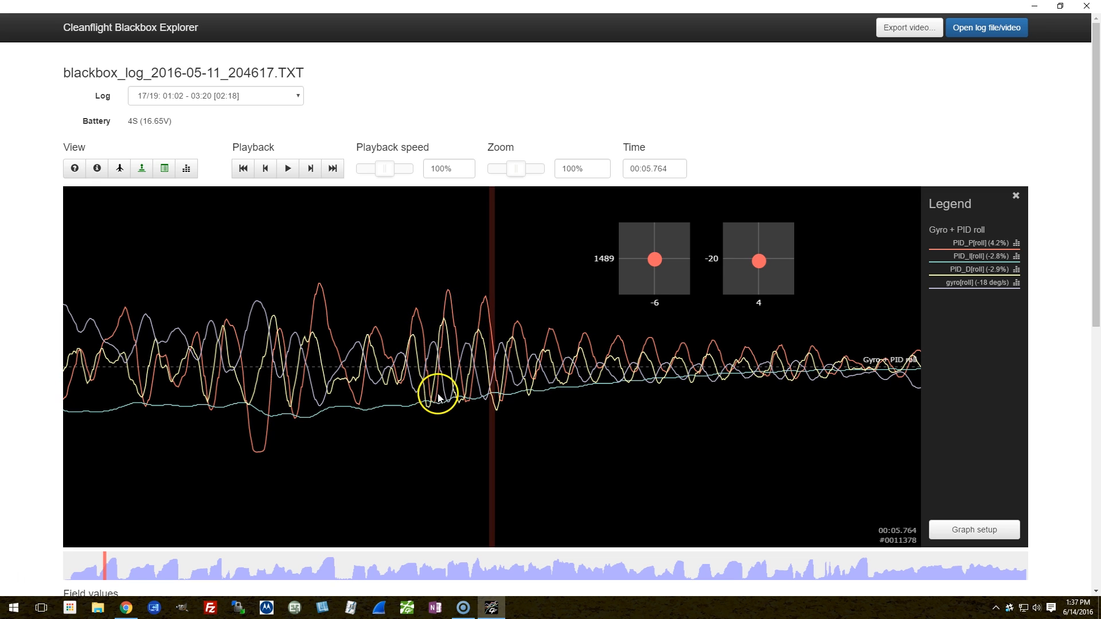
mouse_move(432, 402)
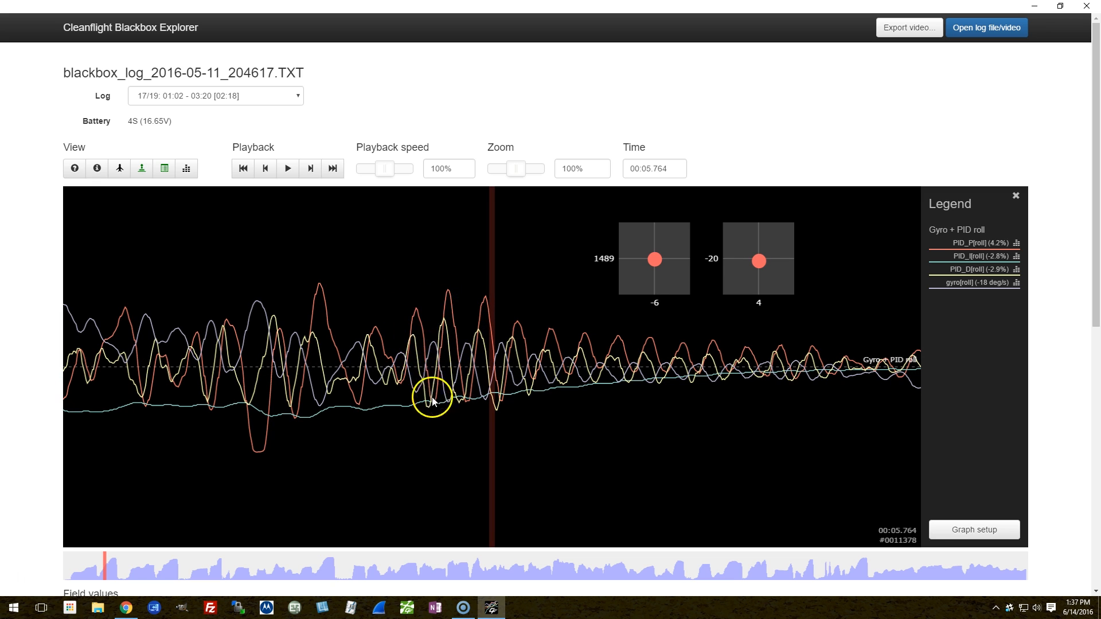
mouse_move(492, 349)
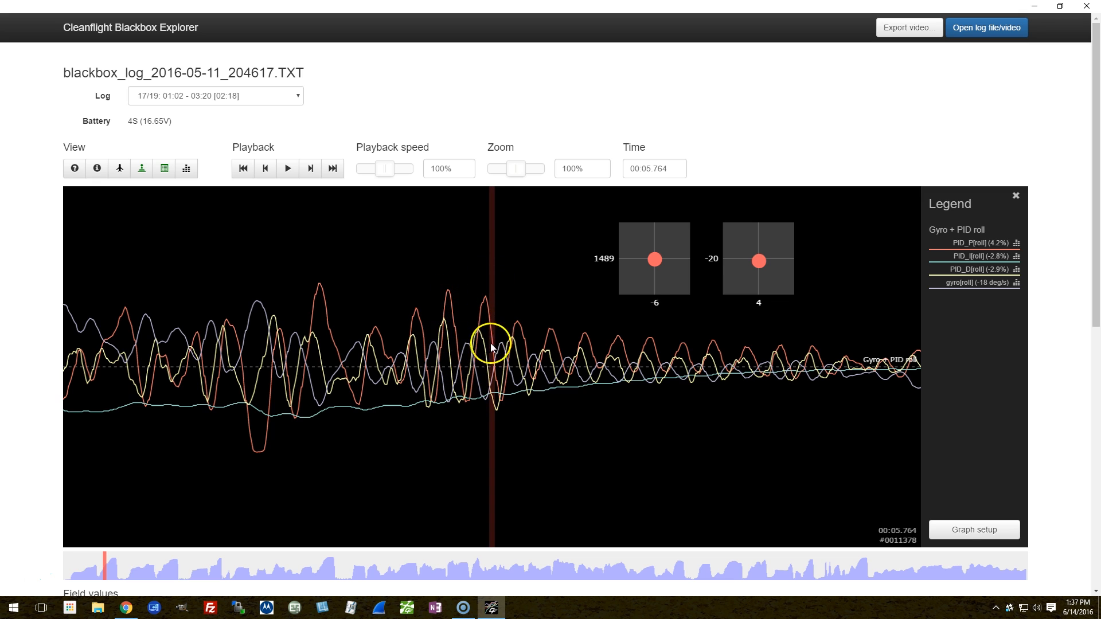
mouse_move(579, 342)
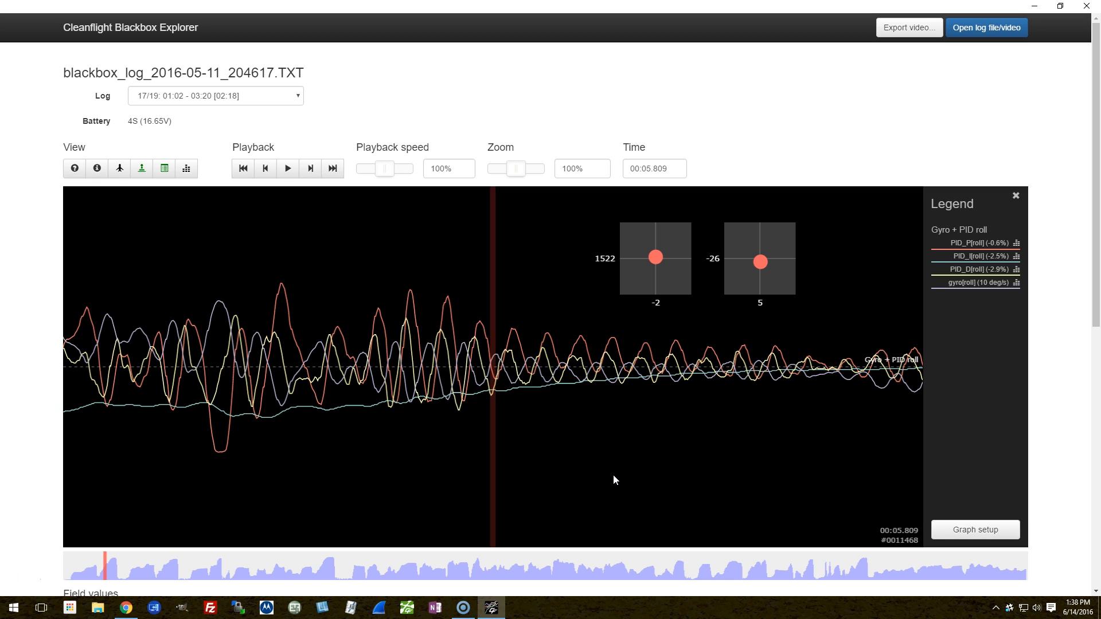
mouse_move(397, 410)
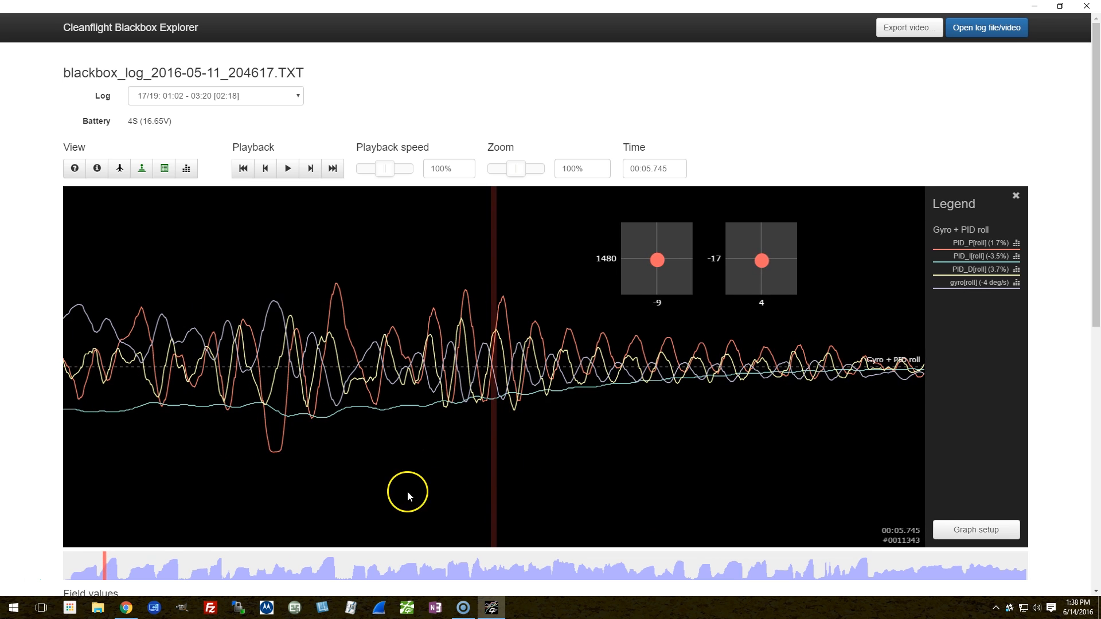
mouse_move(406, 489)
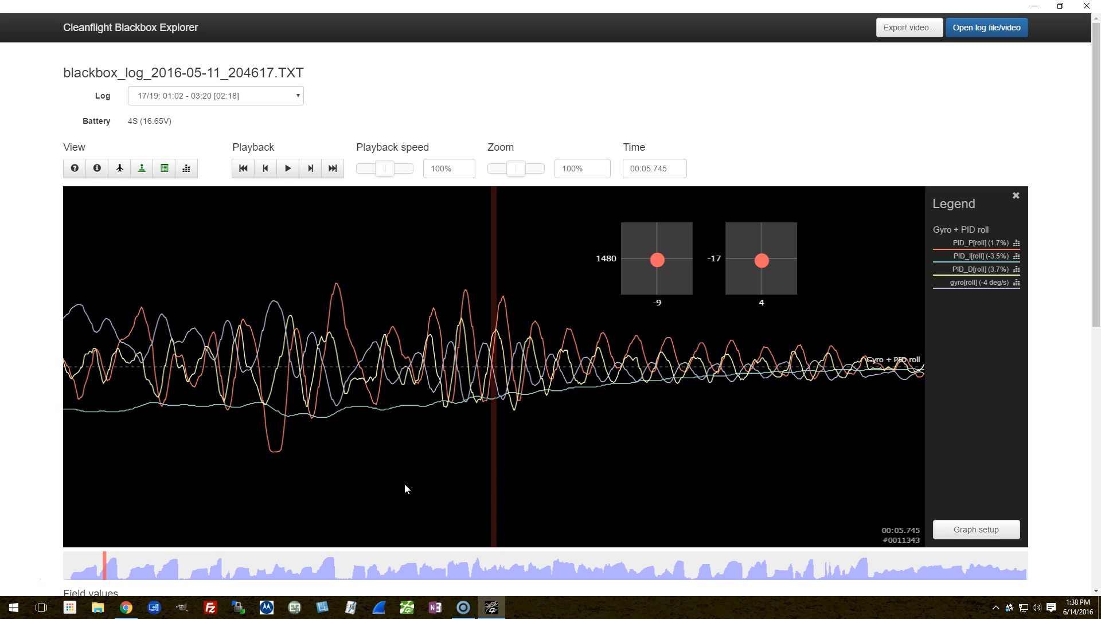
mouse_move(445, 378)
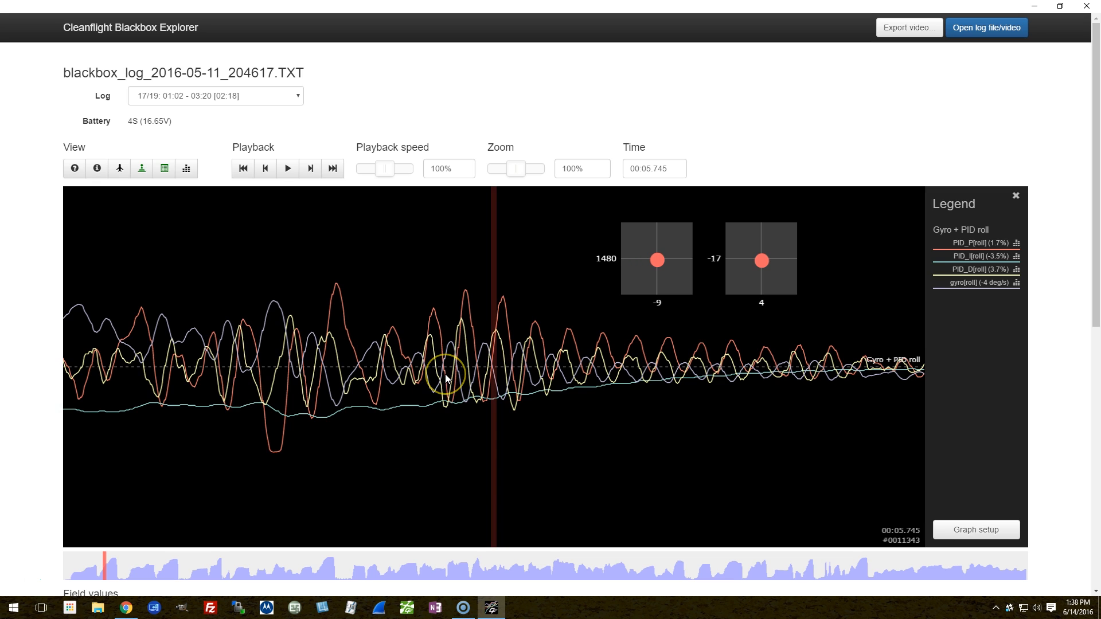
mouse_move(444, 378)
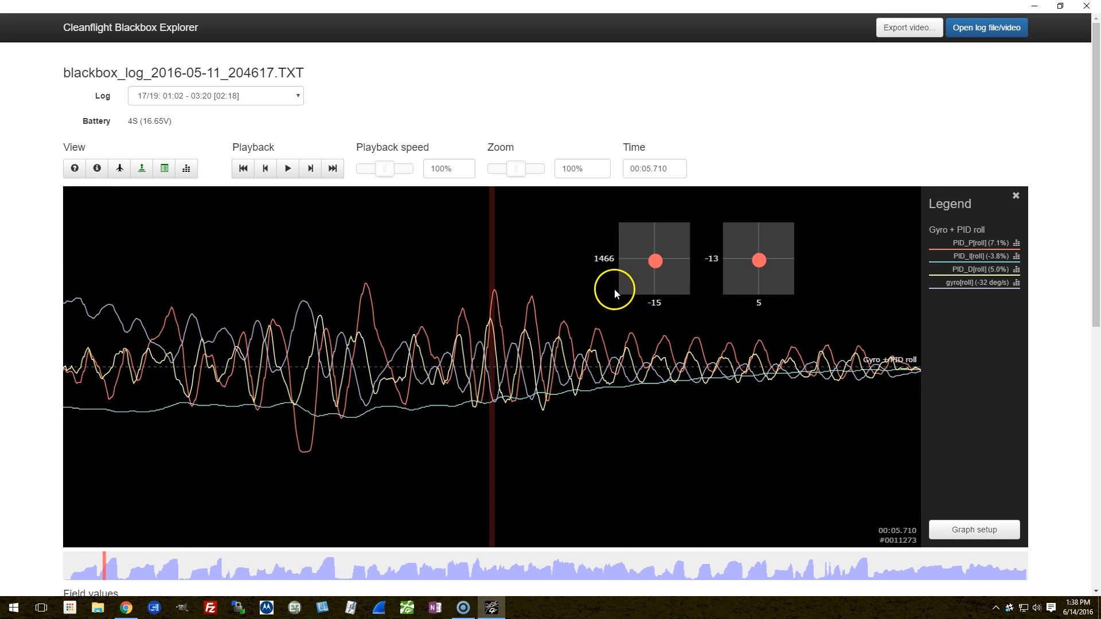
mouse_move(622, 486)
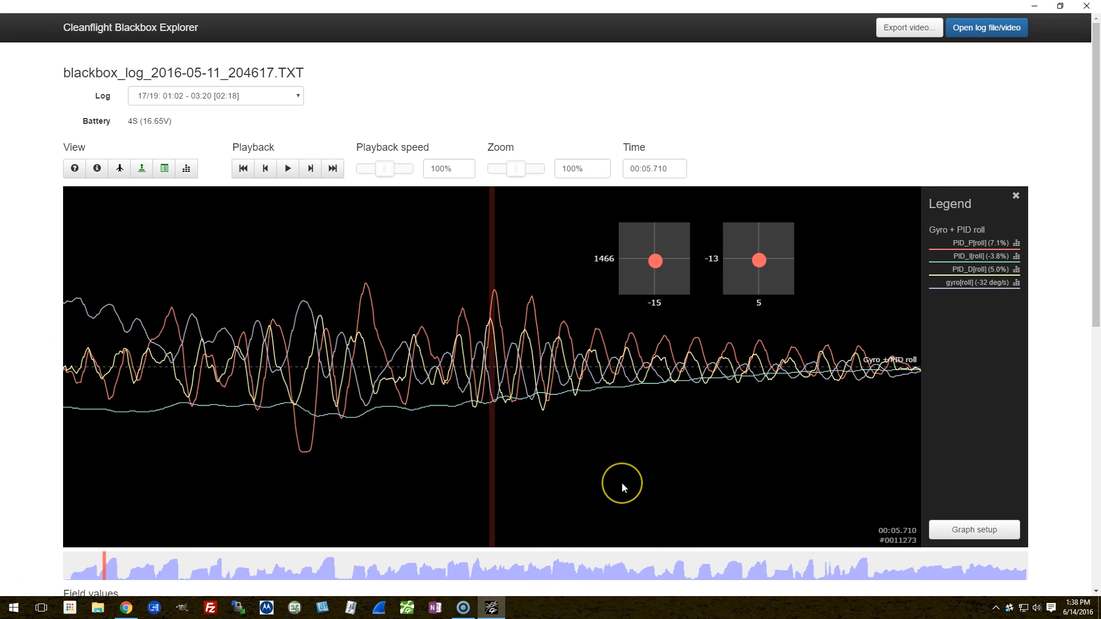
mouse_move(621, 488)
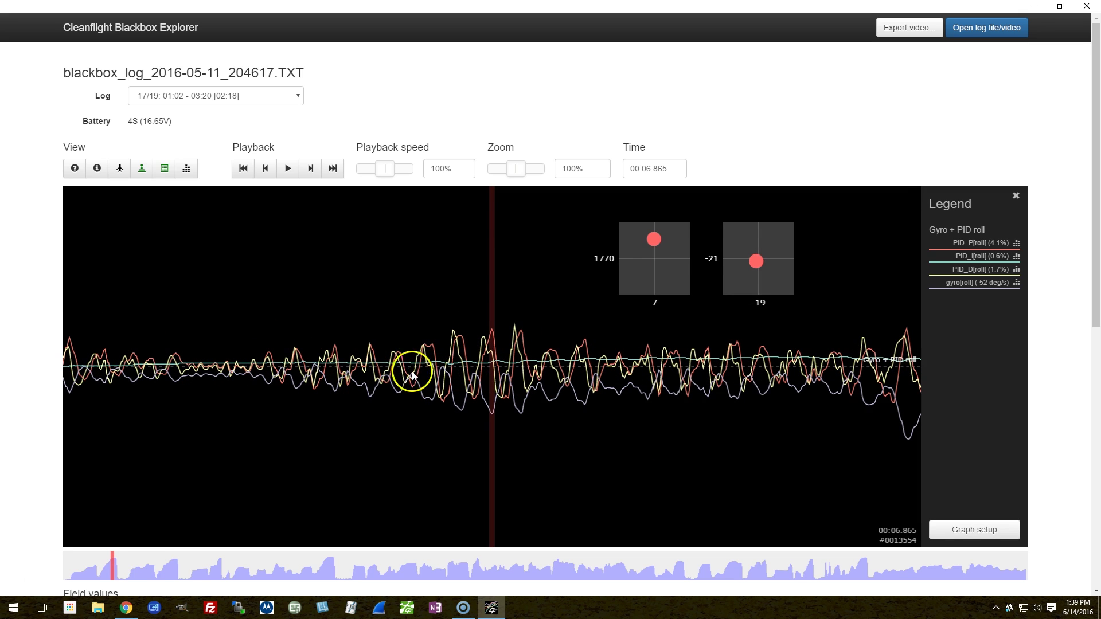
mouse_move(448, 401)
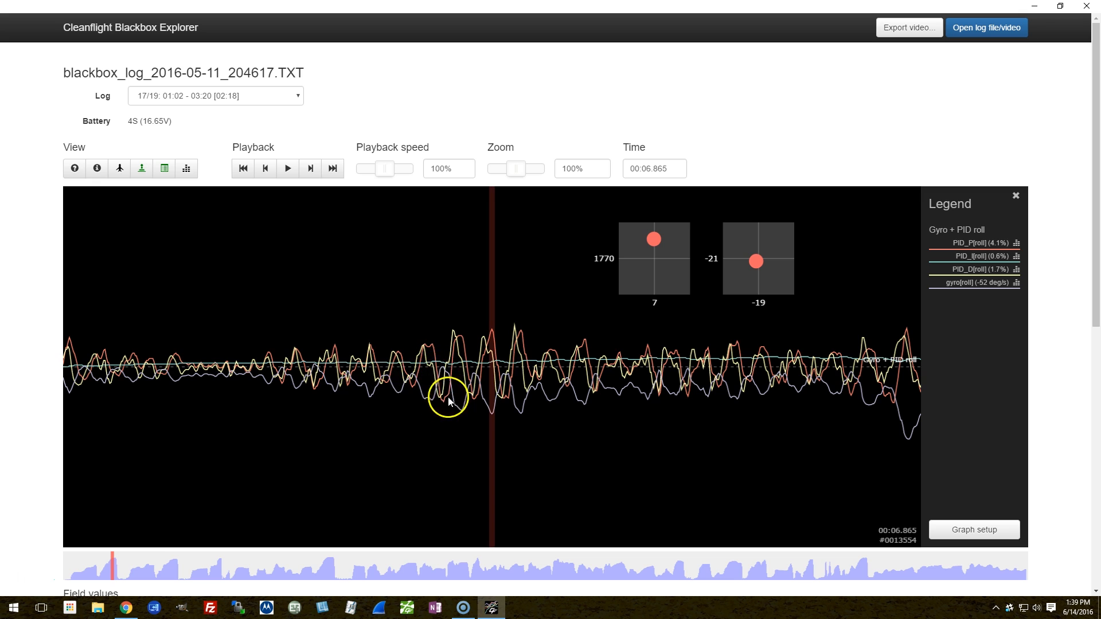
mouse_move(496, 346)
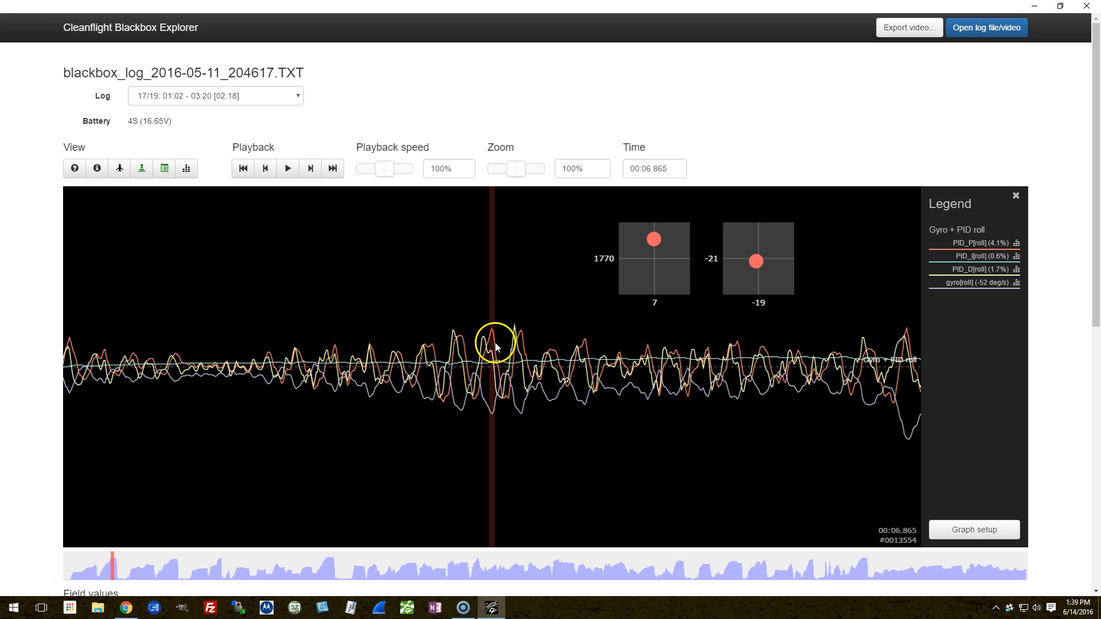
mouse_move(484, 354)
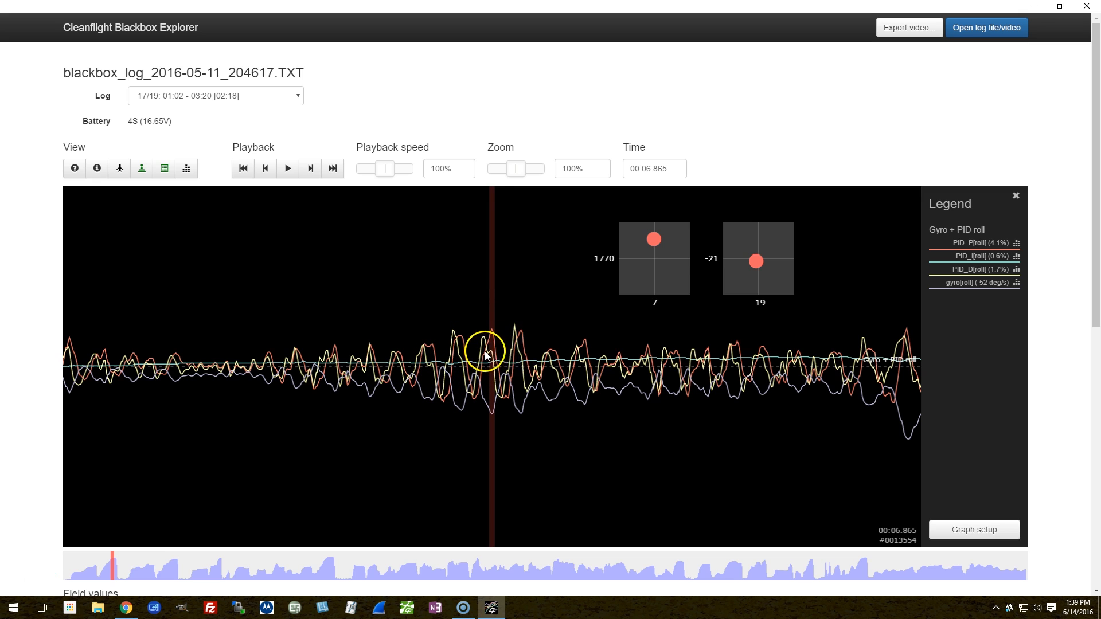
mouse_move(575, 354)
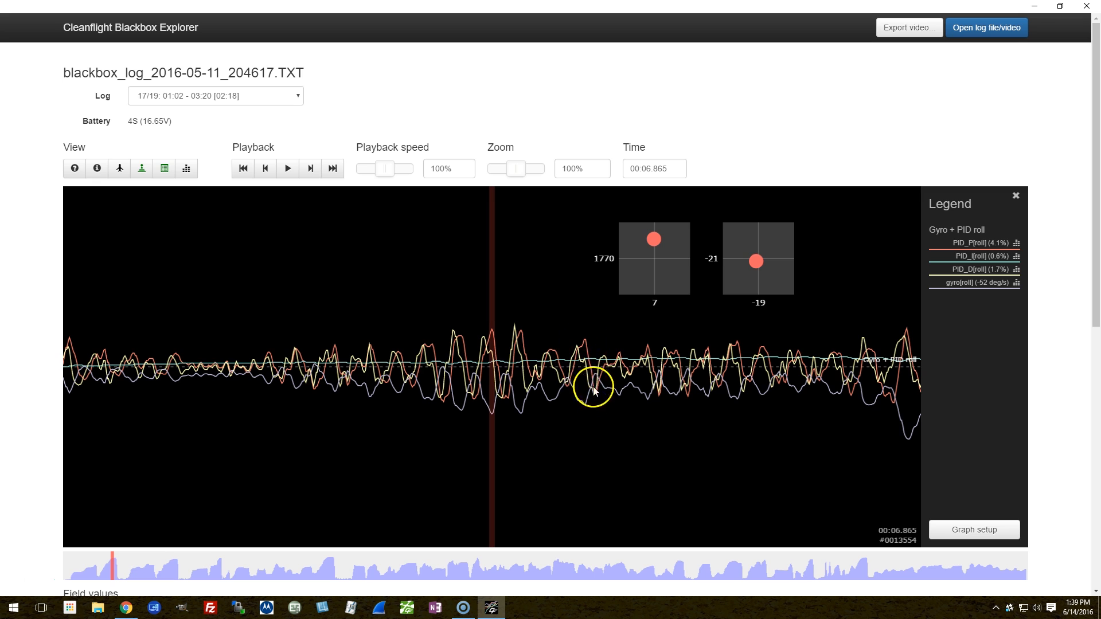
mouse_move(869, 364)
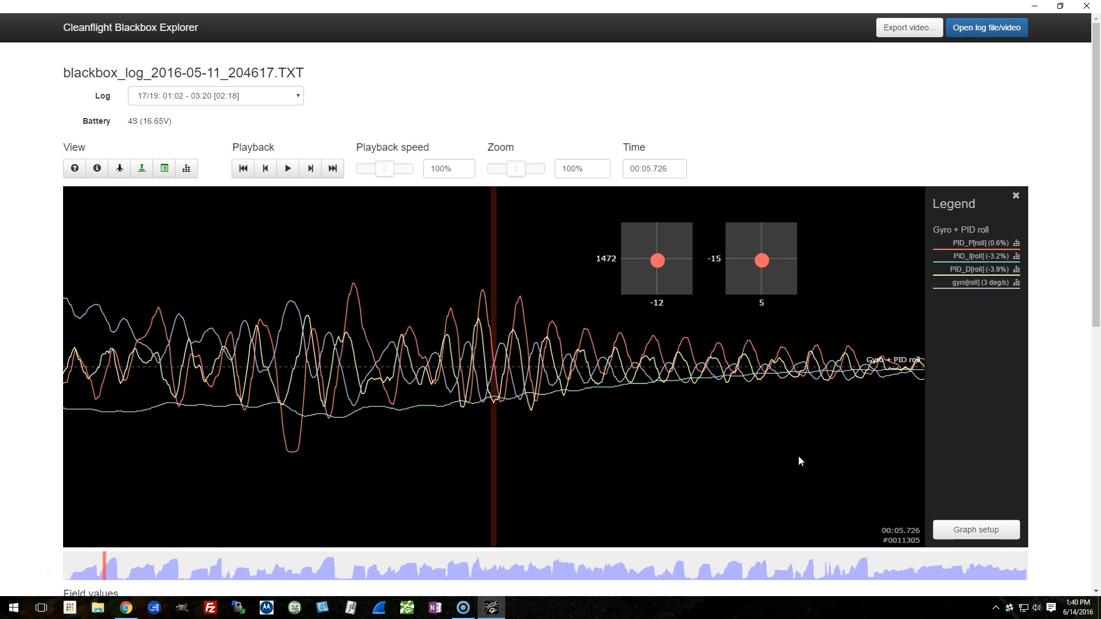
mouse_move(750, 442)
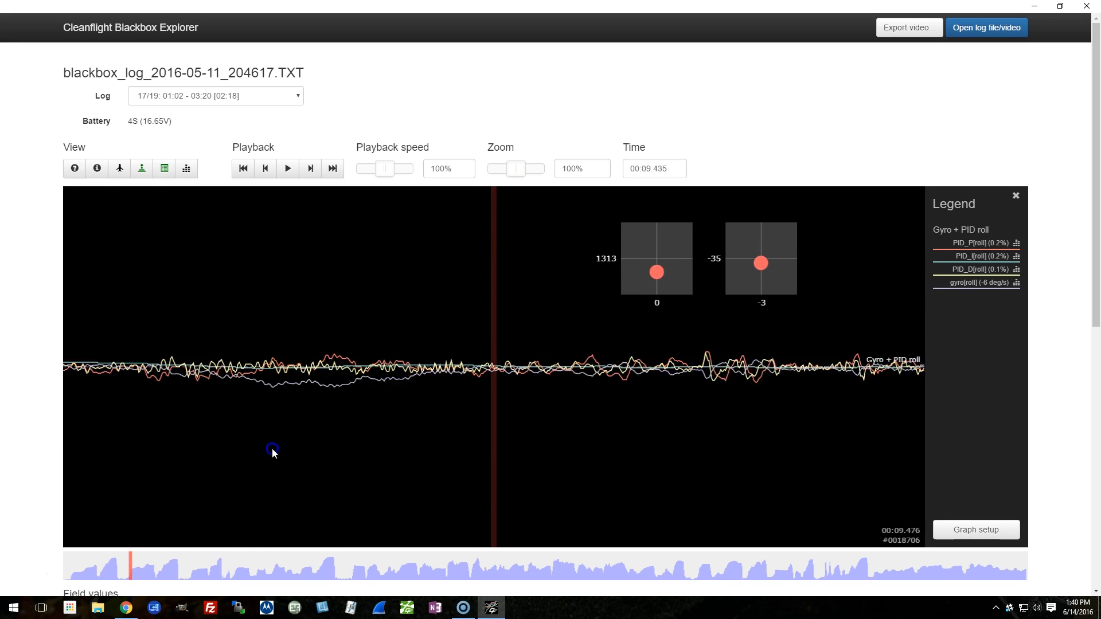
Step: Move the log position toward 12.4 seconds to inspect dense roll oscillations
click(287, 169)
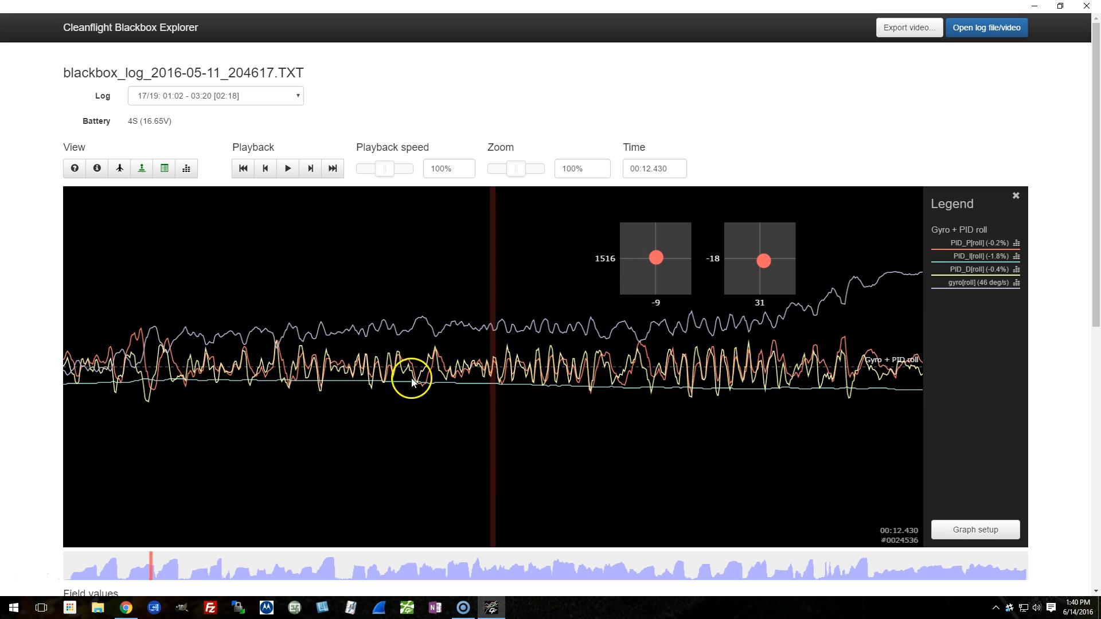
mouse_move(487, 374)
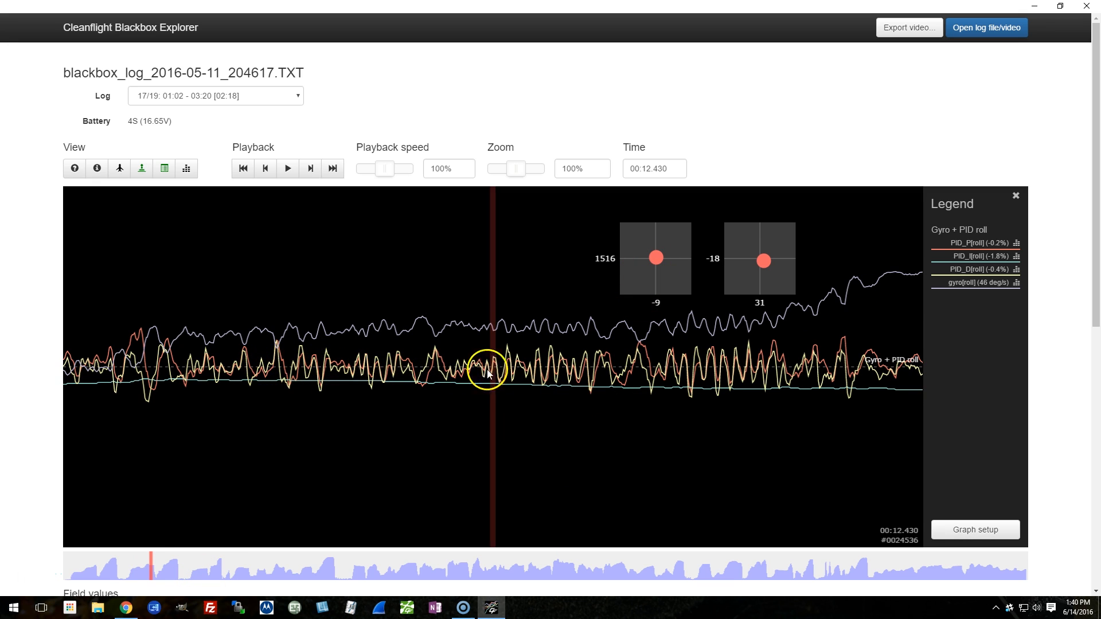
mouse_move(765, 371)
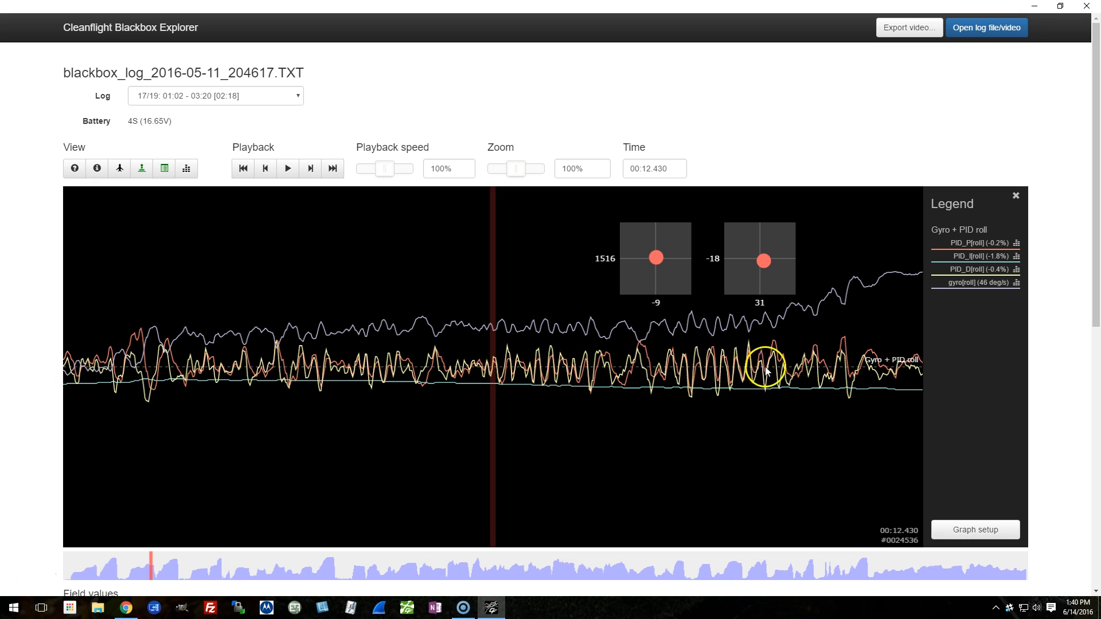
mouse_move(716, 377)
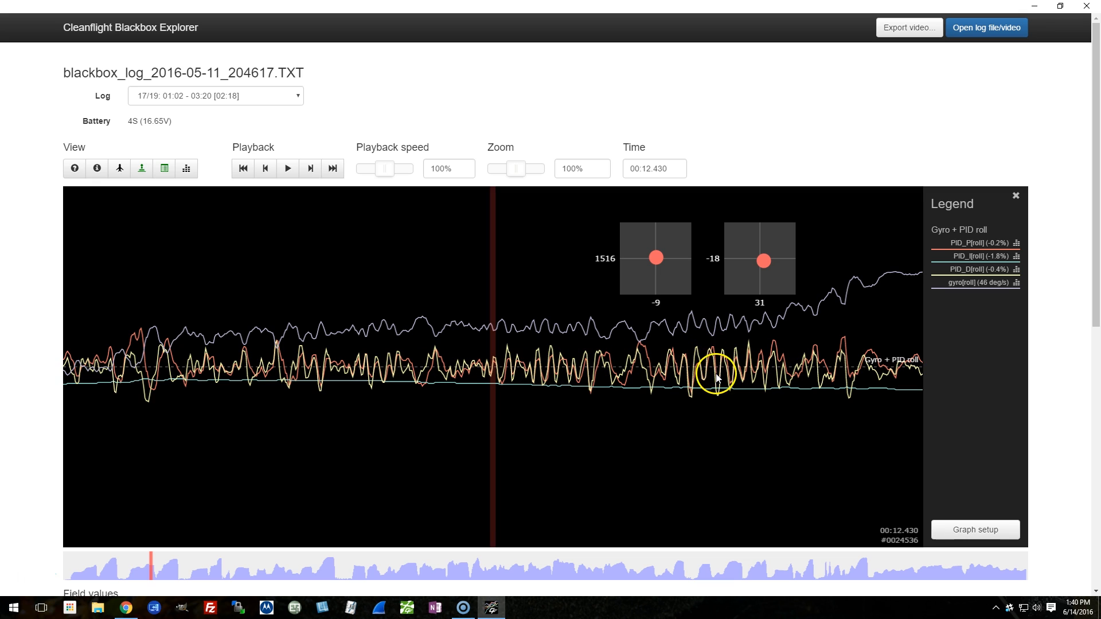
mouse_move(731, 364)
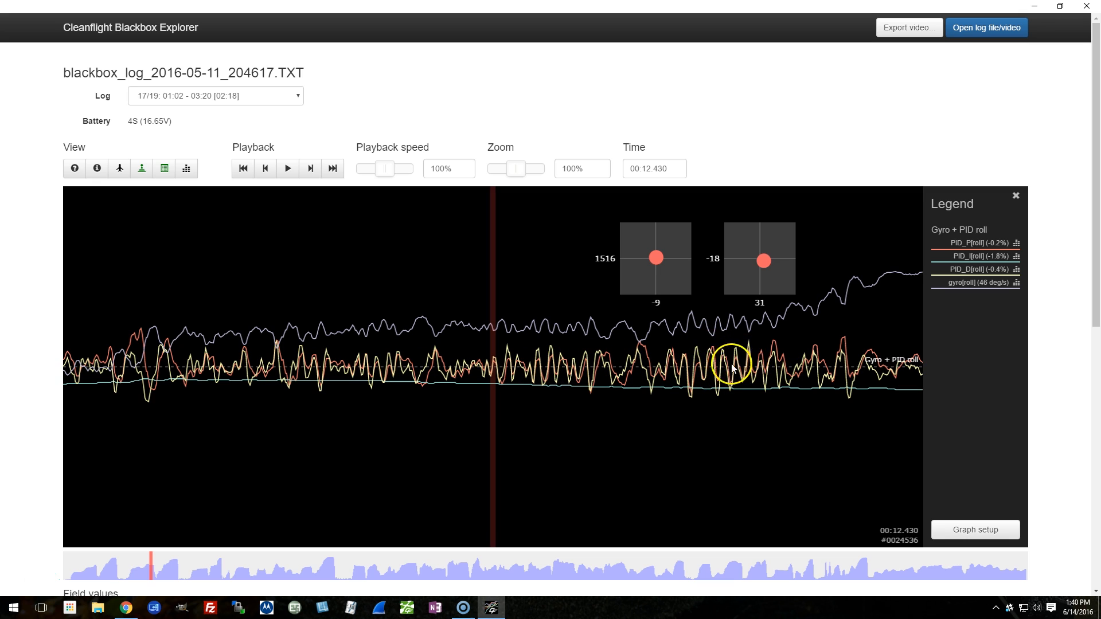
mouse_move(199, 376)
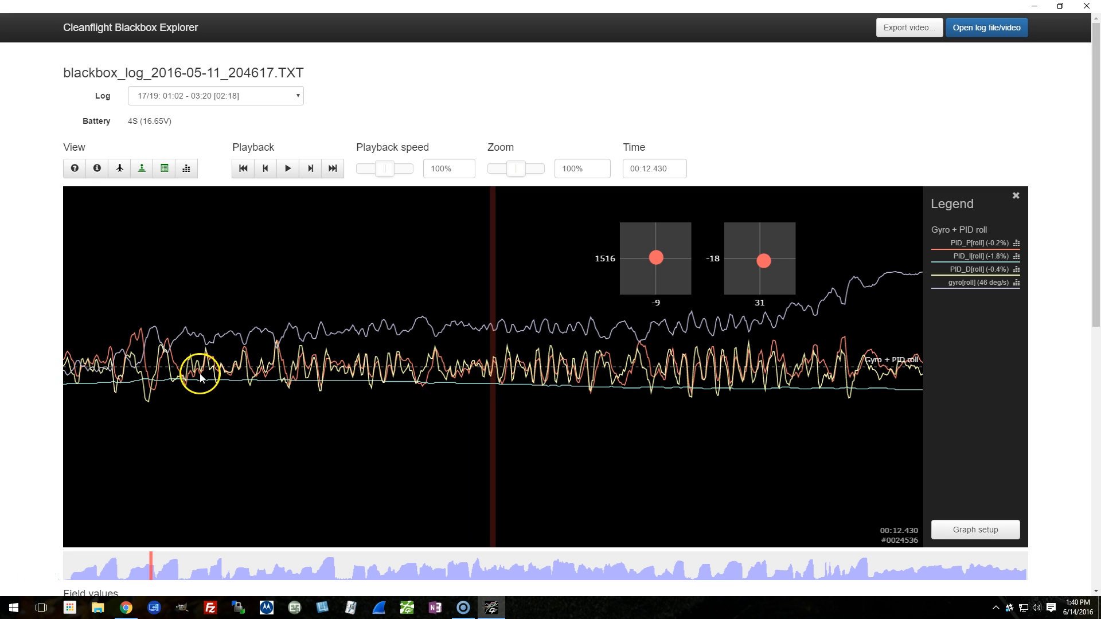
mouse_move(344, 353)
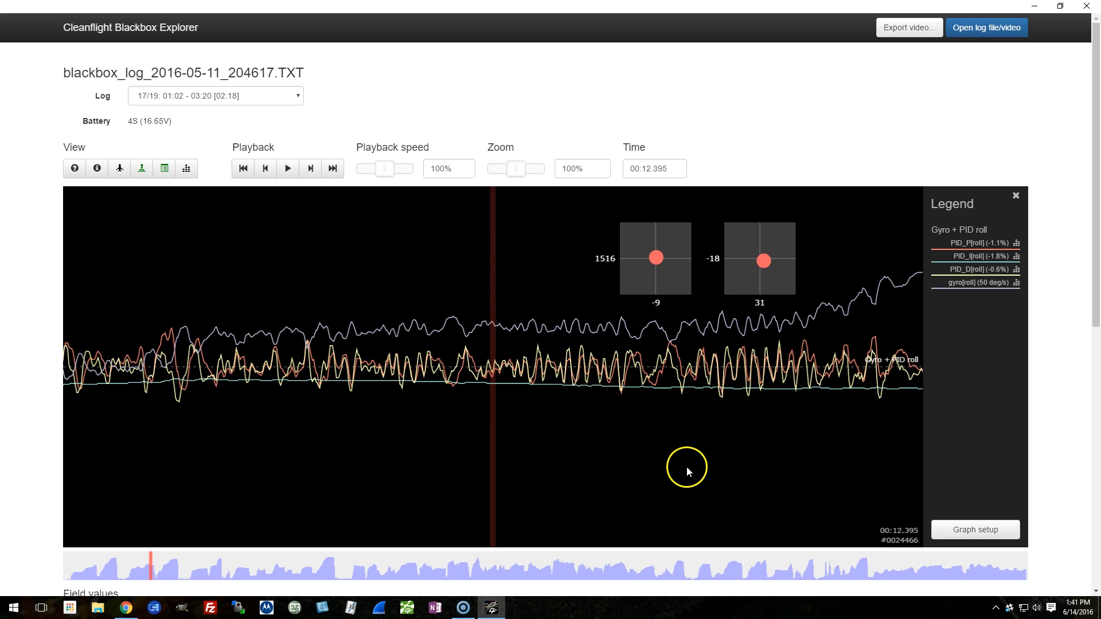
mouse_move(571, 407)
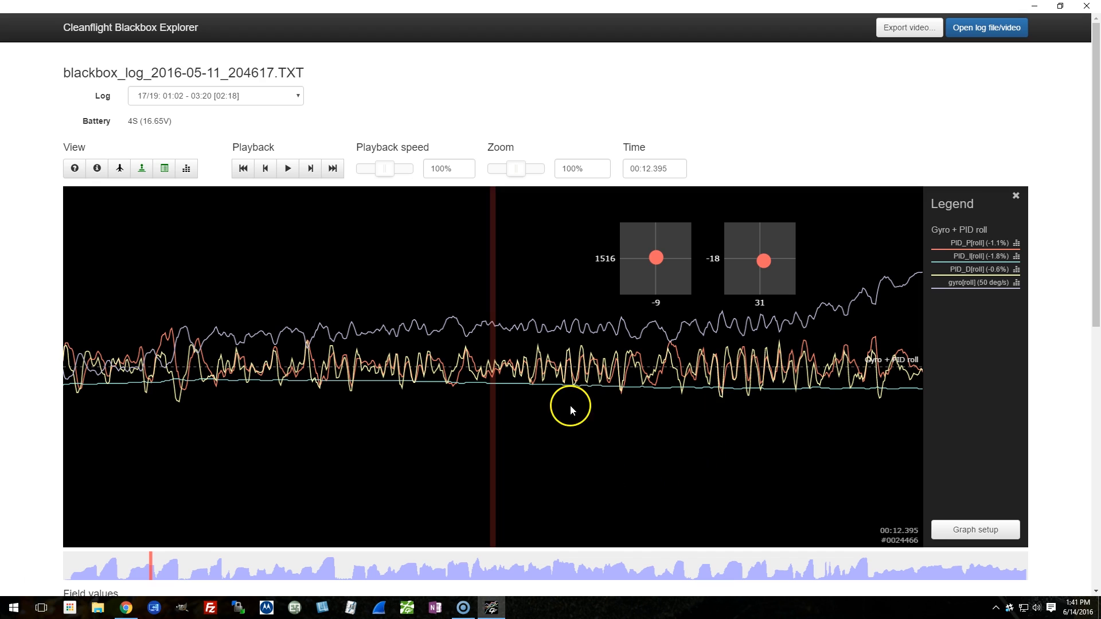
mouse_move(385, 390)
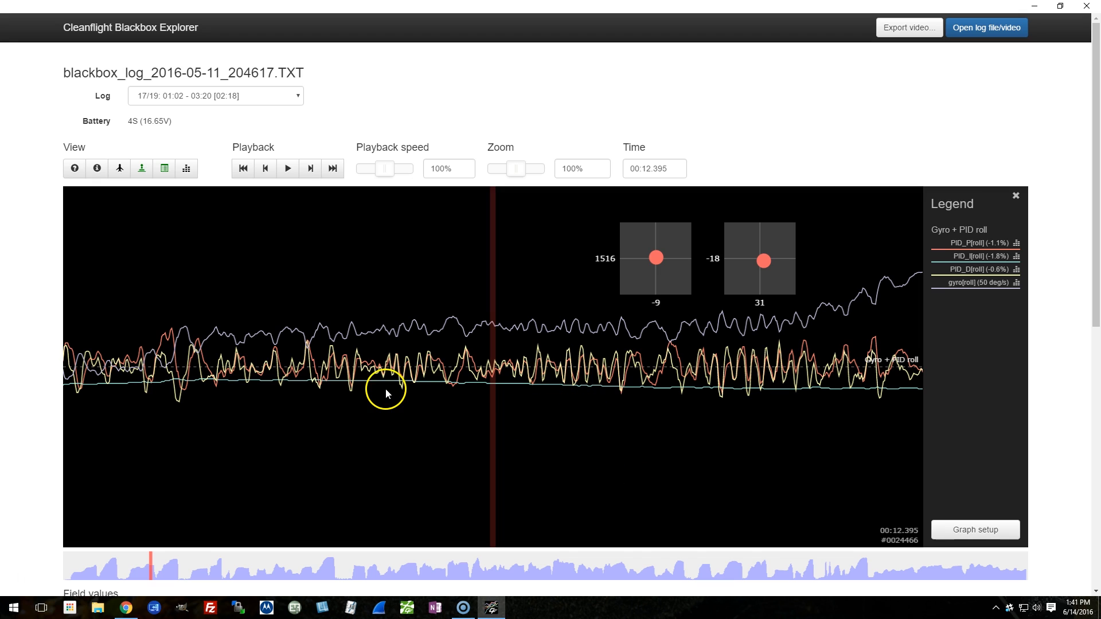
mouse_move(387, 398)
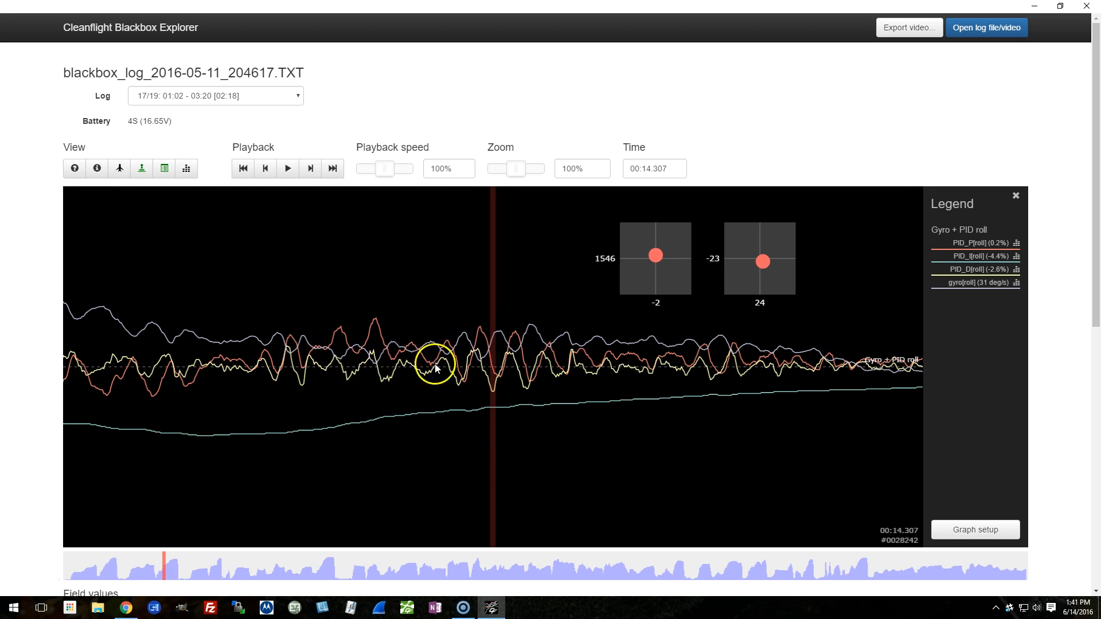
mouse_move(351, 355)
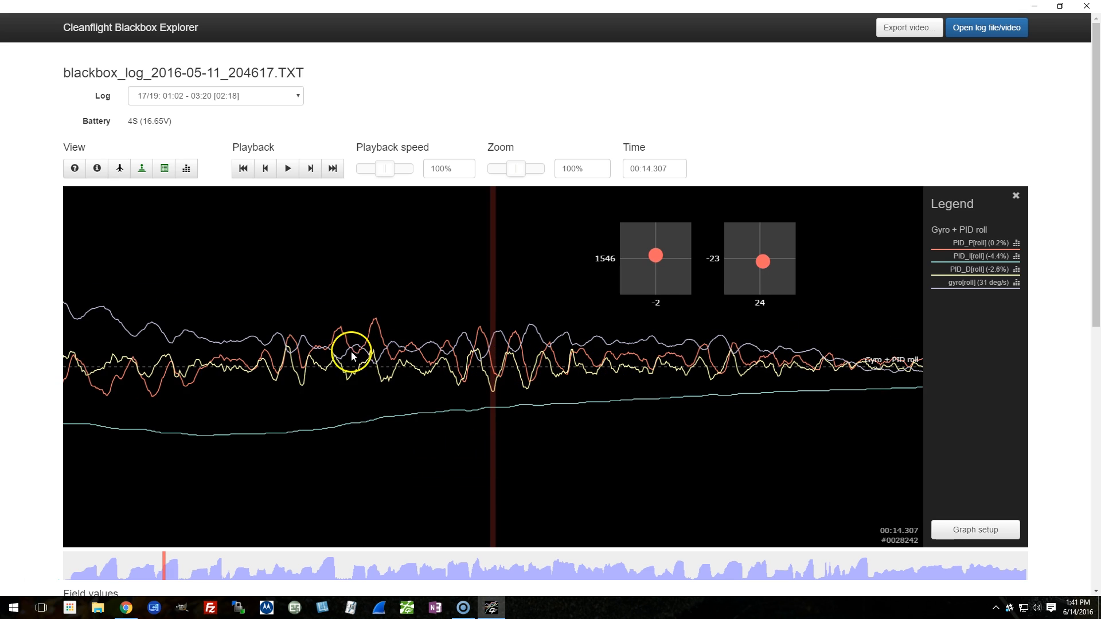
mouse_move(421, 344)
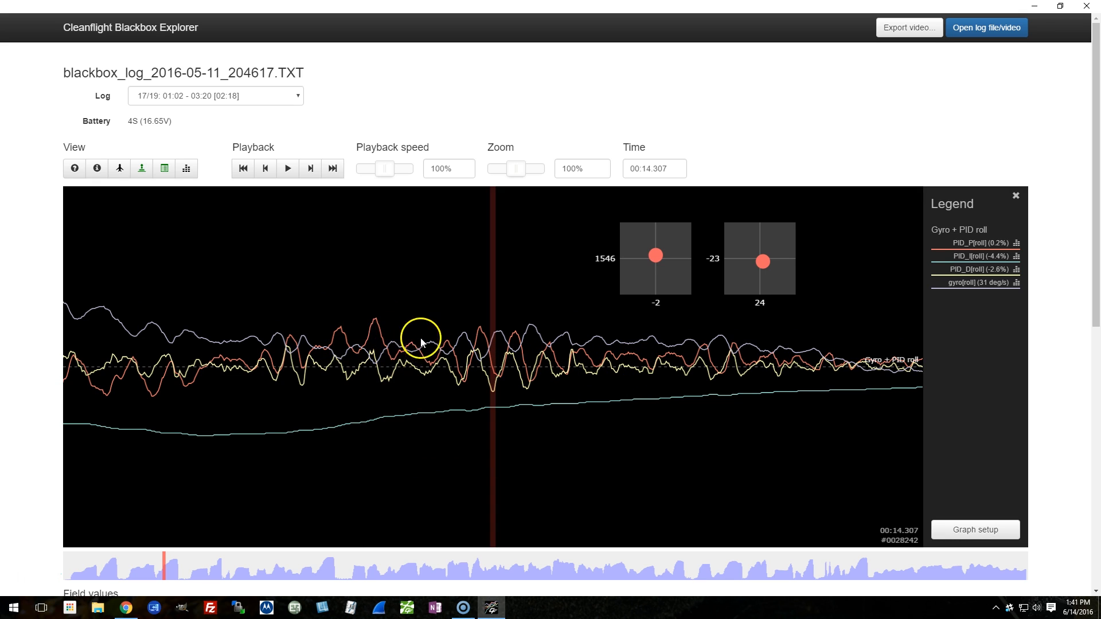
mouse_move(678, 474)
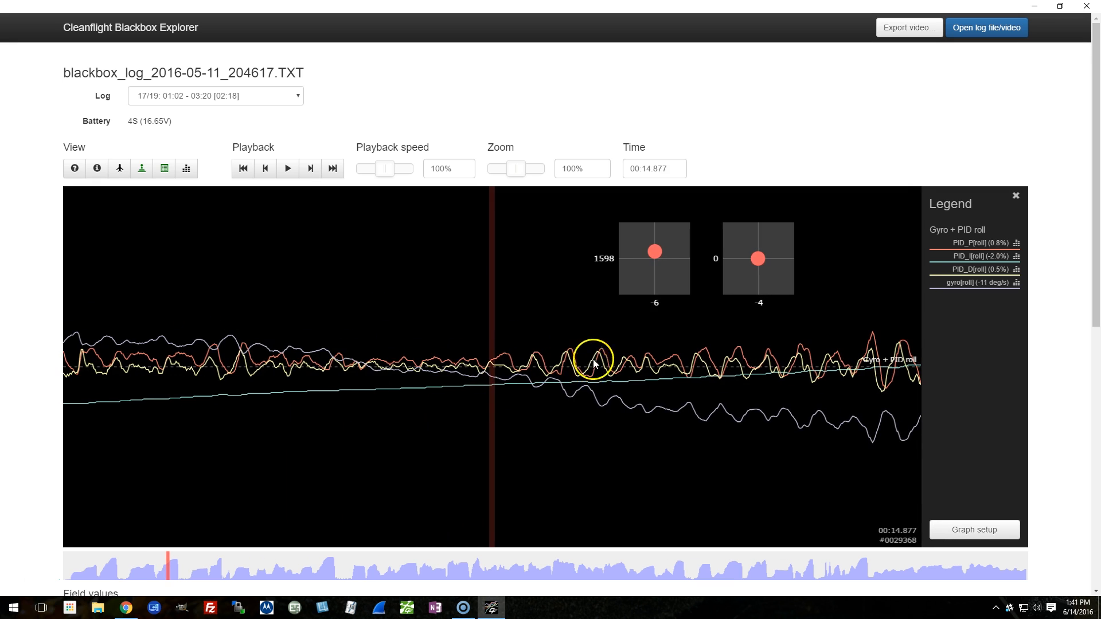
mouse_move(569, 353)
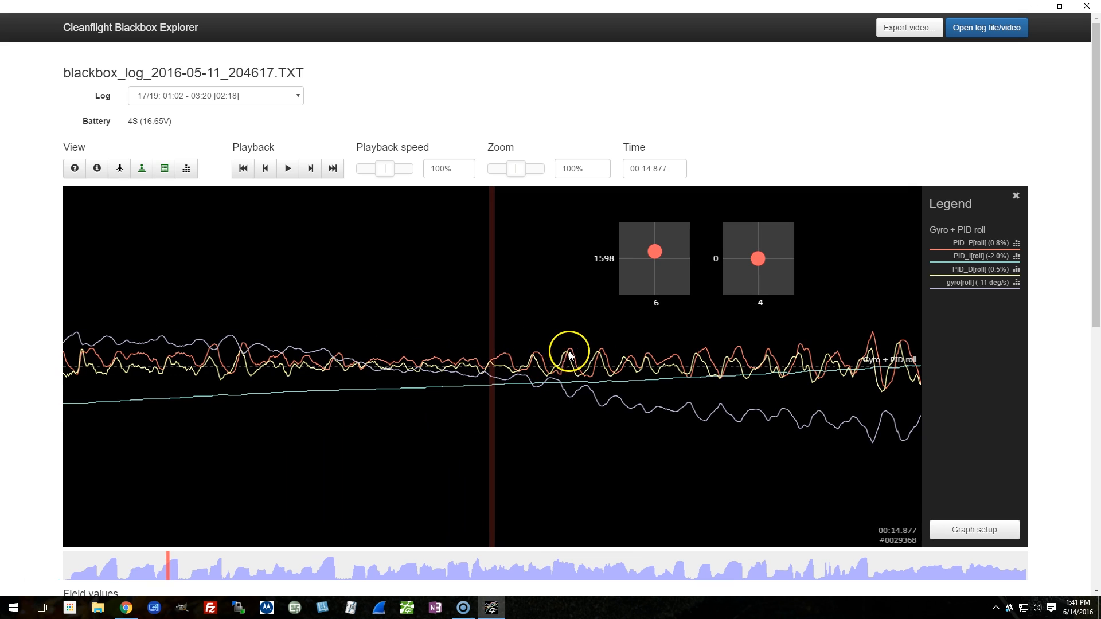
mouse_move(557, 351)
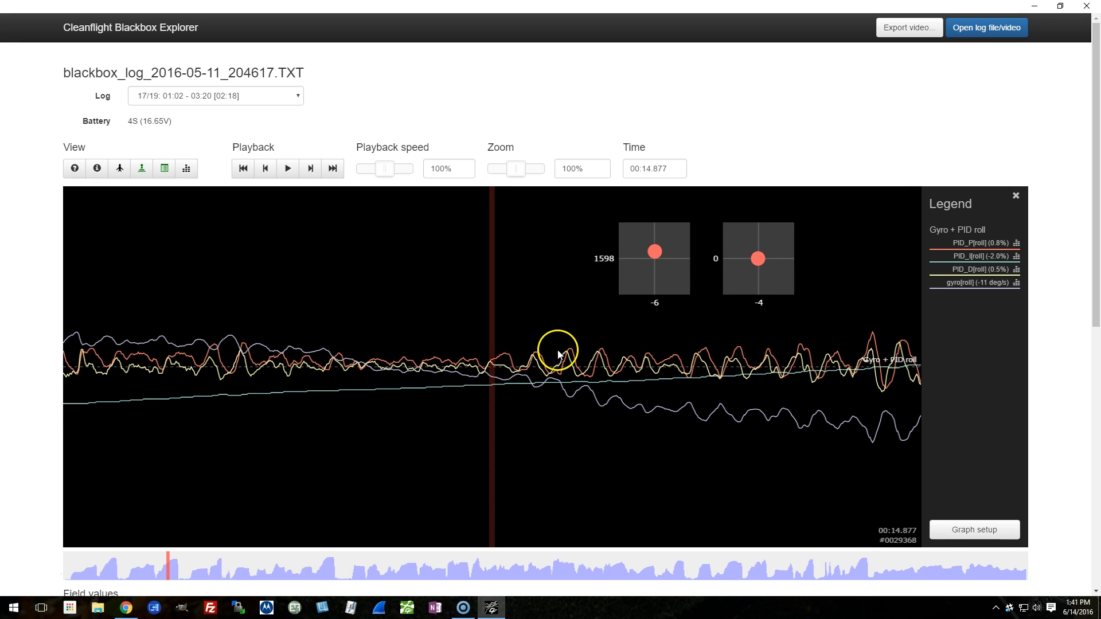
mouse_move(570, 350)
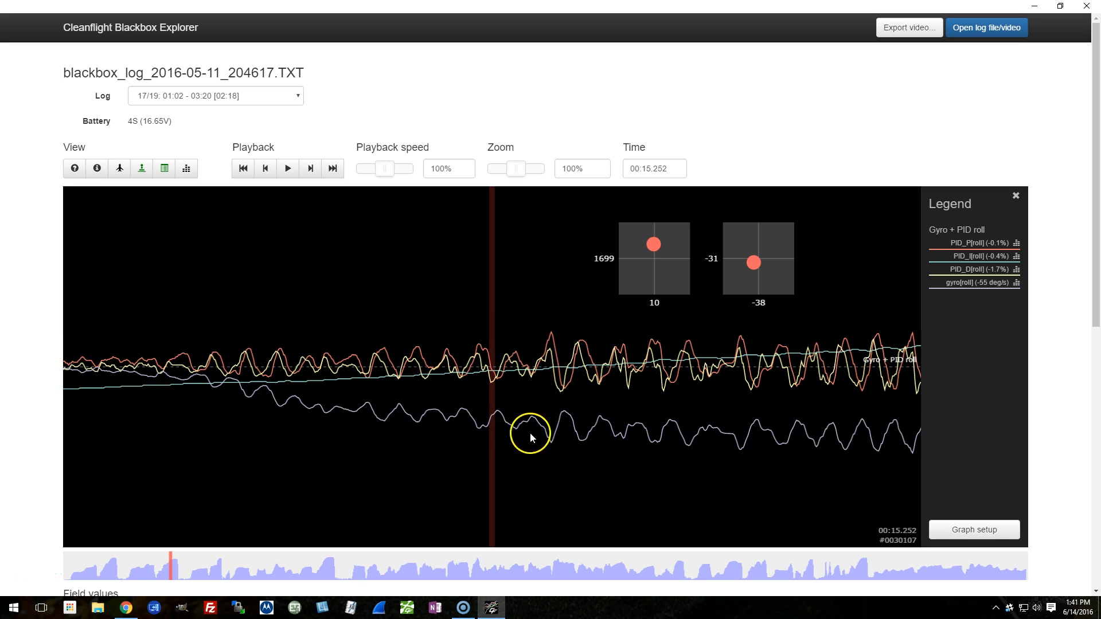
mouse_move(522, 370)
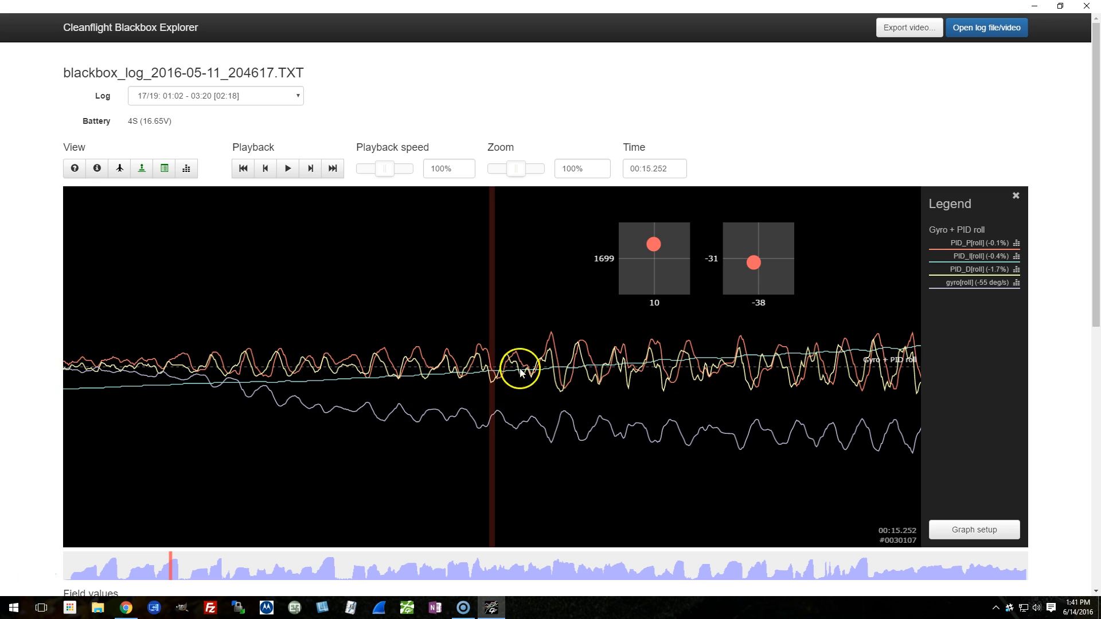
mouse_move(462, 428)
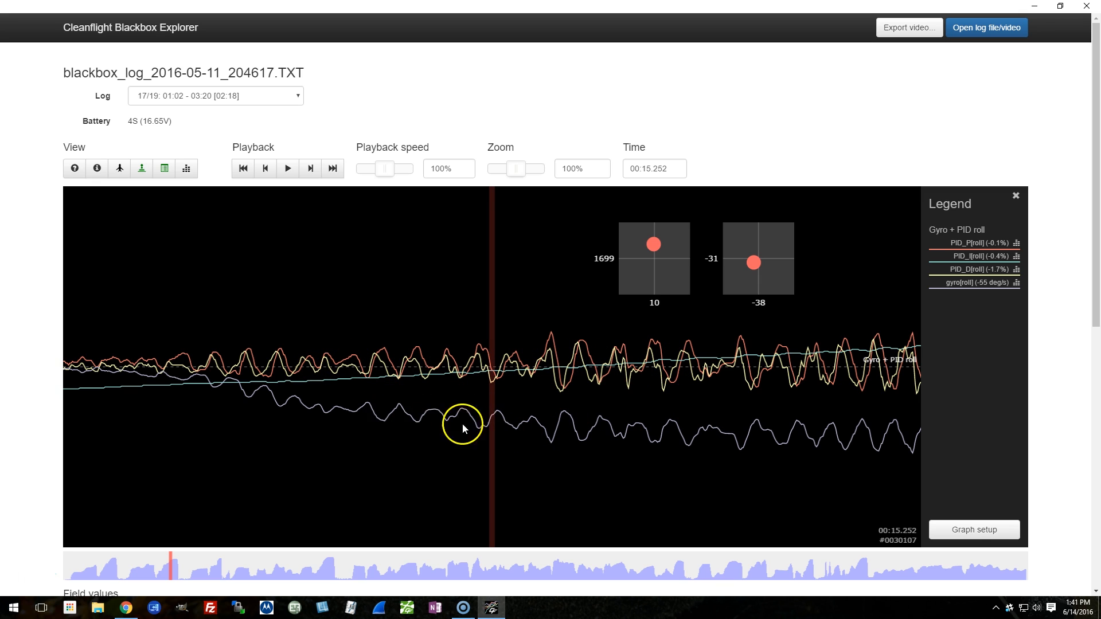
mouse_move(877, 448)
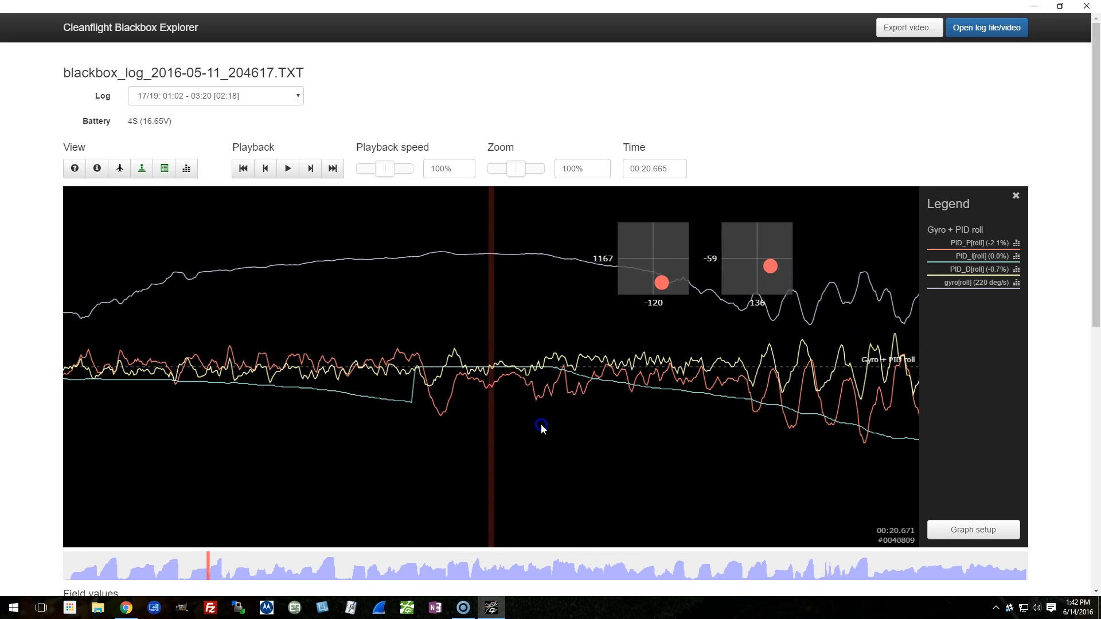
mouse_move(771, 273)
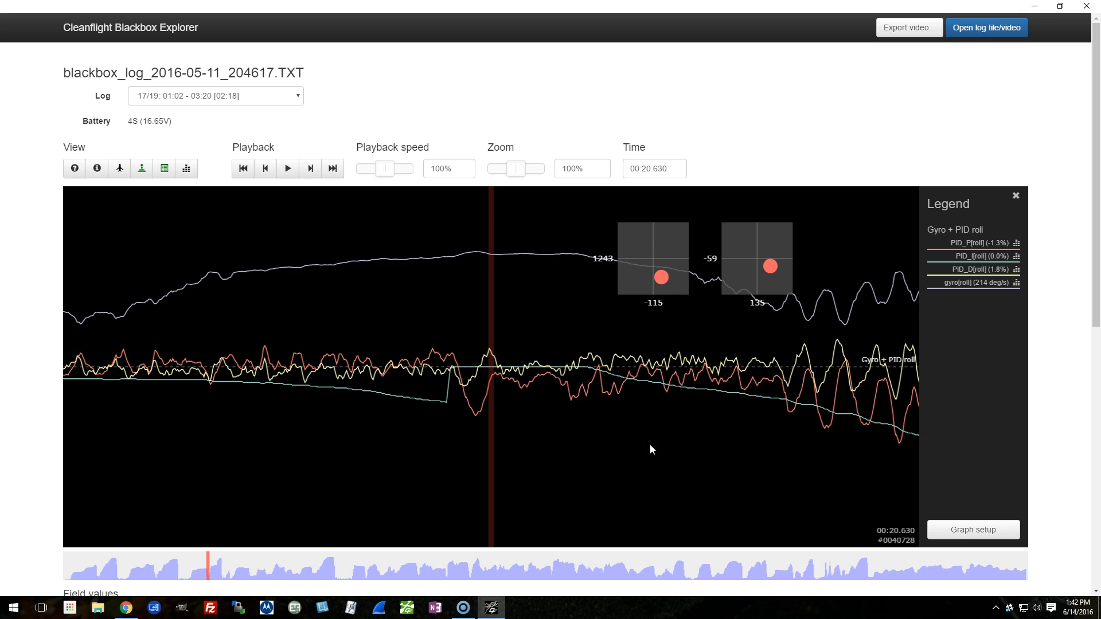
mouse_move(464, 376)
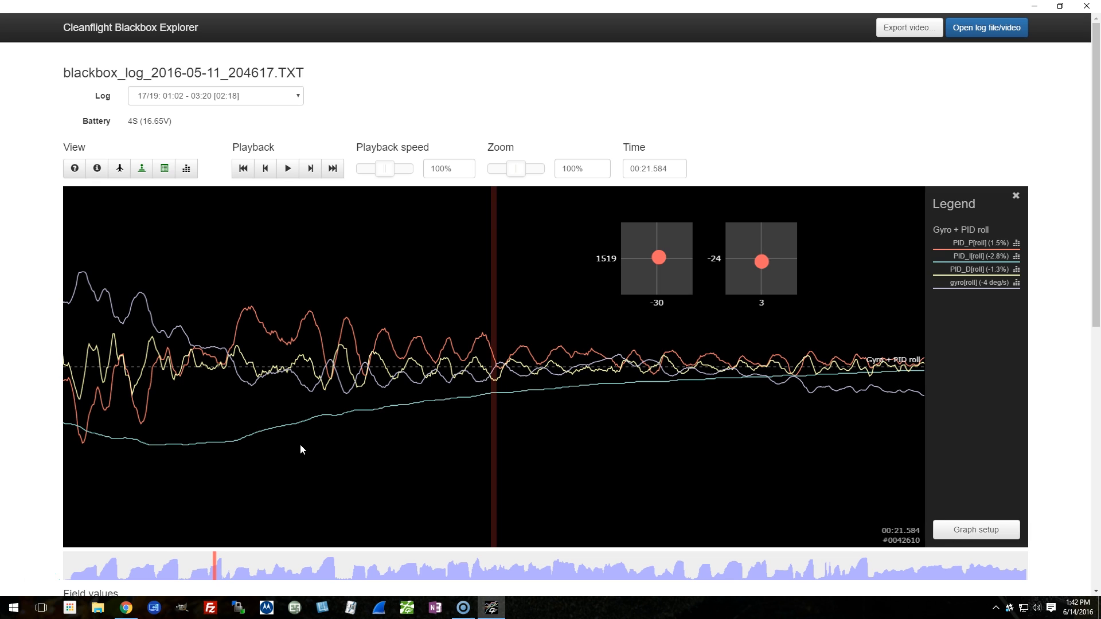
Step: Run playback to about 29.3 seconds where the roll traces are calm
click(530, 448)
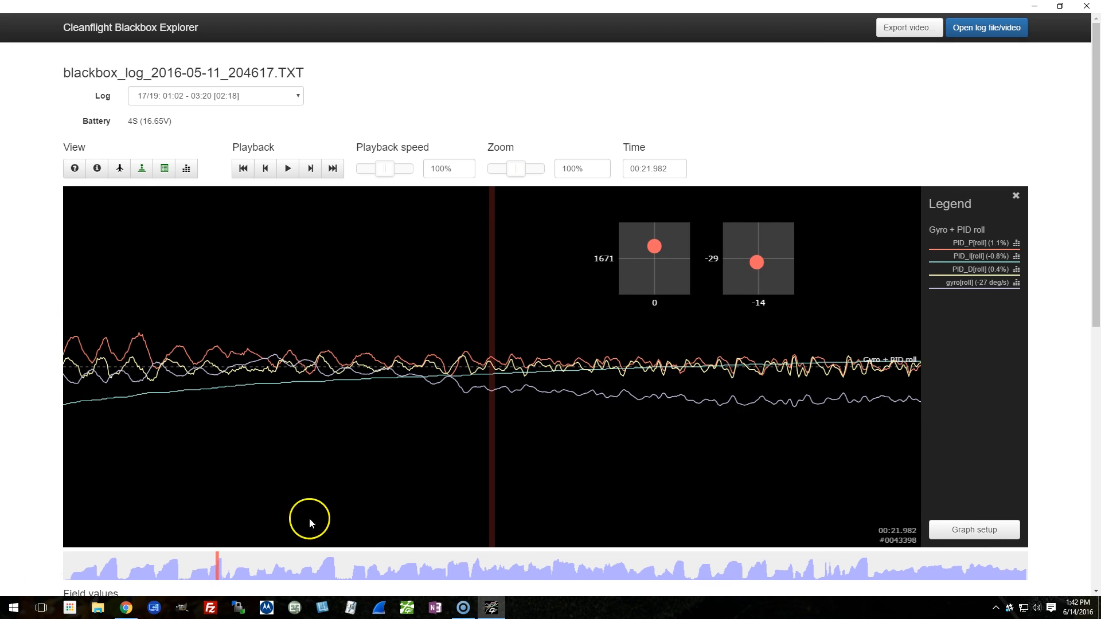
click(237, 574)
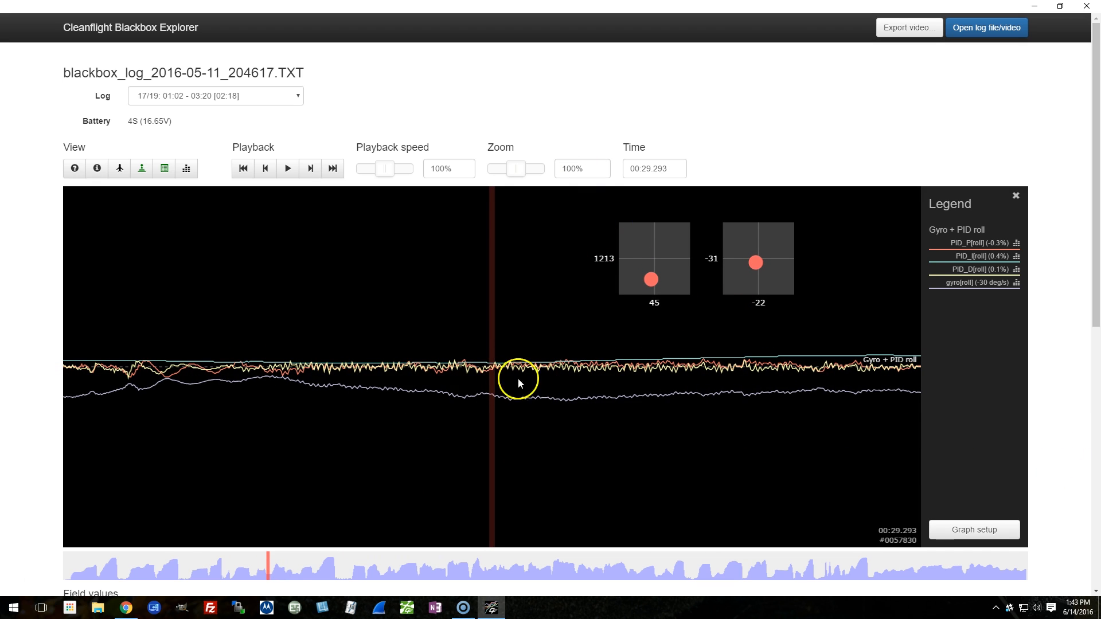
Step: Pause near 33.8 seconds, inspect the roll traces, then resume to about 36.3 seconds
click(275, 571)
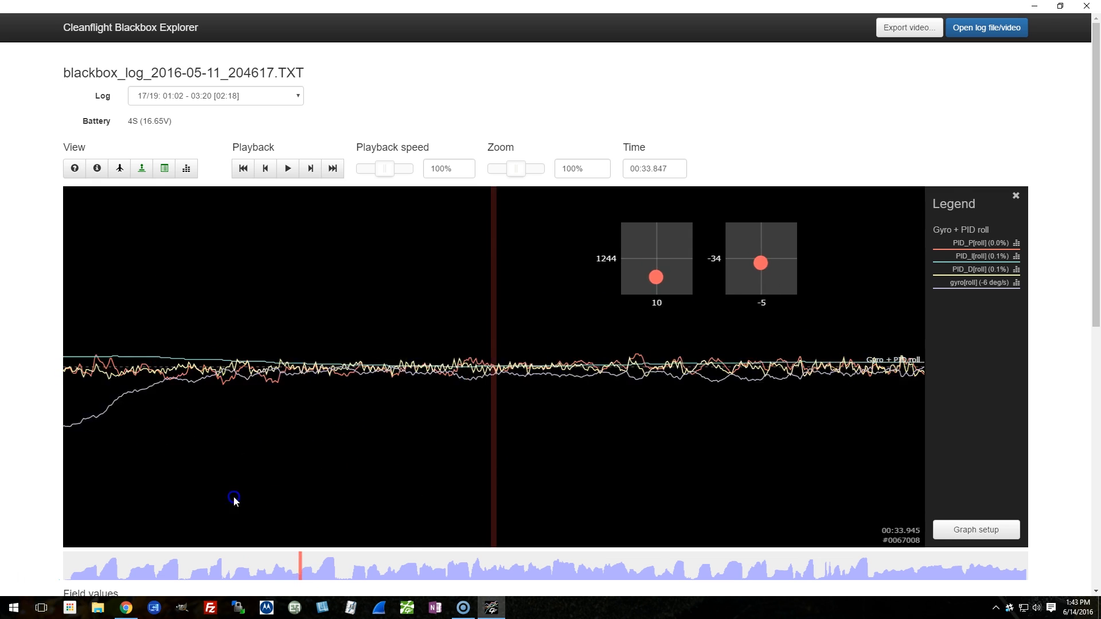
click(286, 169)
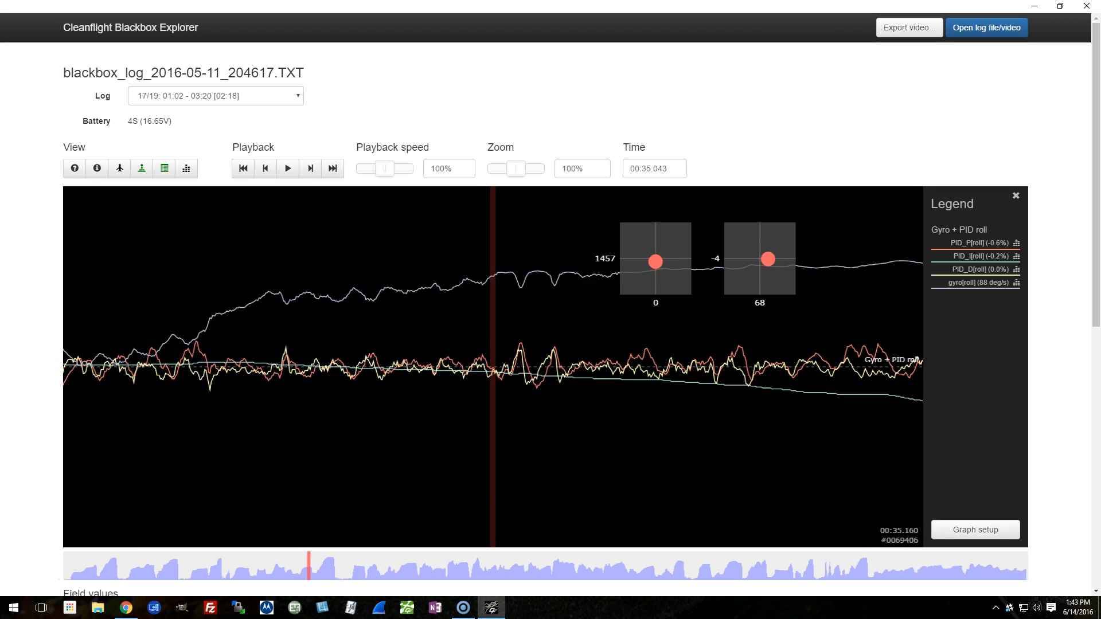
click(287, 167)
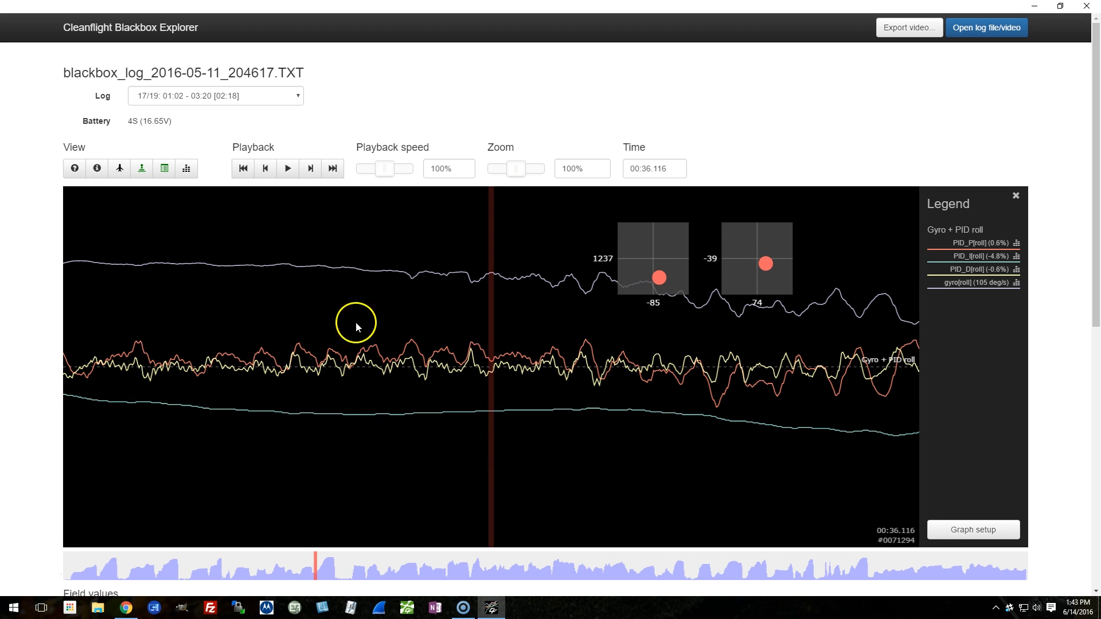
click(328, 569)
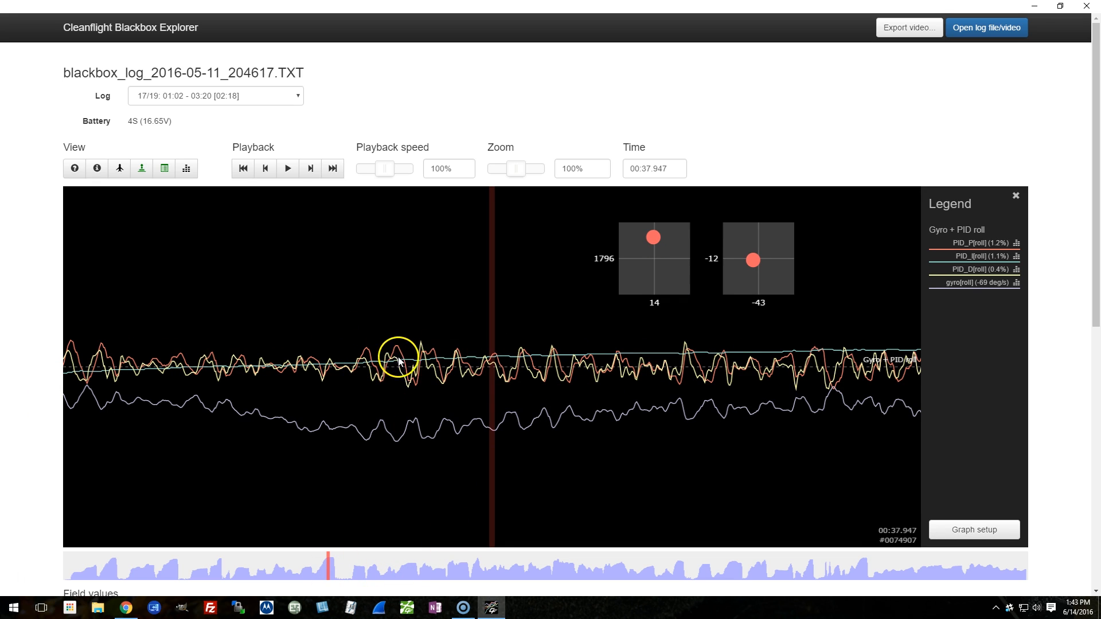
mouse_move(648, 425)
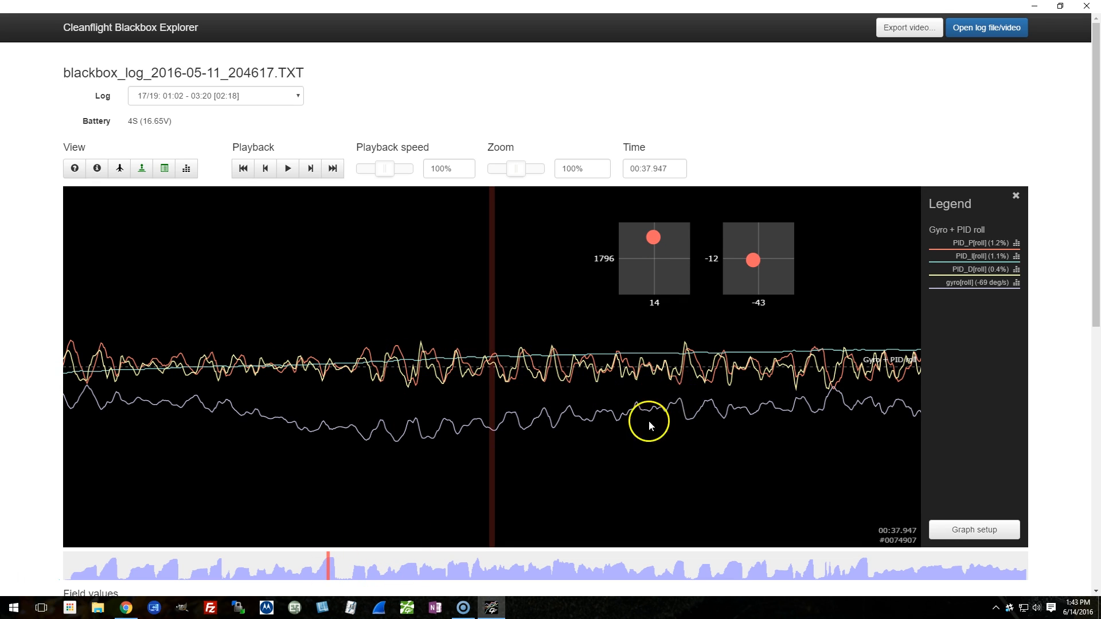
mouse_move(376, 413)
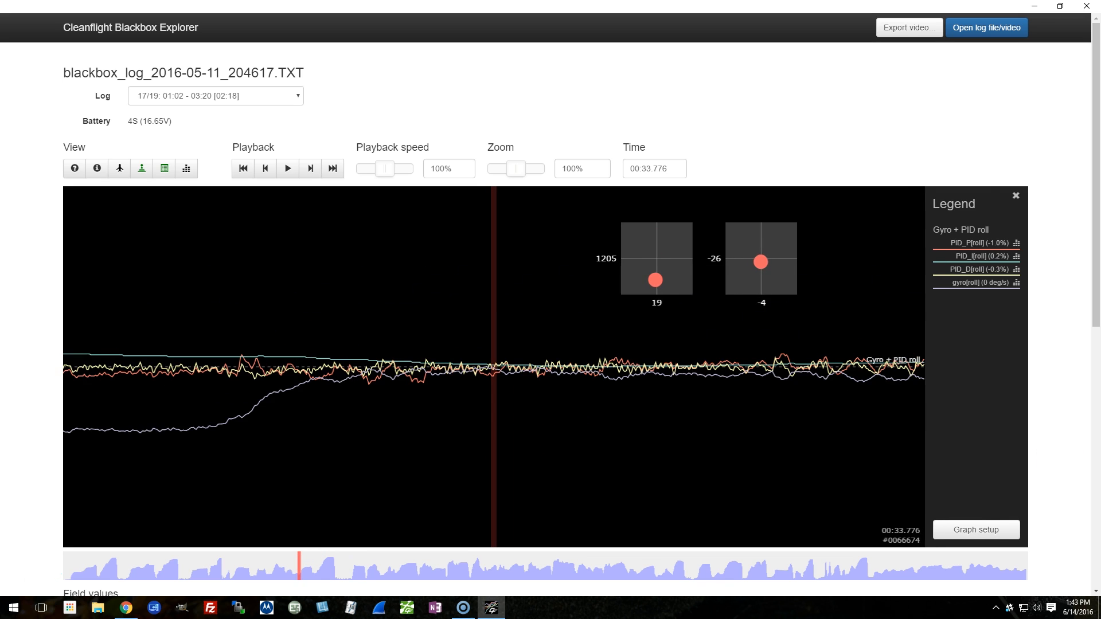
mouse_move(404, 392)
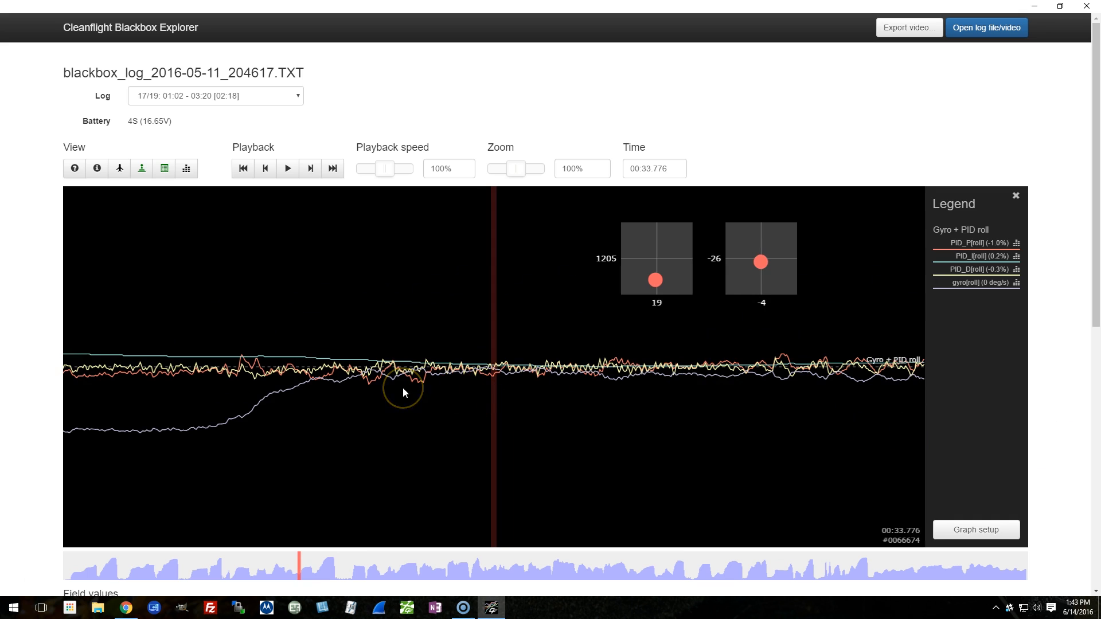
mouse_move(448, 368)
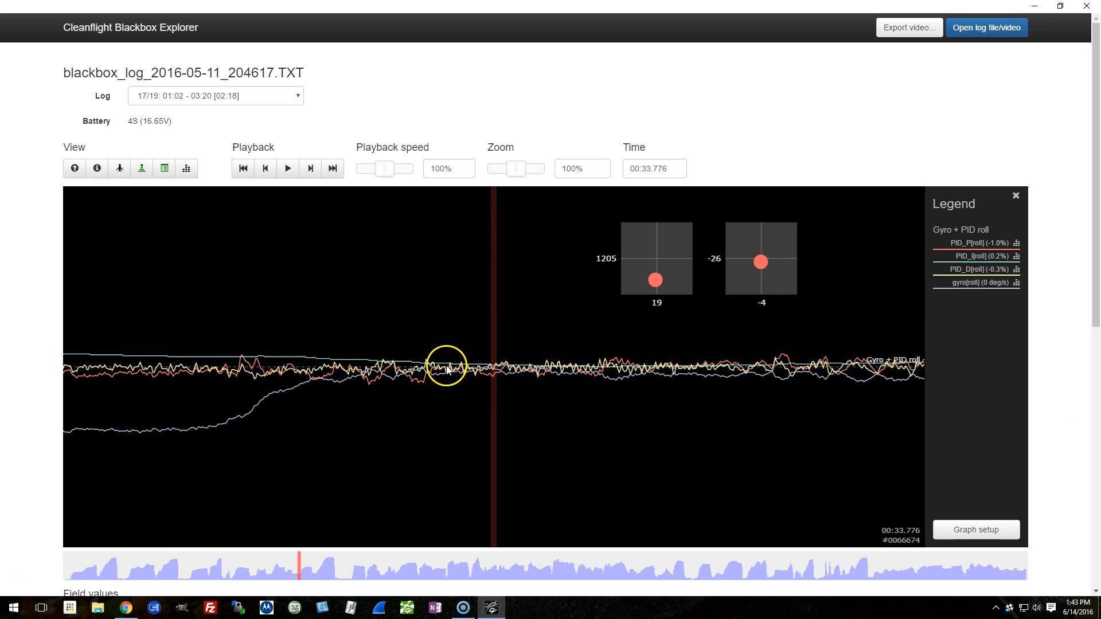
mouse_move(505, 404)
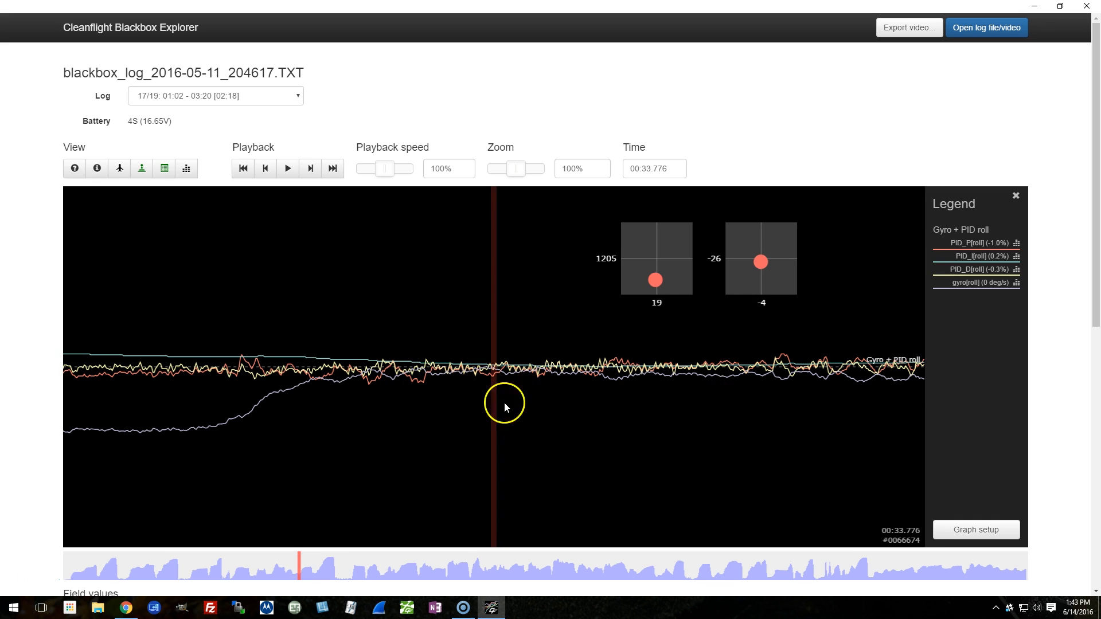
mouse_move(386, 398)
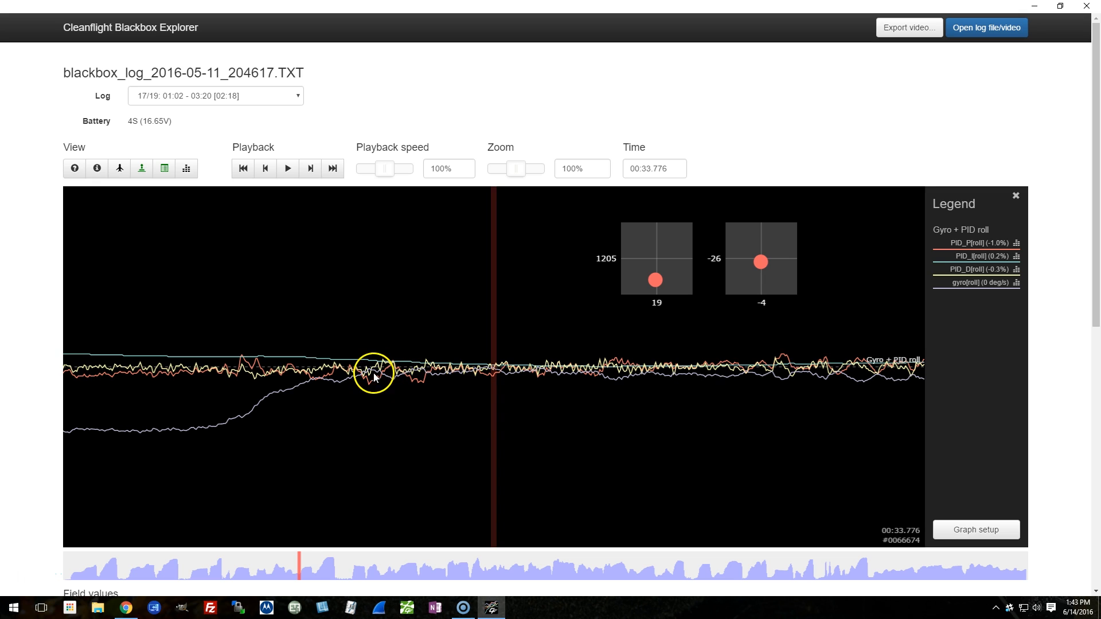
mouse_move(534, 371)
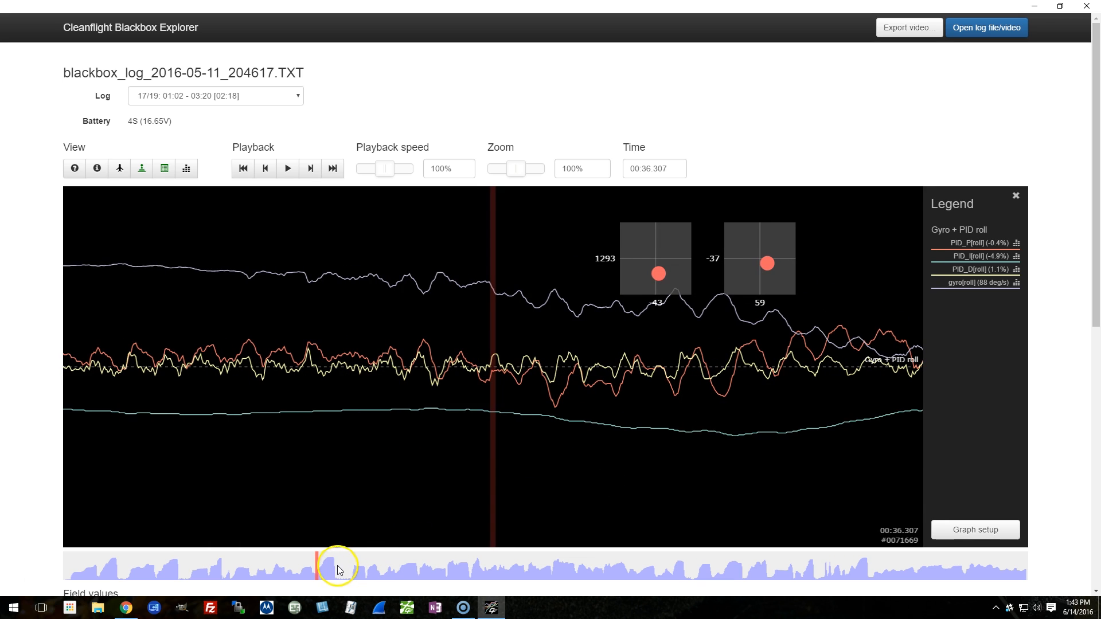
Step: Jump the log forward via the overview strip to around 50–54 seconds
click(343, 569)
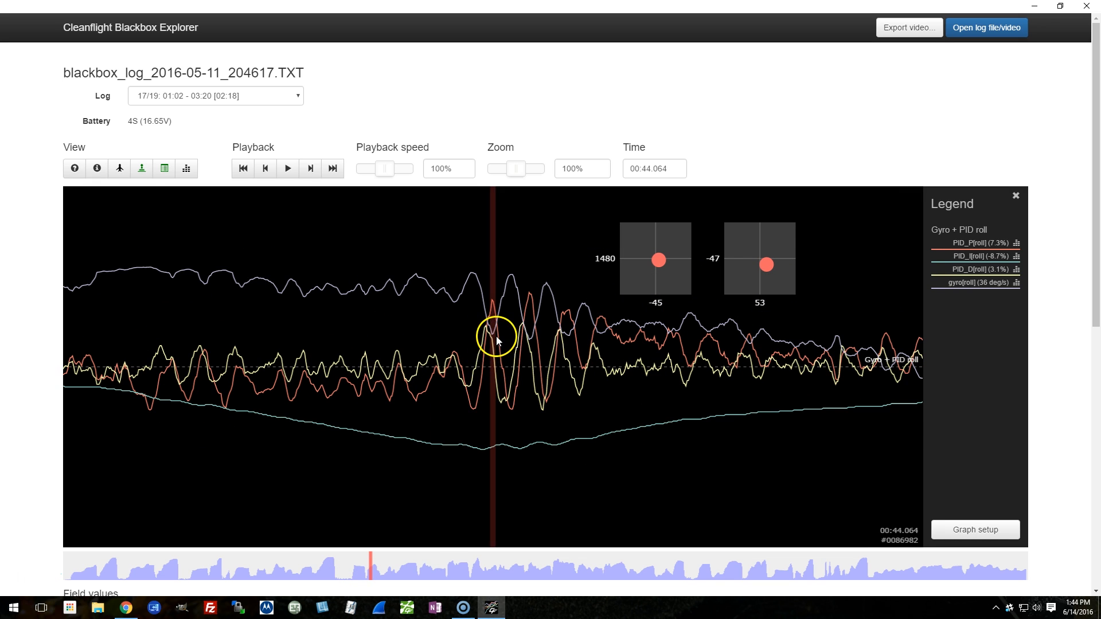
mouse_move(642, 438)
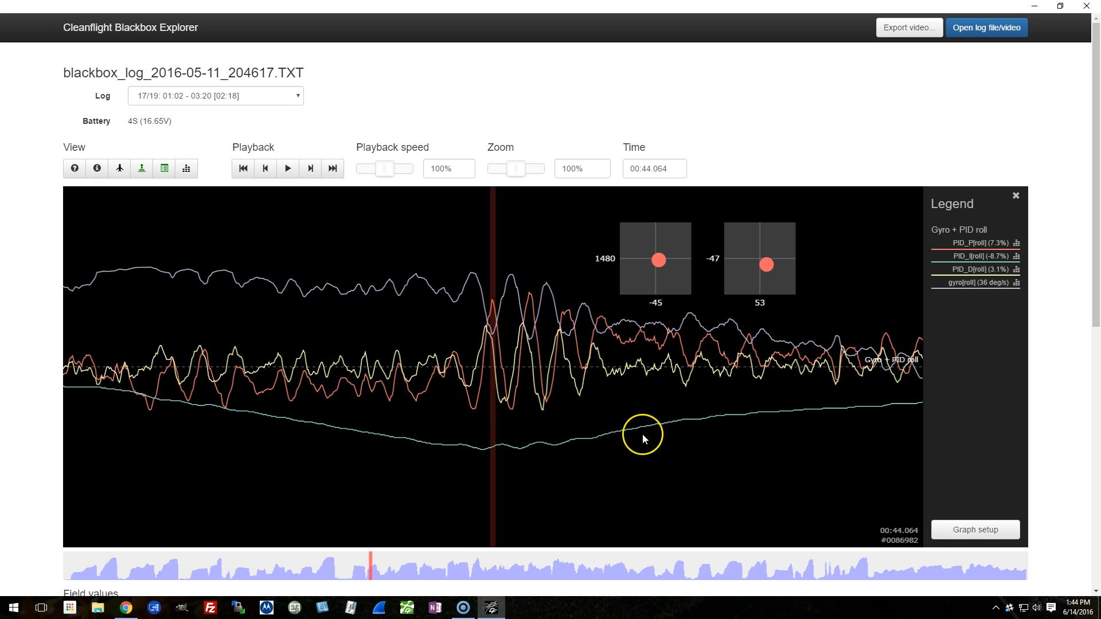
mouse_move(642, 428)
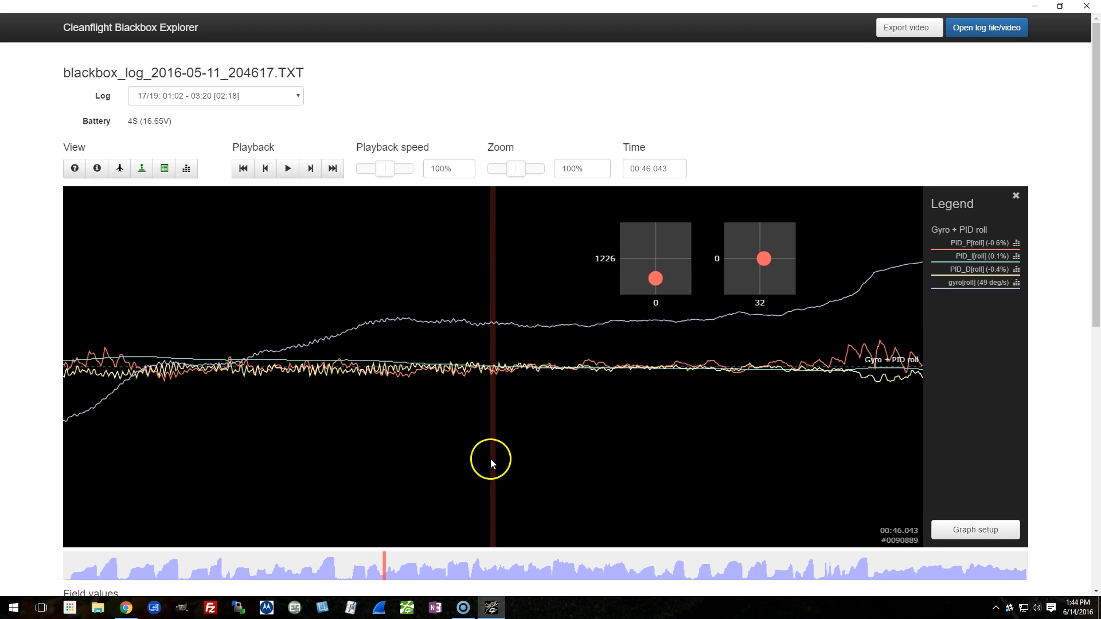
click(394, 575)
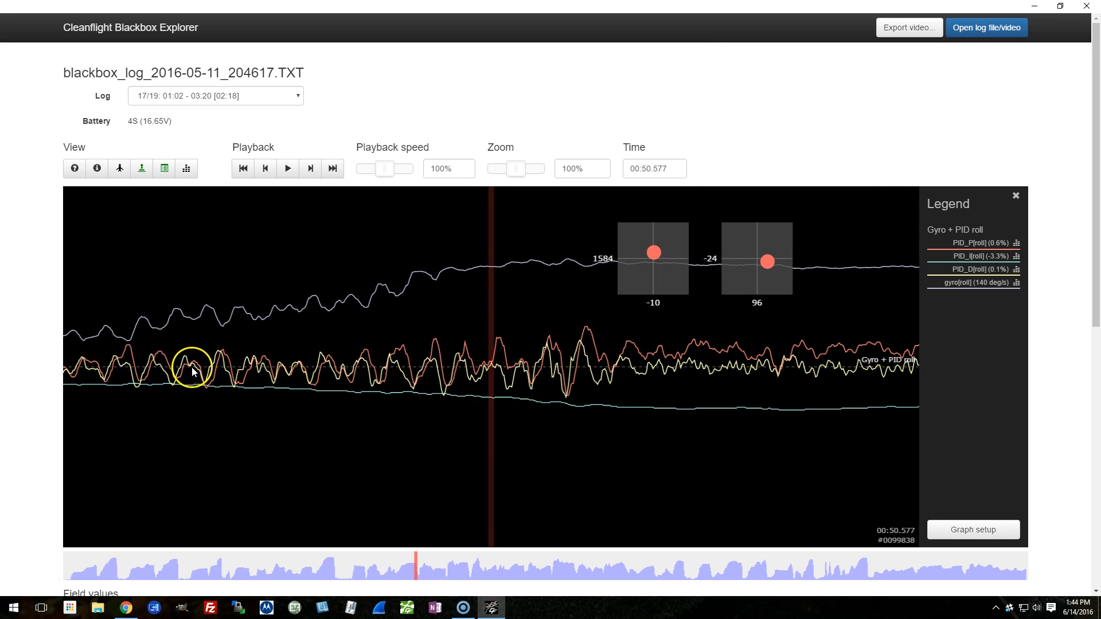
mouse_move(583, 350)
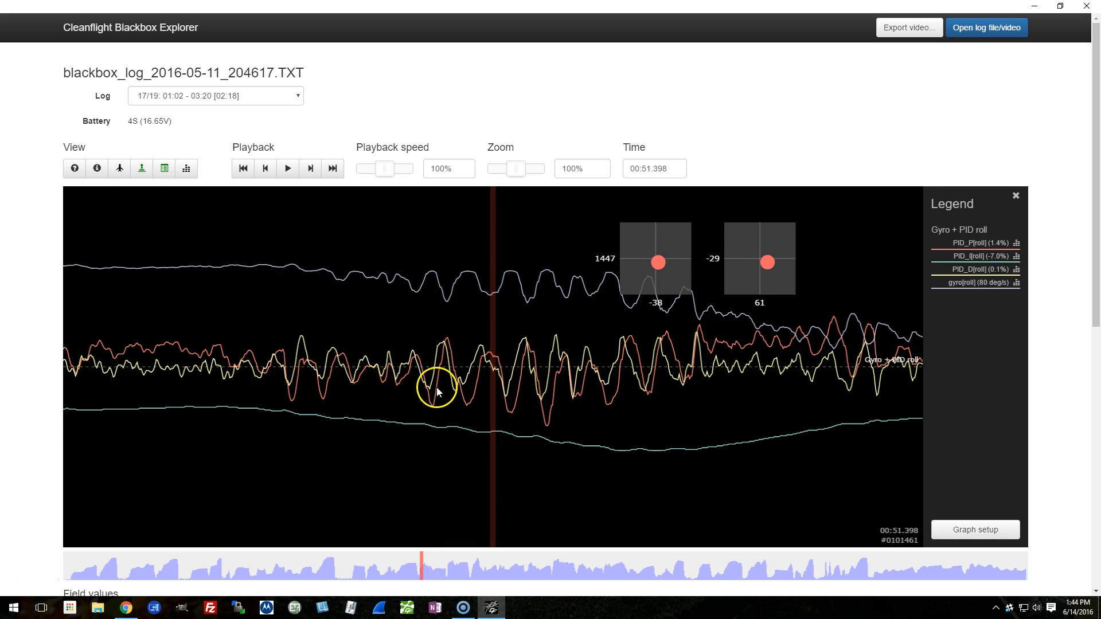
mouse_move(470, 363)
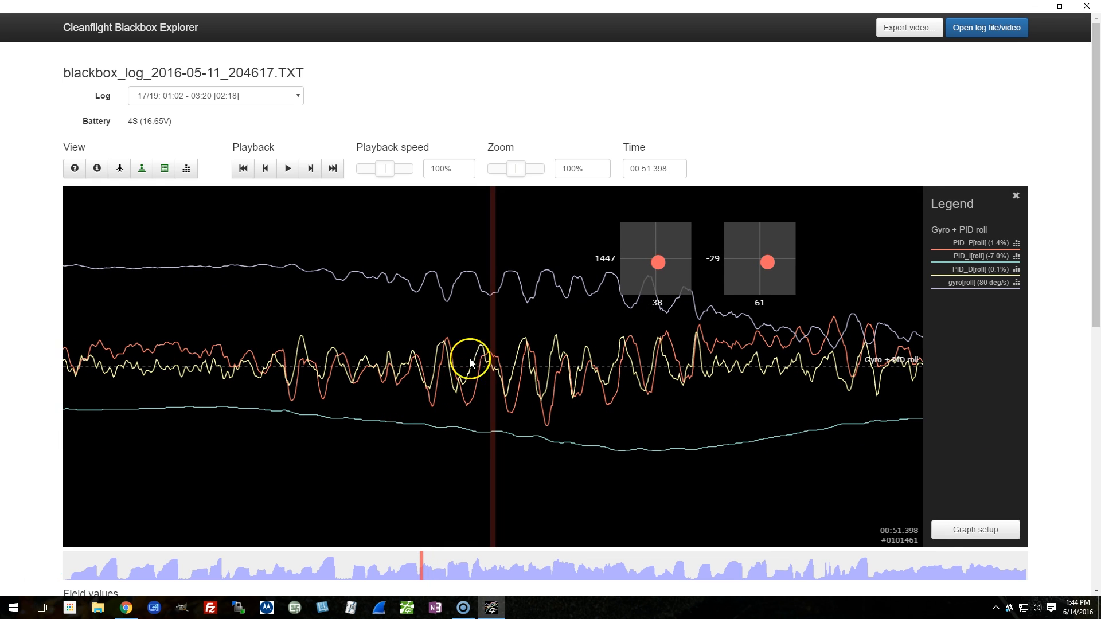
mouse_move(449, 350)
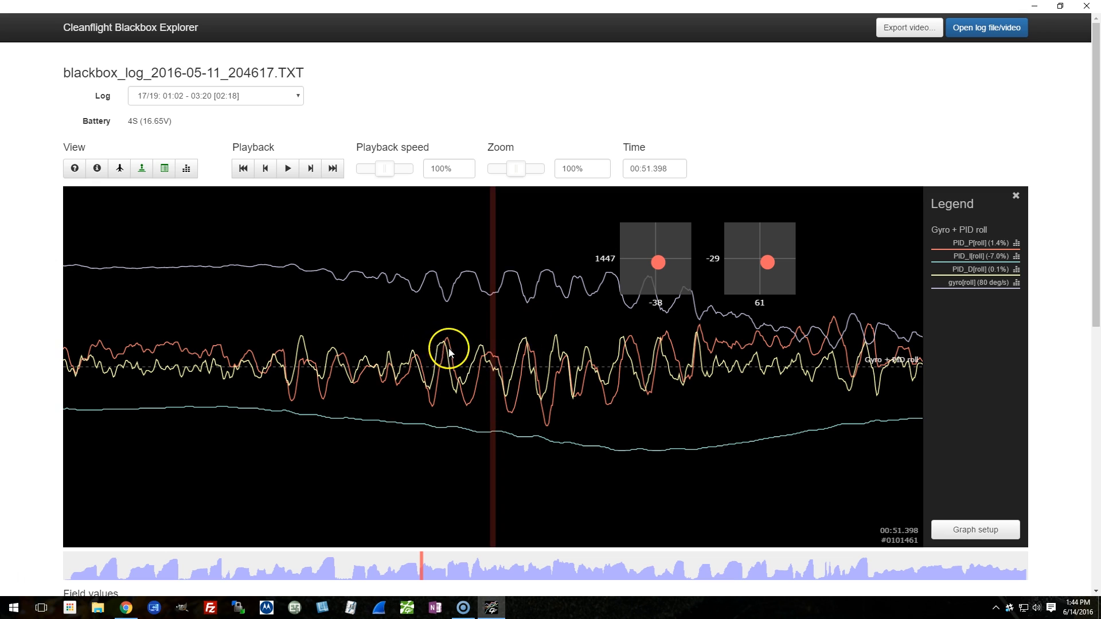
mouse_move(591, 377)
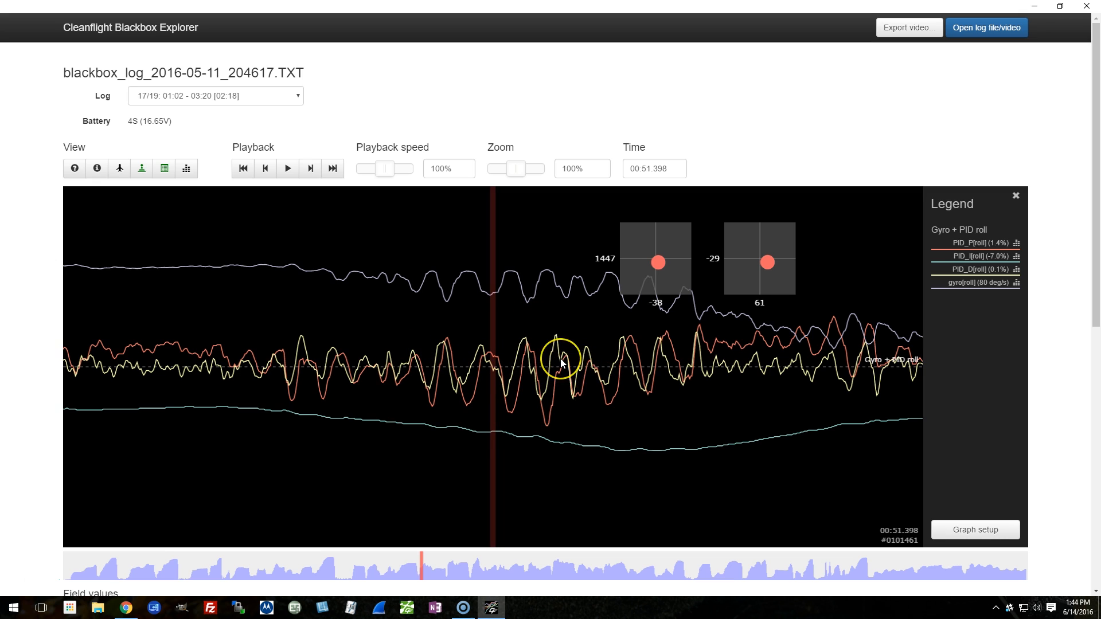
mouse_move(562, 363)
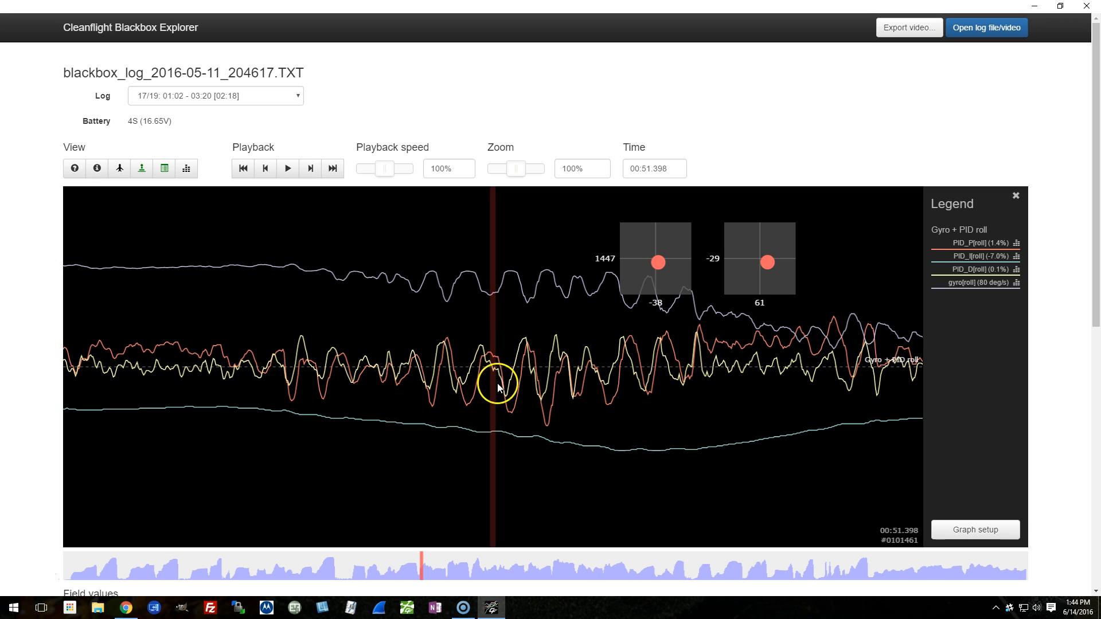
mouse_move(540, 418)
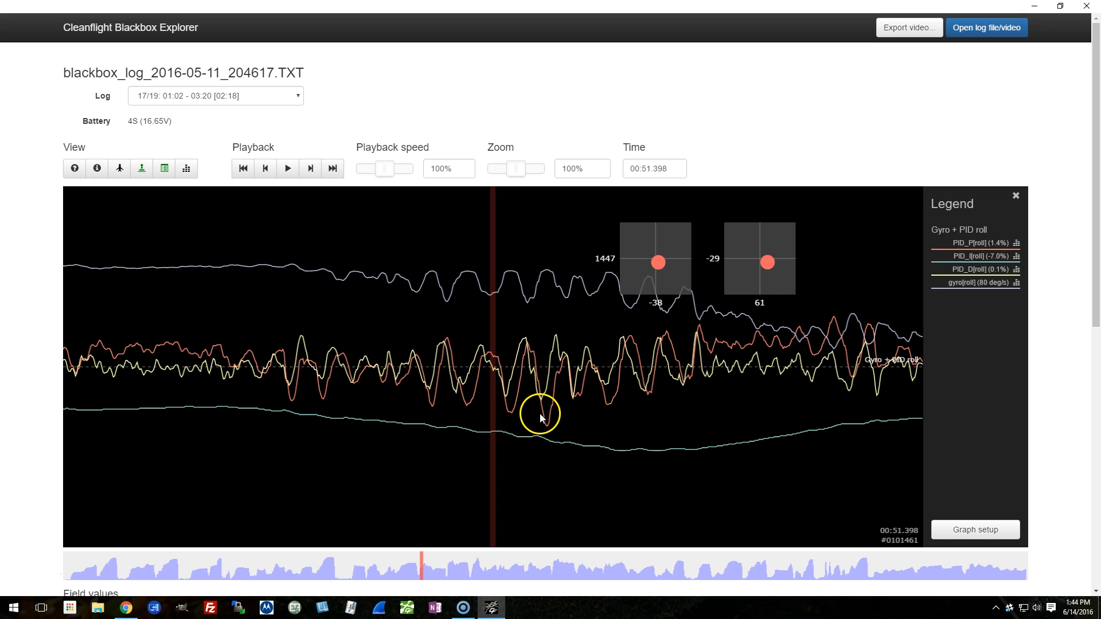
mouse_move(536, 423)
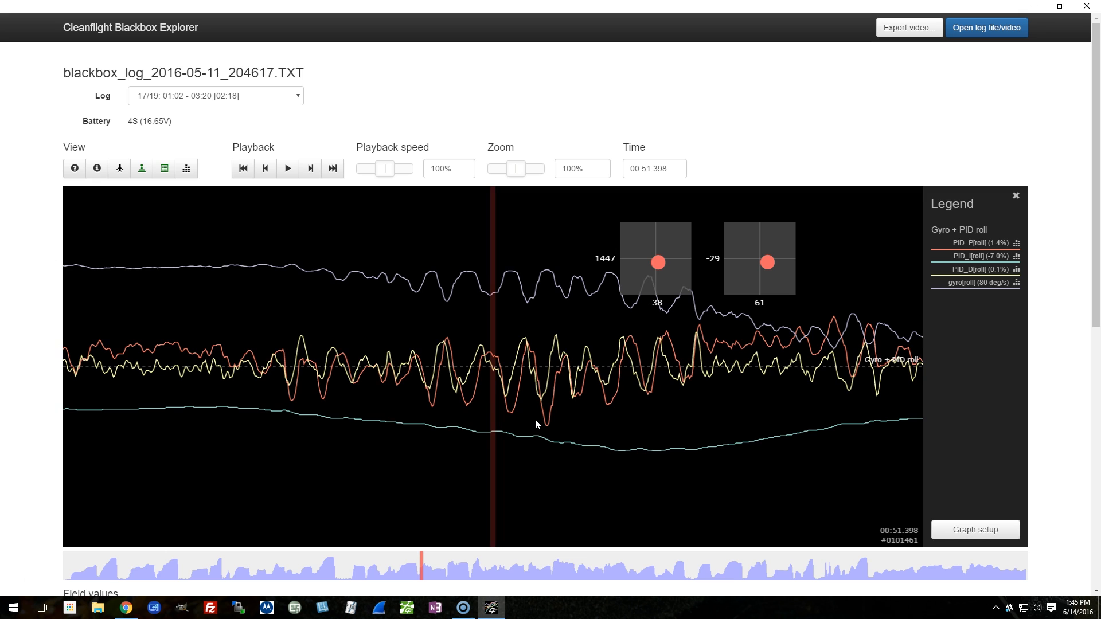
mouse_move(443, 361)
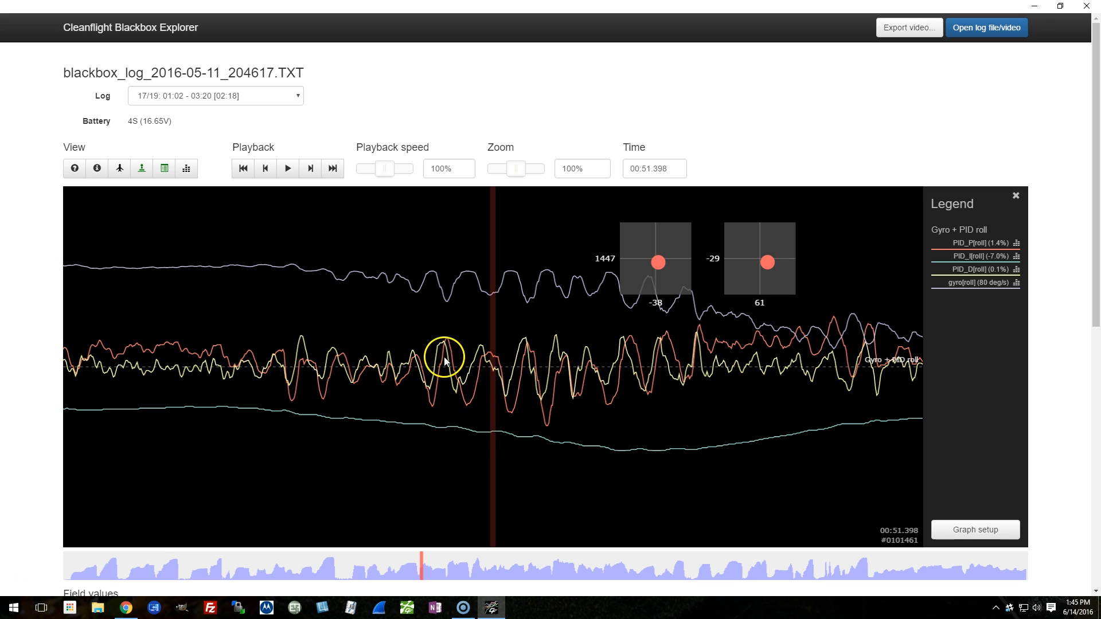
mouse_move(526, 383)
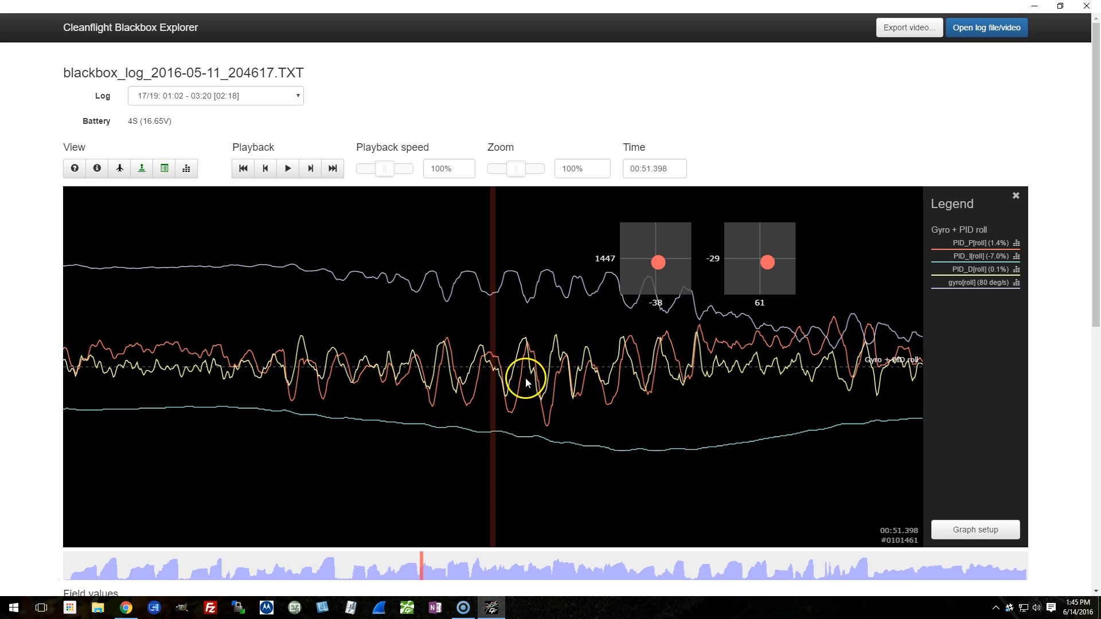
mouse_move(640, 370)
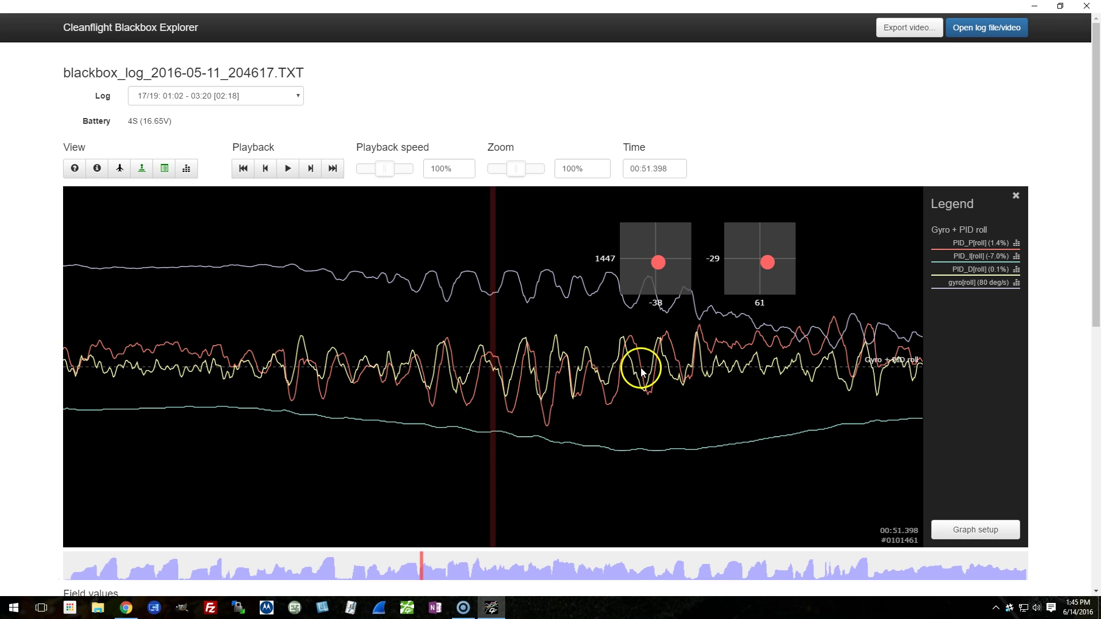
mouse_move(683, 374)
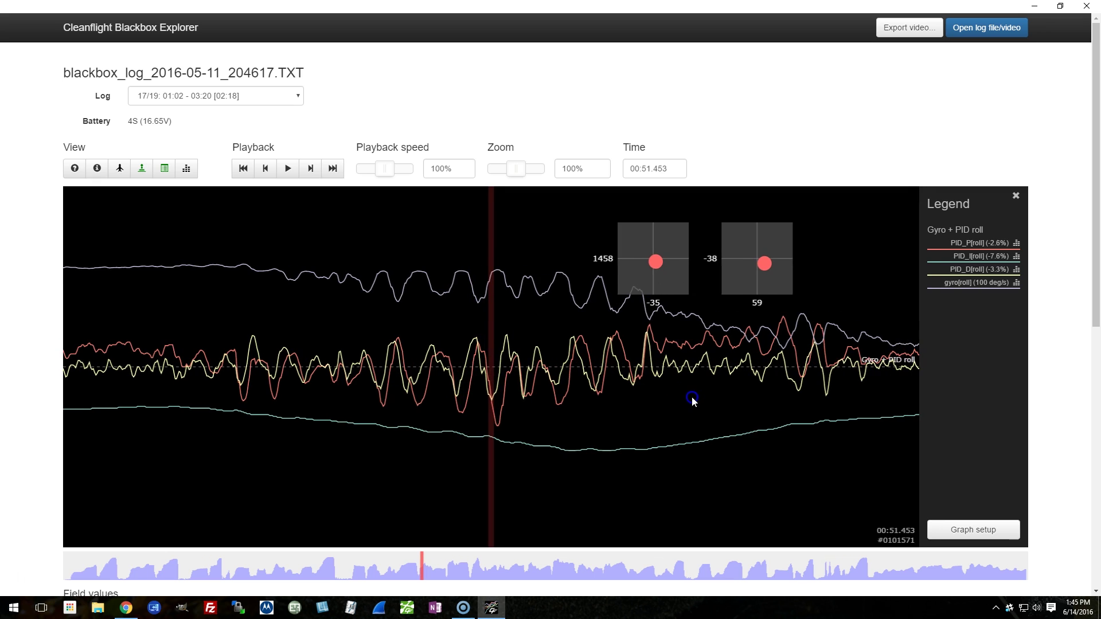
mouse_move(394, 381)
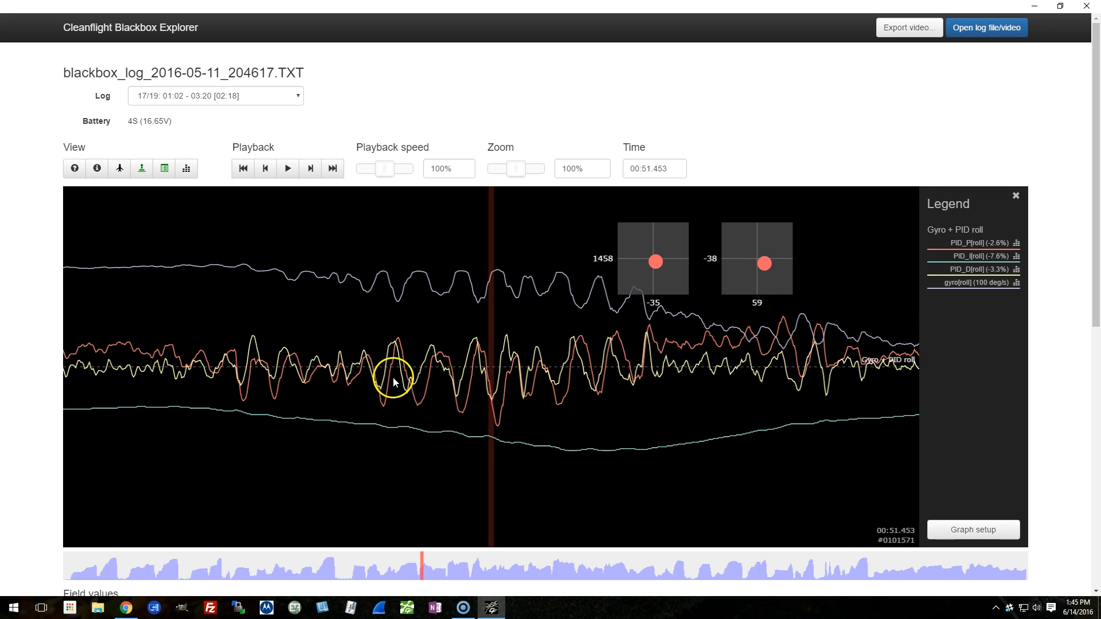
mouse_move(631, 406)
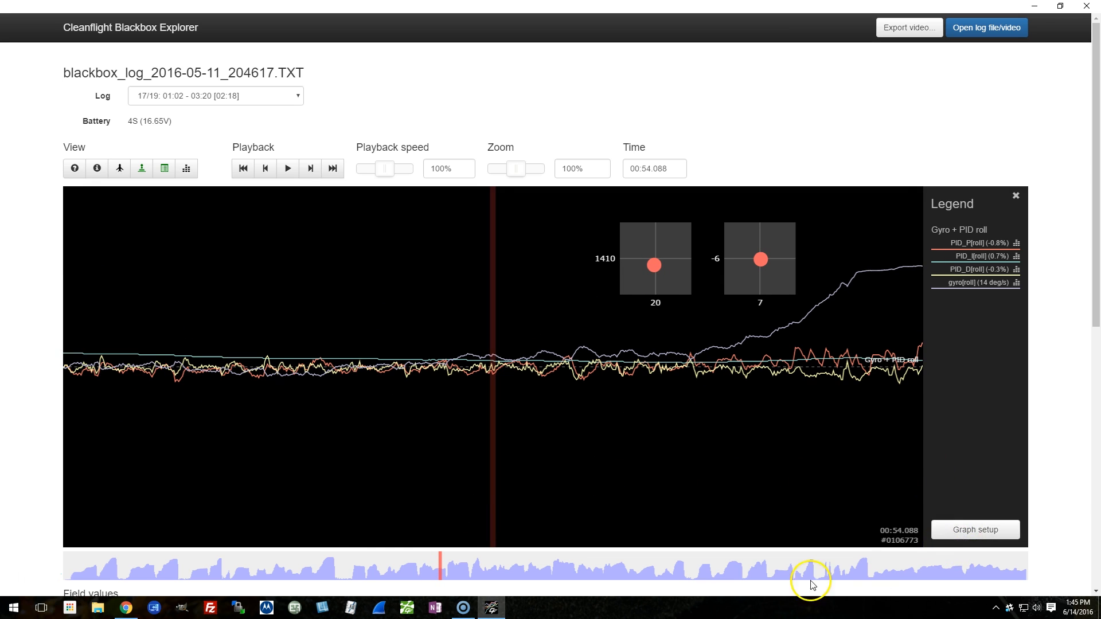
Step: Choose the Gyro + PID pitch preset in Graph setup and save it in place of roll
click(975, 530)
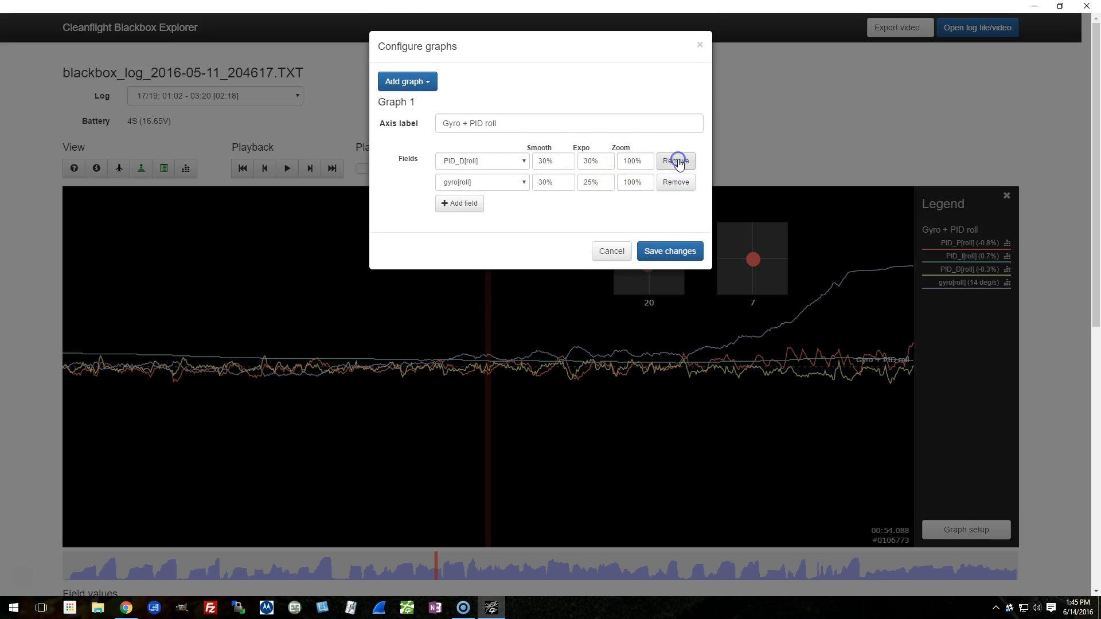
click(406, 80)
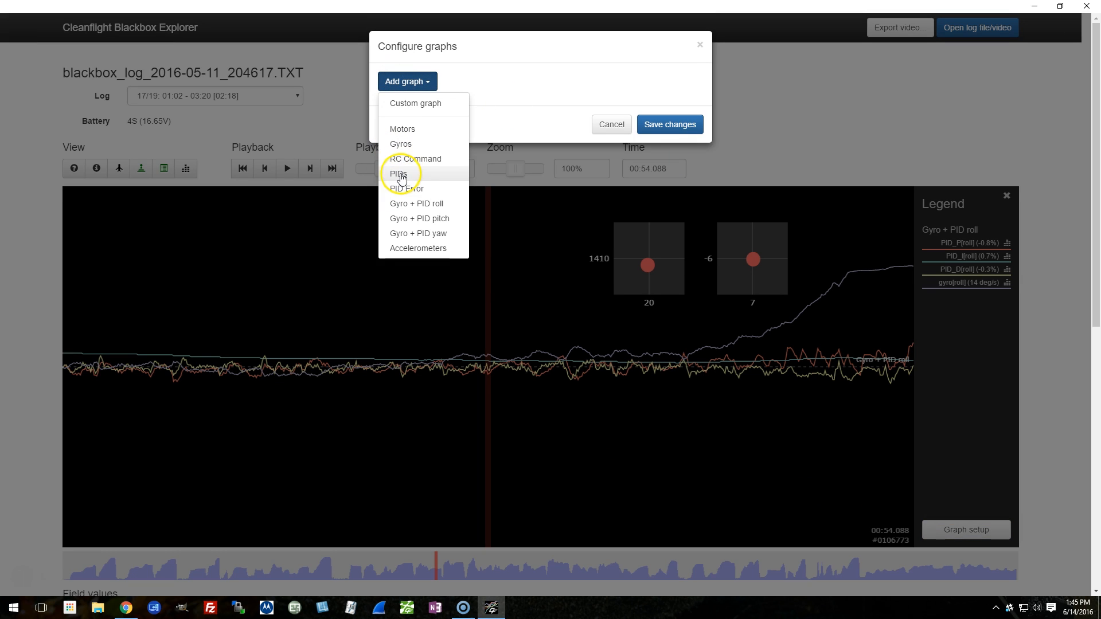
mouse_move(400, 221)
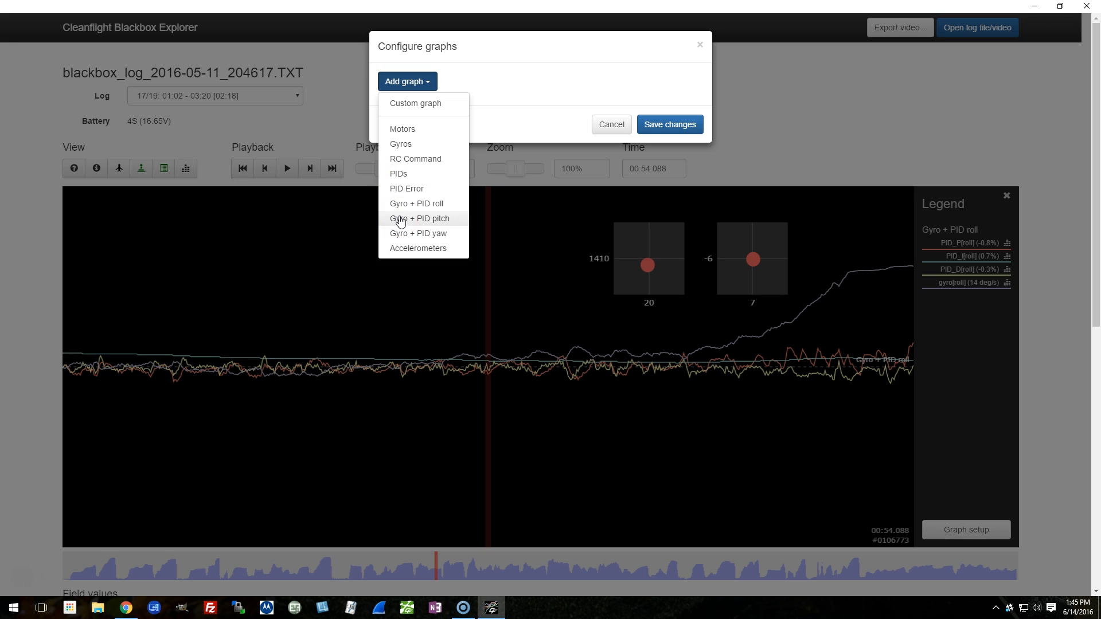
click(420, 218)
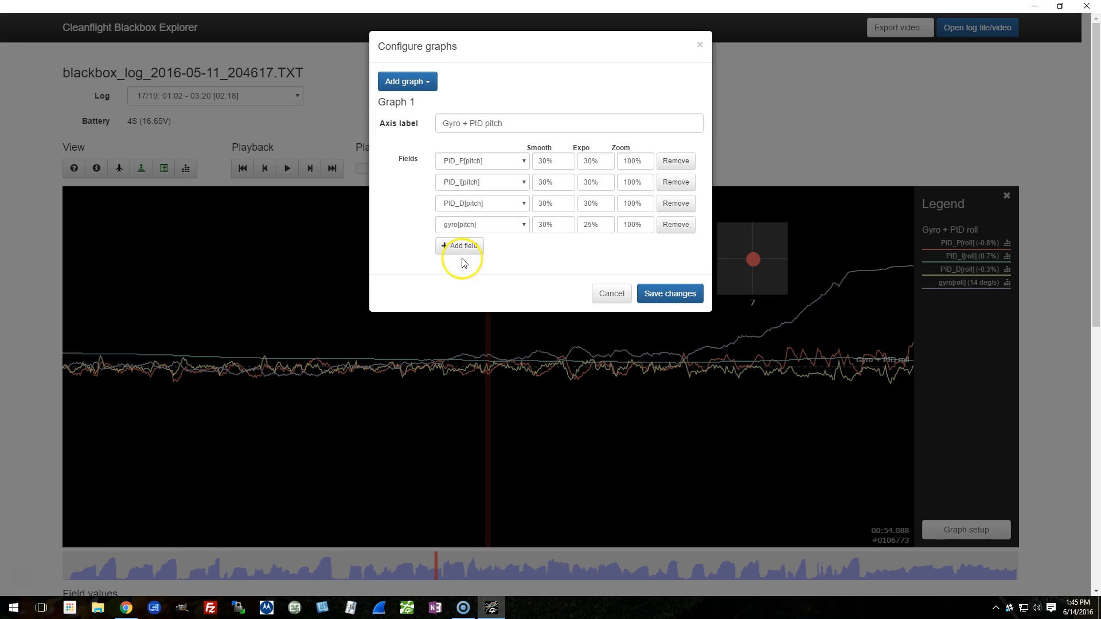
click(667, 292)
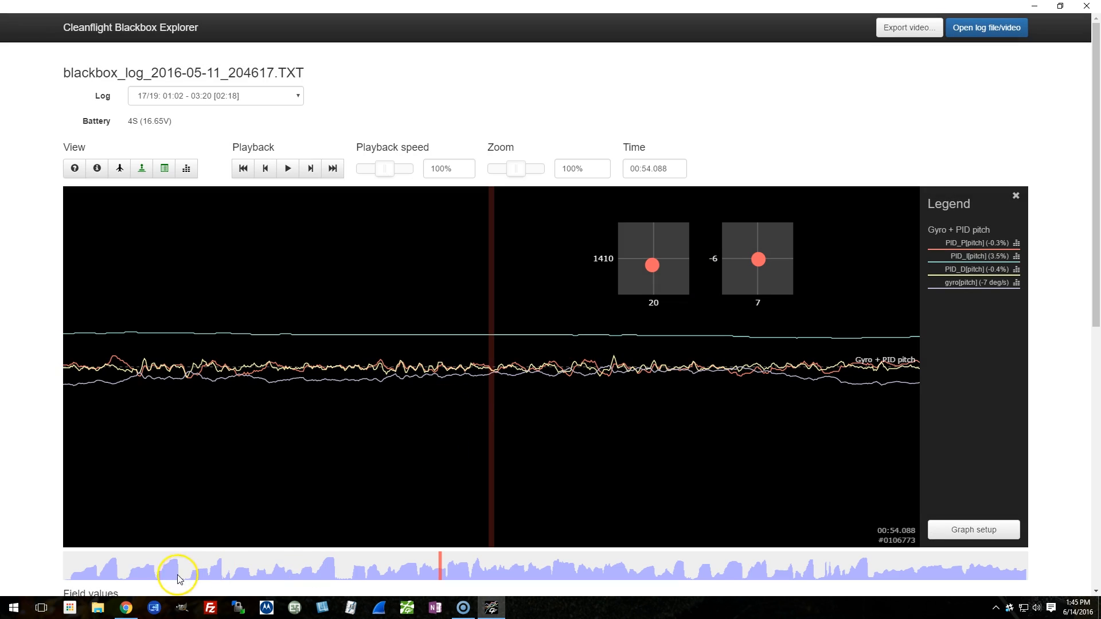
mouse_move(281, 550)
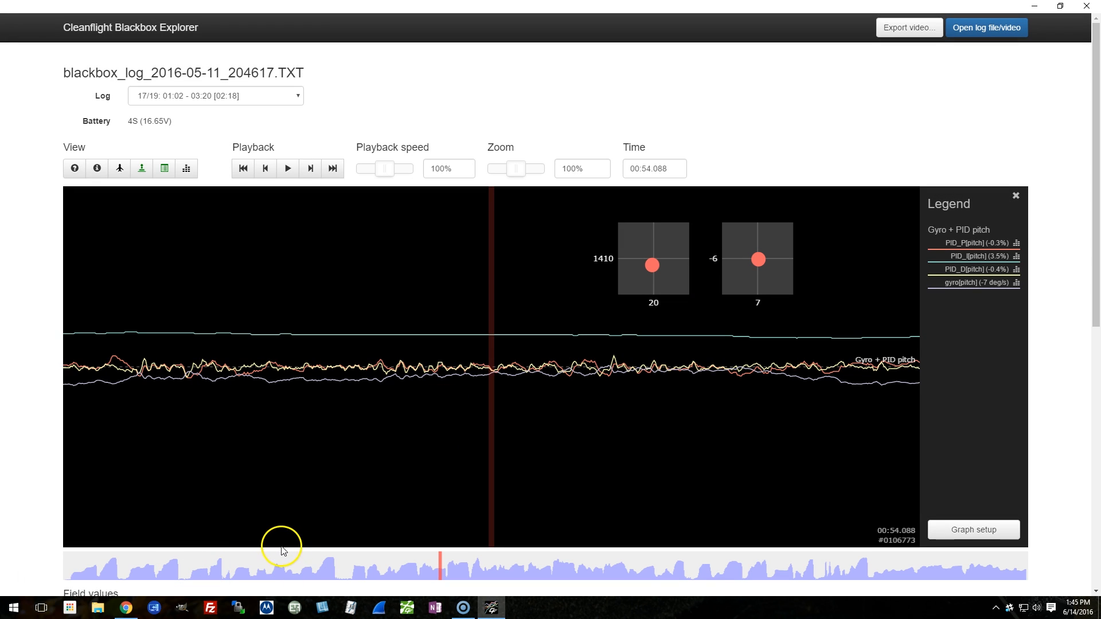
mouse_move(286, 552)
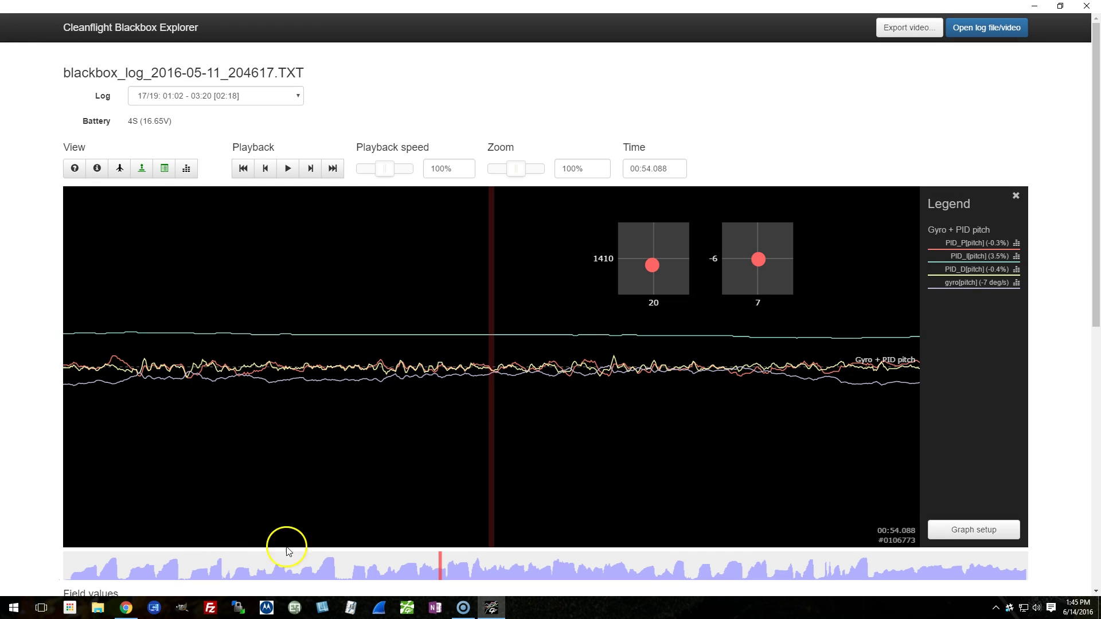
mouse_move(305, 565)
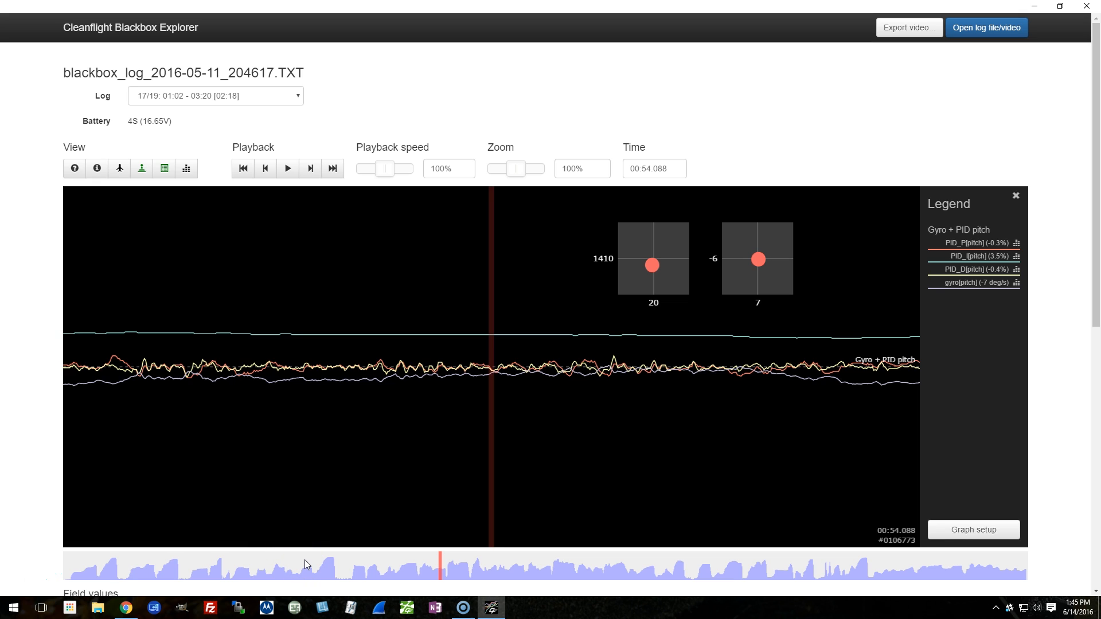
mouse_move(330, 569)
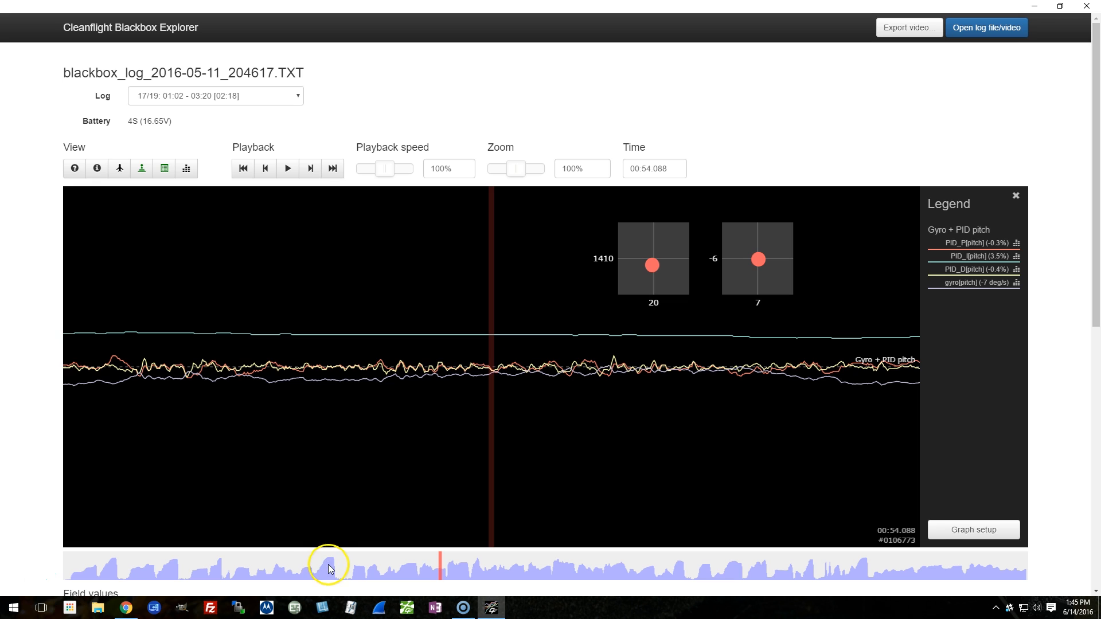
Step: Jump to earlier points in the overview strip, ending near 39.7 seconds of pitch traces
click(324, 564)
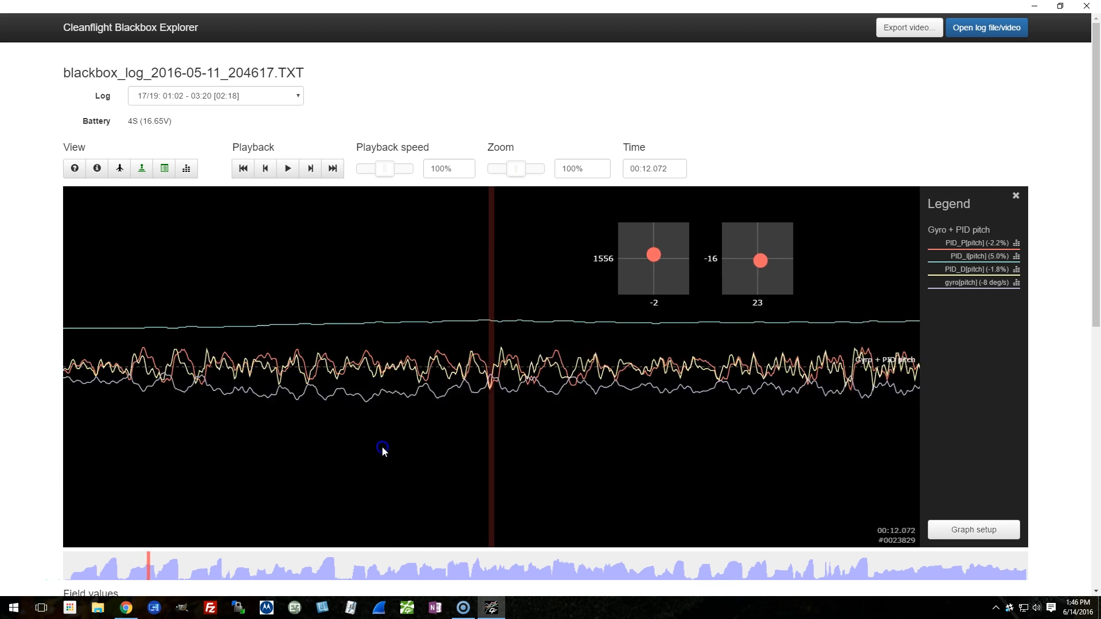
click(176, 565)
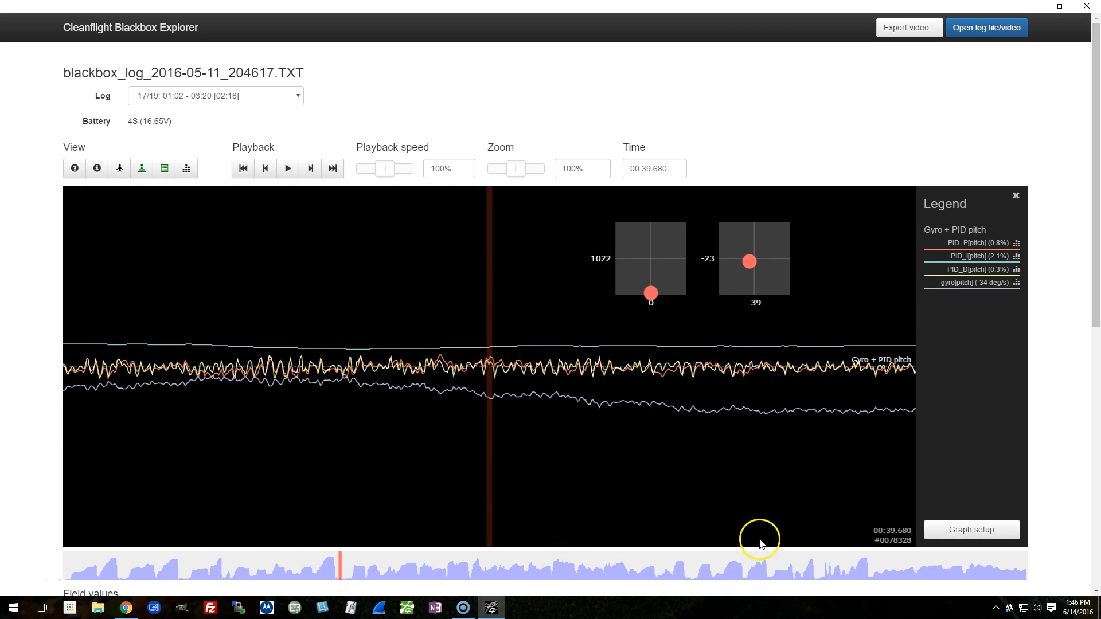
Step: Add the Gyro + PID yaw preset graph in place of the pitch graph and save
click(972, 530)
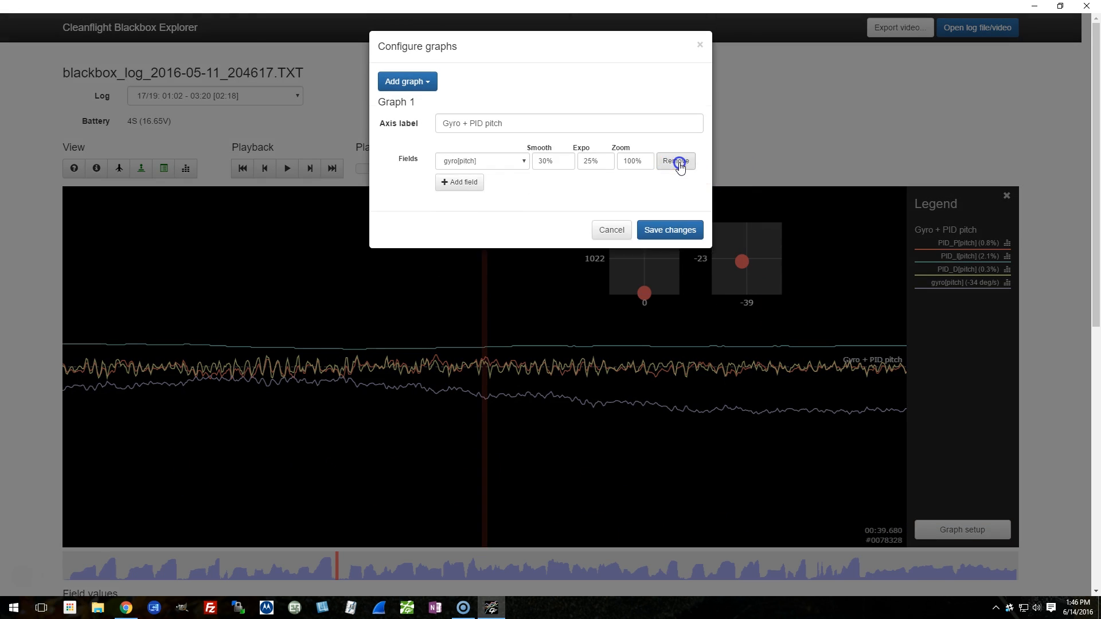
click(406, 81)
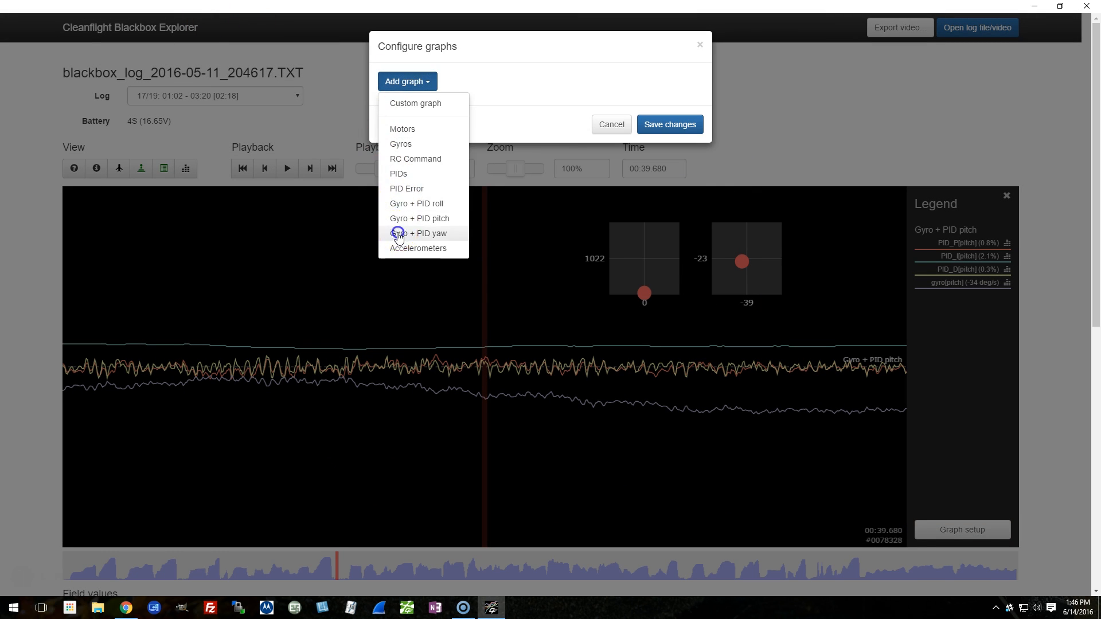
click(420, 232)
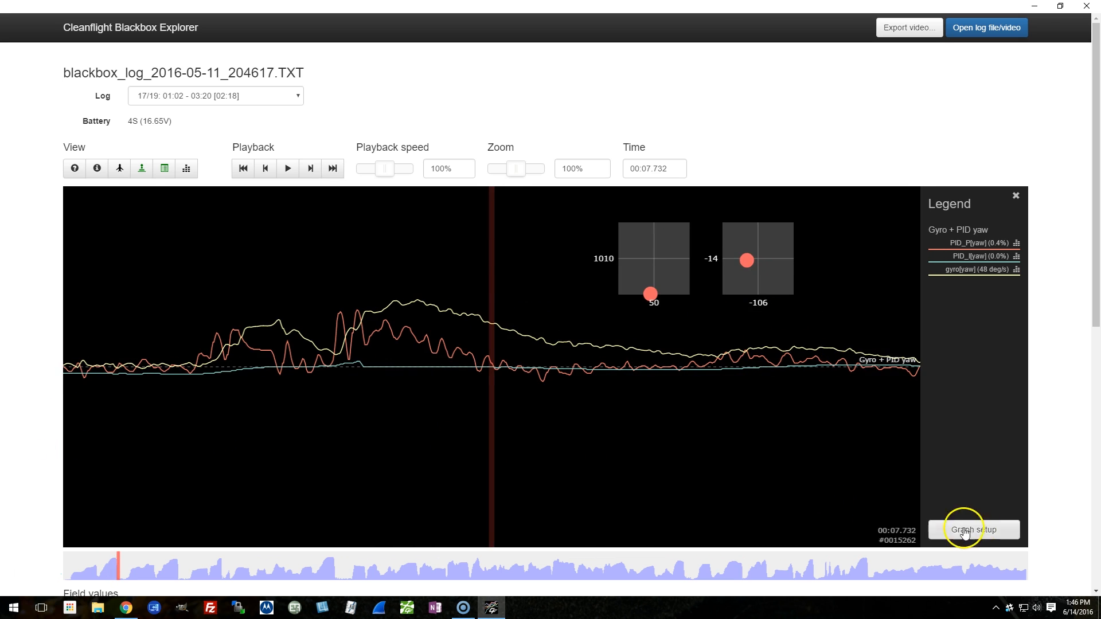
Step: Set Smooth to 0 for PID_P[yaw] and gyro[yaw] and save the changes
click(973, 530)
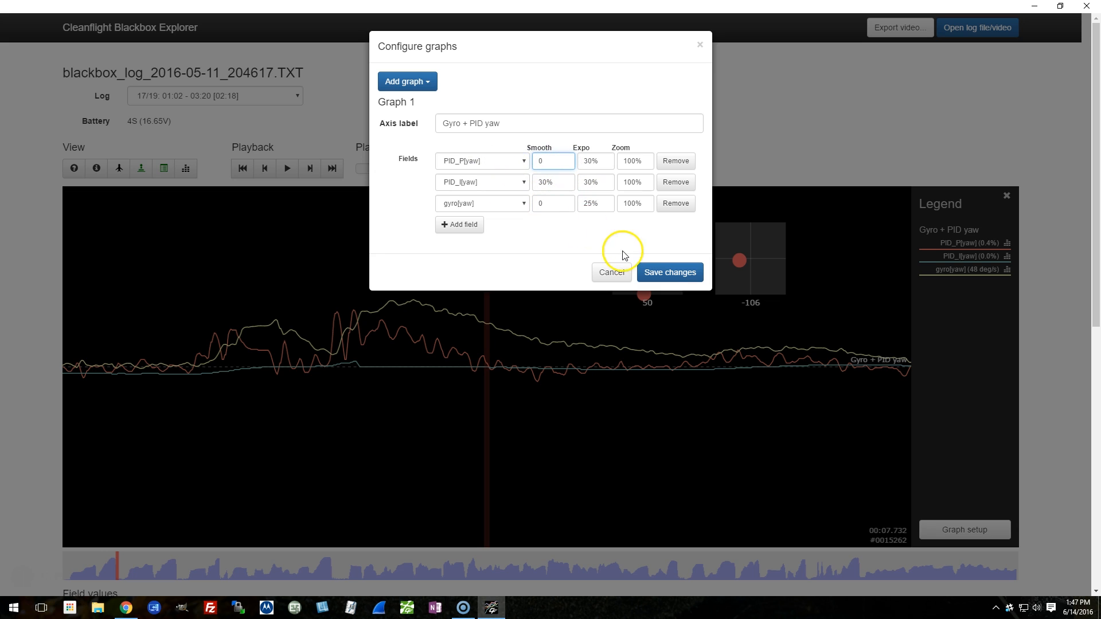
click(668, 273)
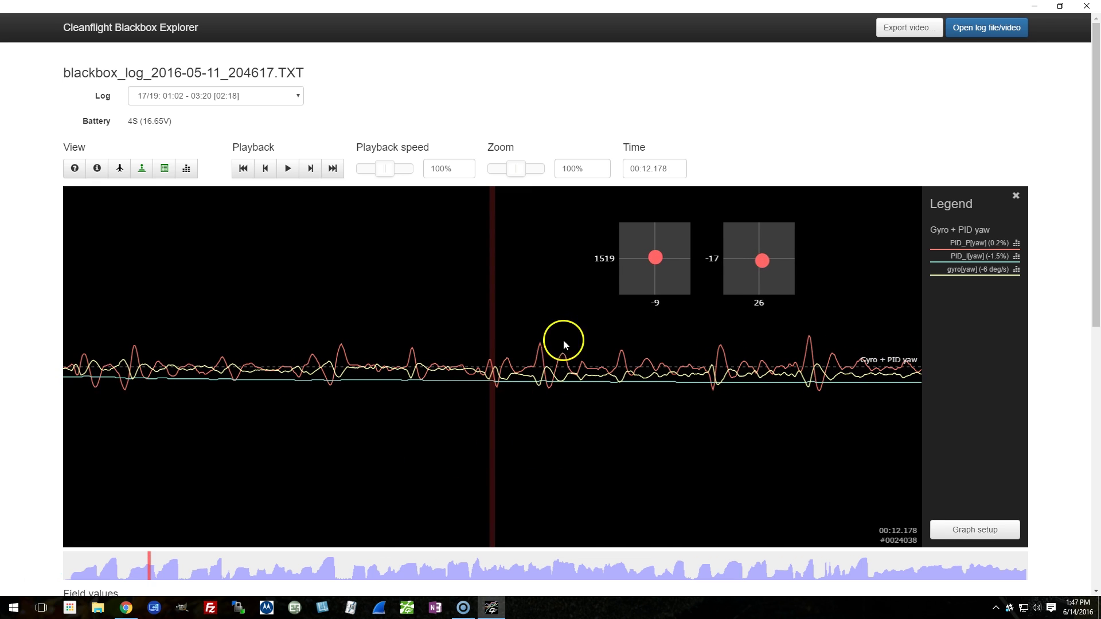
mouse_move(728, 372)
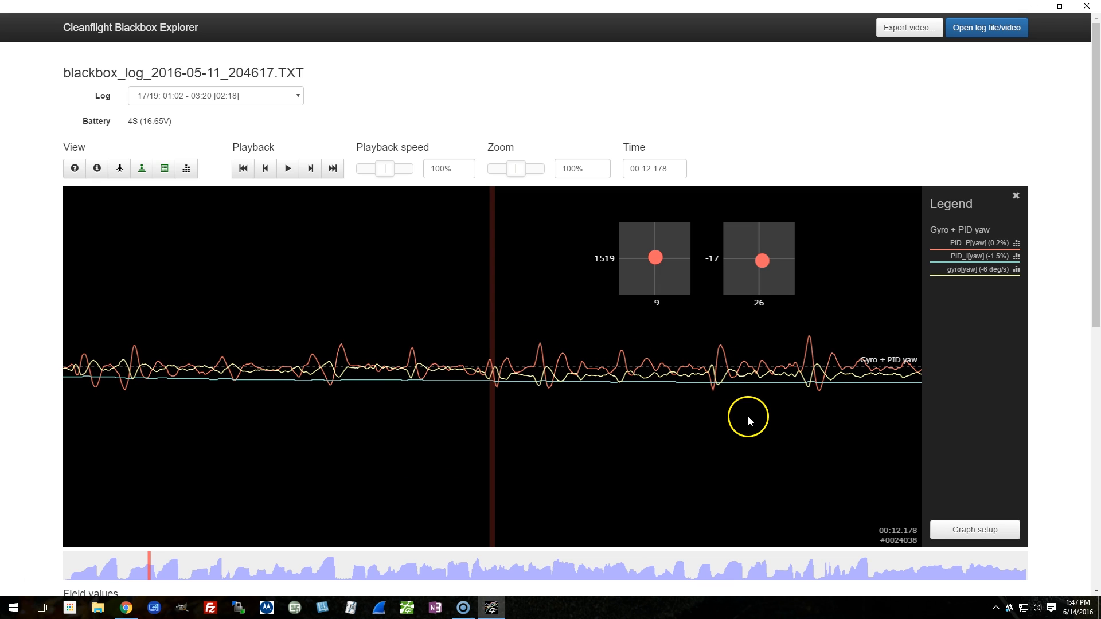
mouse_move(741, 422)
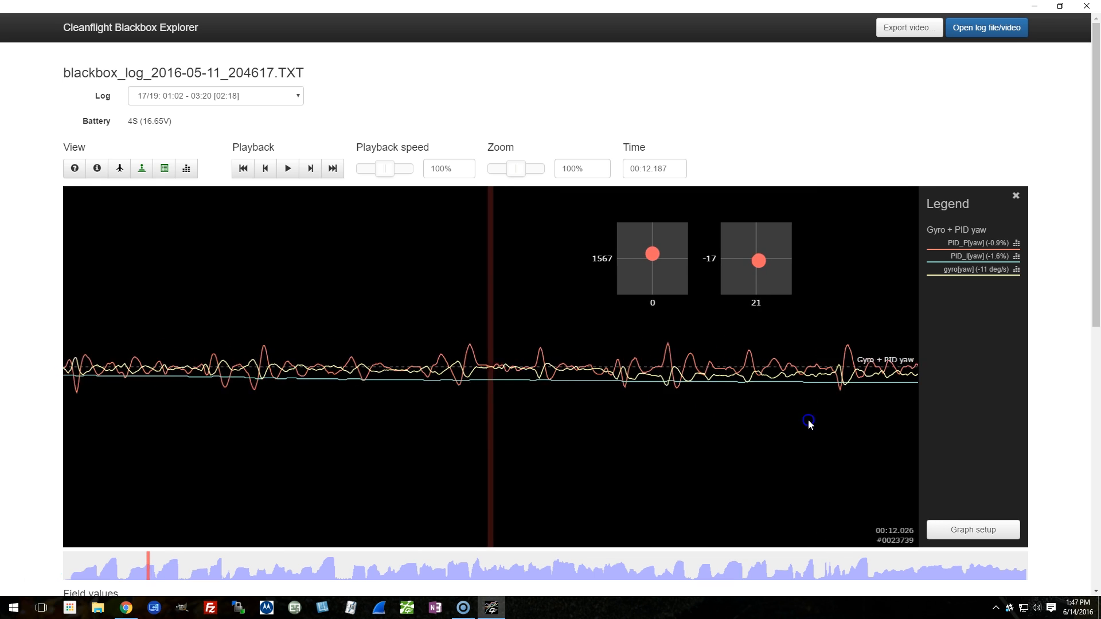
Step: Move through the log via the graph and overview strip to inspect yaw traces near 38-42 s
click(618, 445)
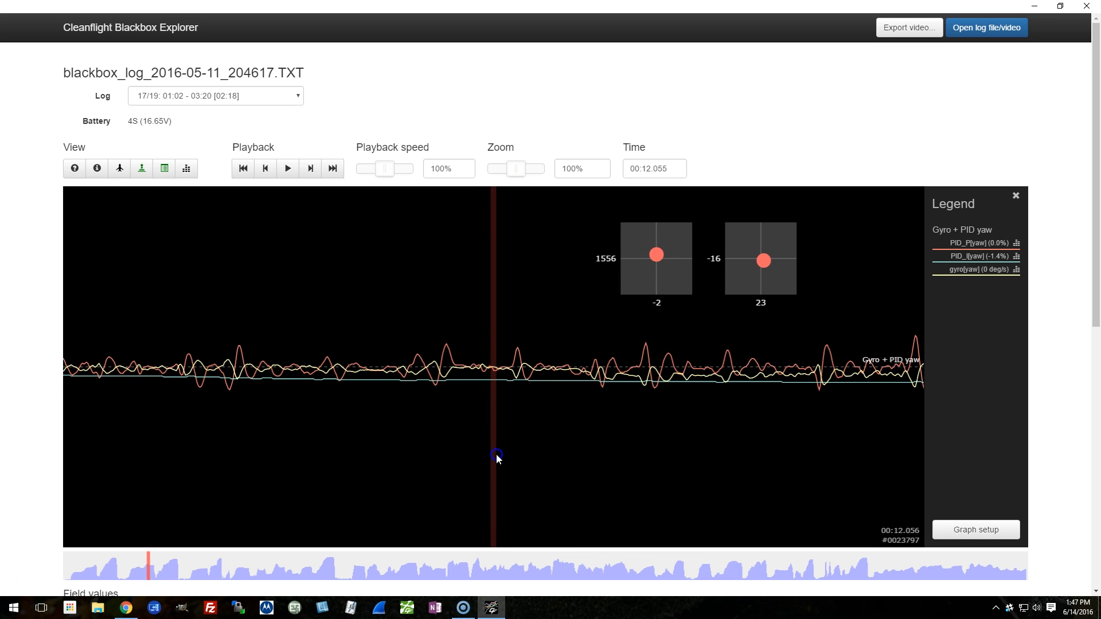
mouse_move(652, 423)
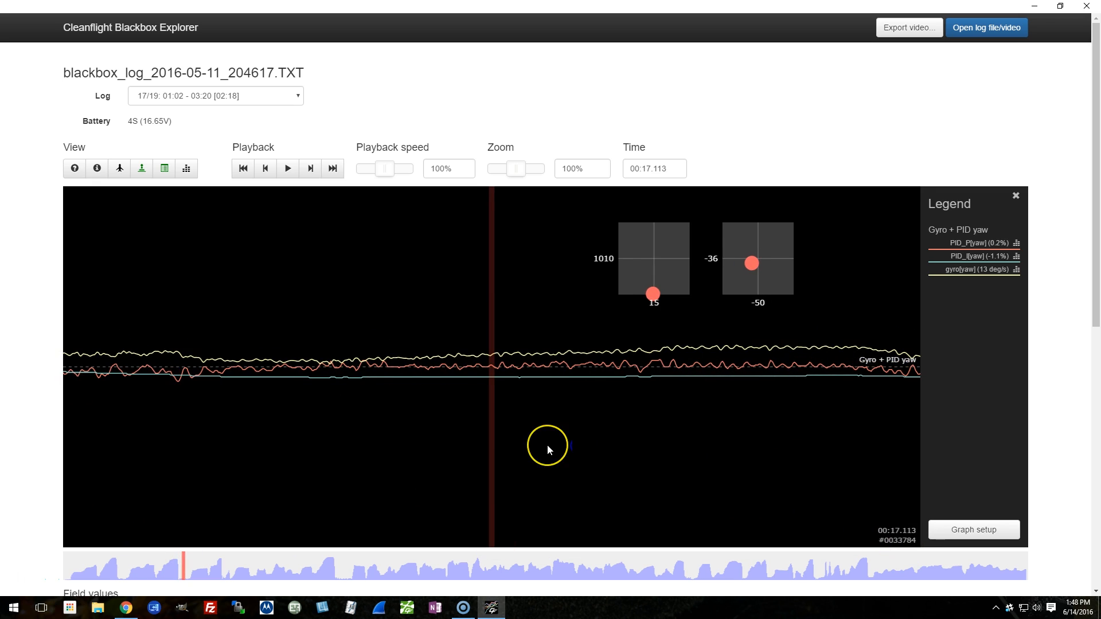
mouse_move(548, 453)
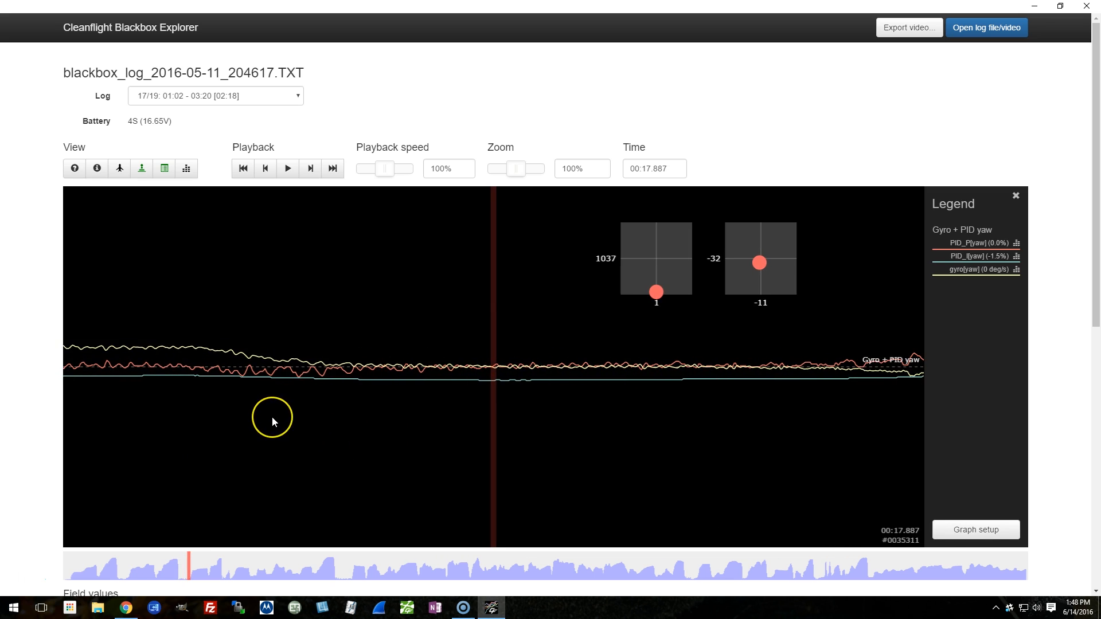
mouse_move(273, 421)
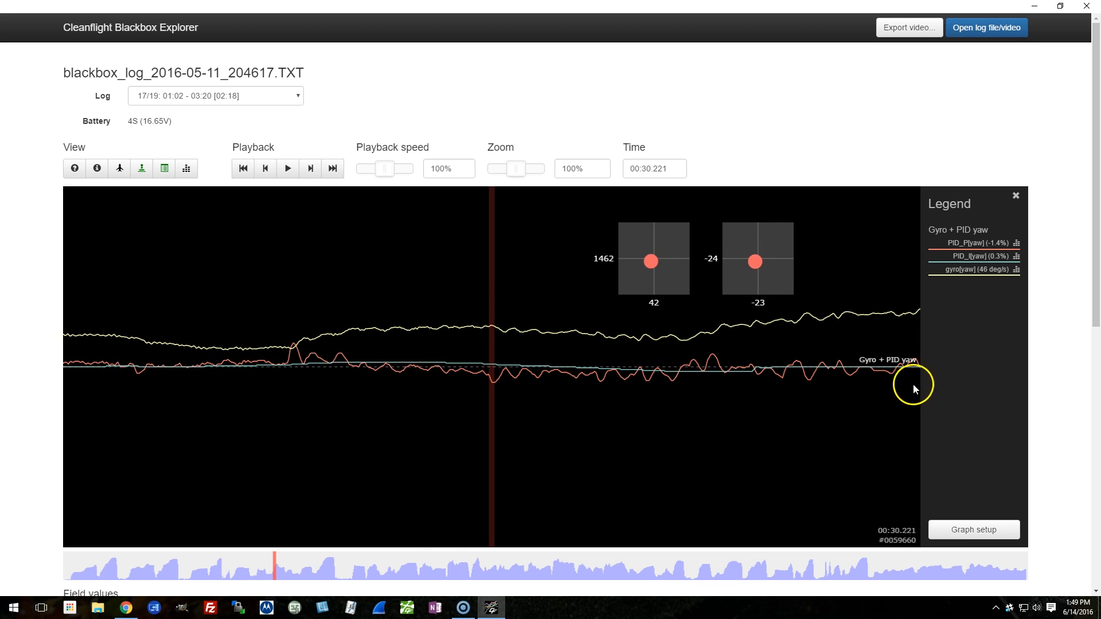
click(292, 575)
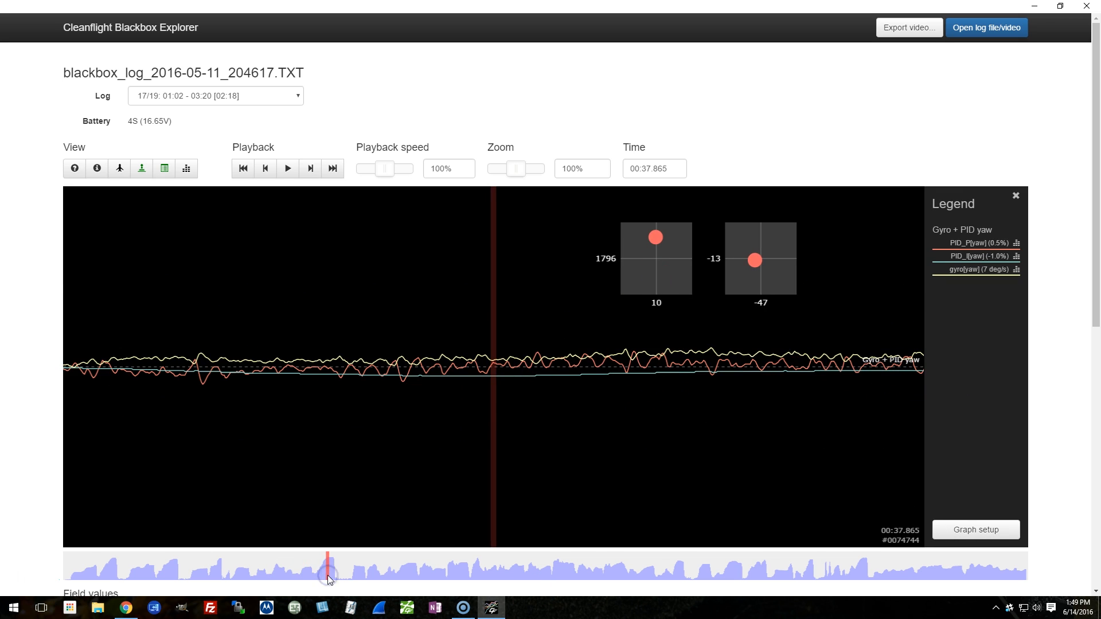
mouse_move(354, 587)
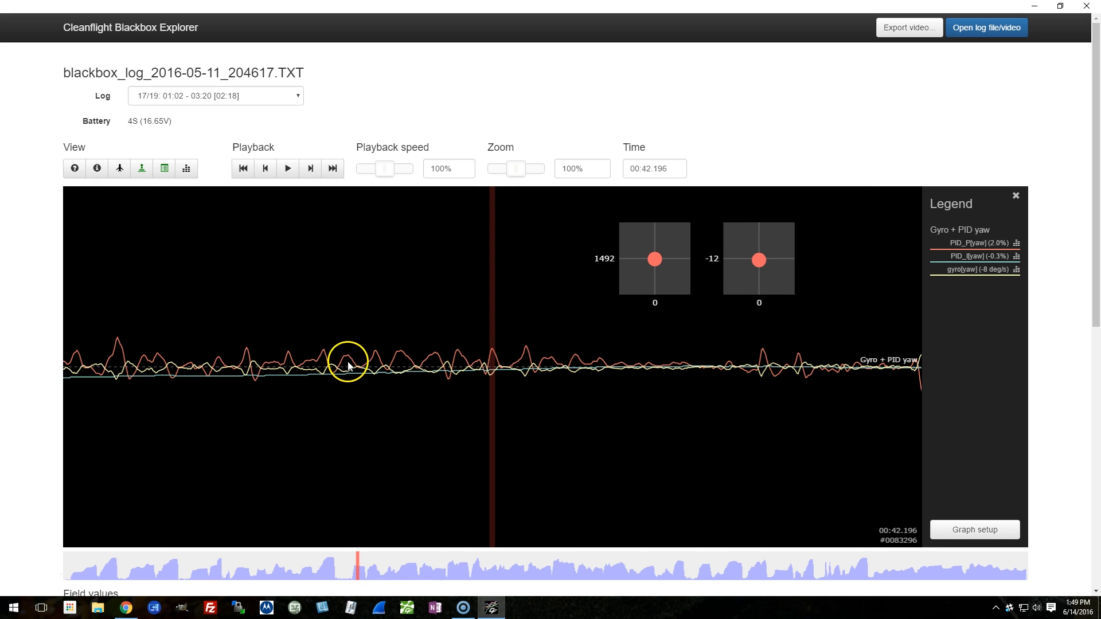
mouse_move(523, 364)
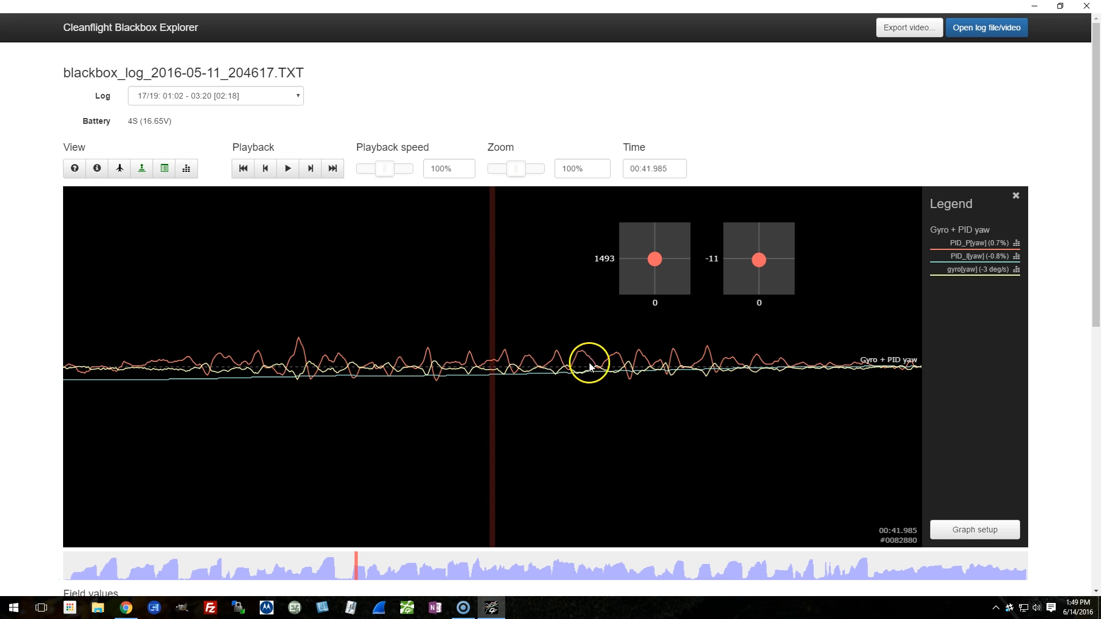
mouse_move(636, 374)
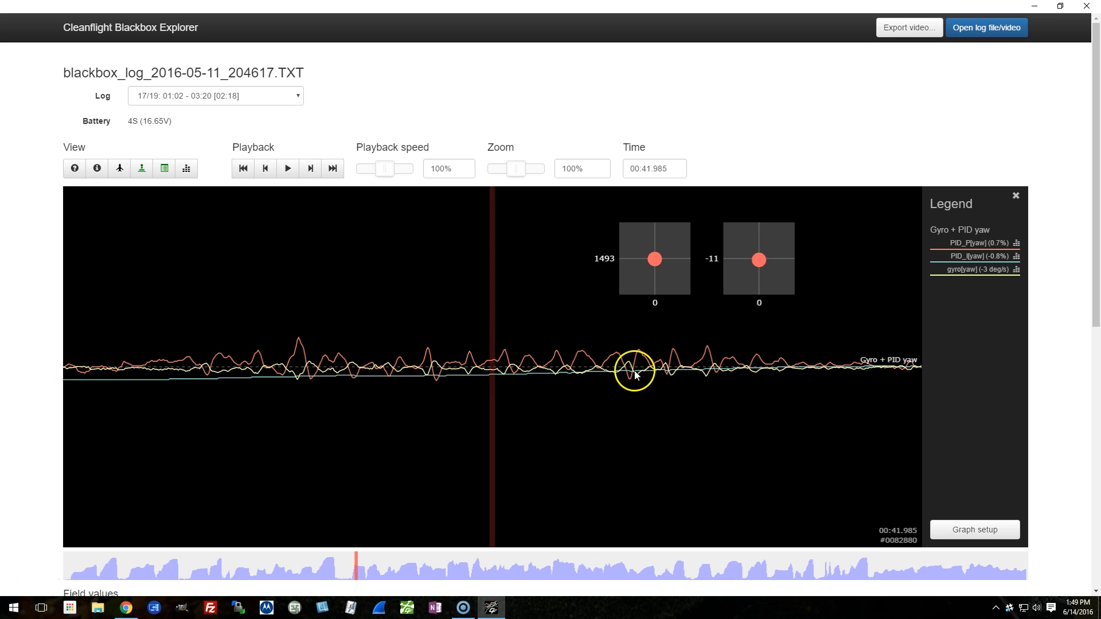